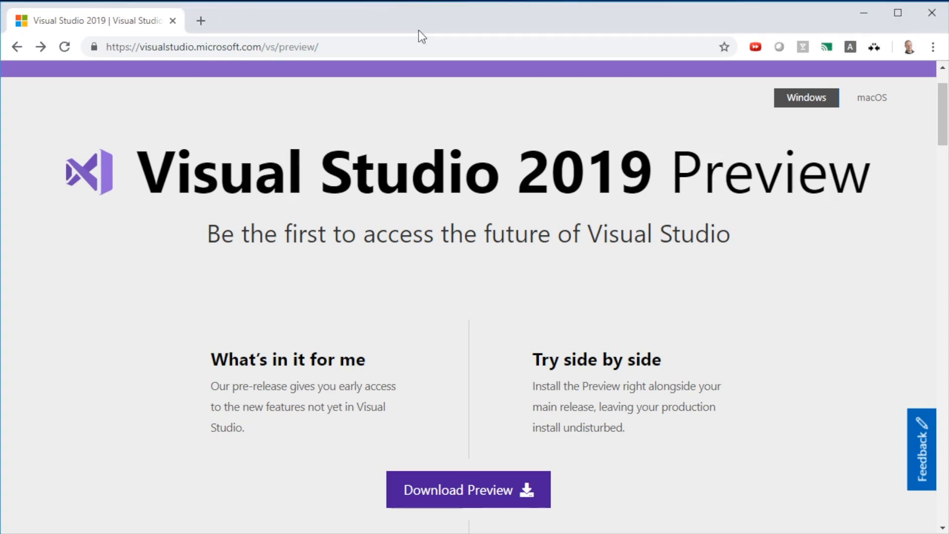
{"action": "mouse_move", "coordinate": [501, 499]}
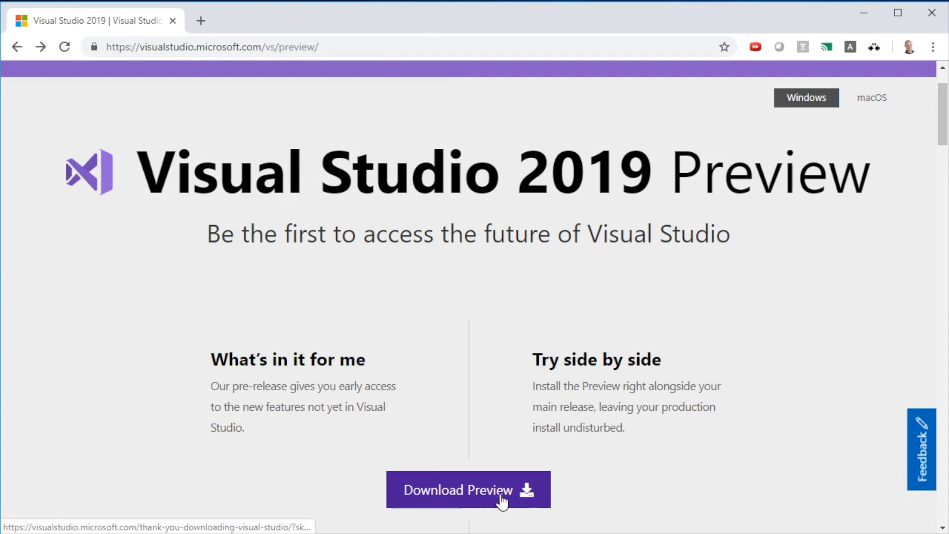
Download the Visual Studio 2019 Preview installer and dismiss the welcome survey with 'No thanks'
{"action": "left_click", "coordinate": [467, 490]}
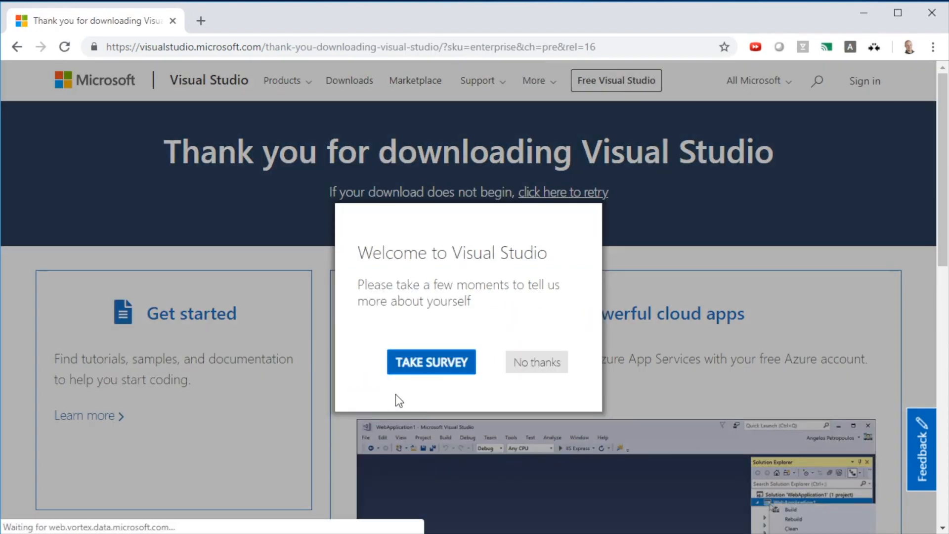
{"action": "left_click", "coordinate": [535, 361]}
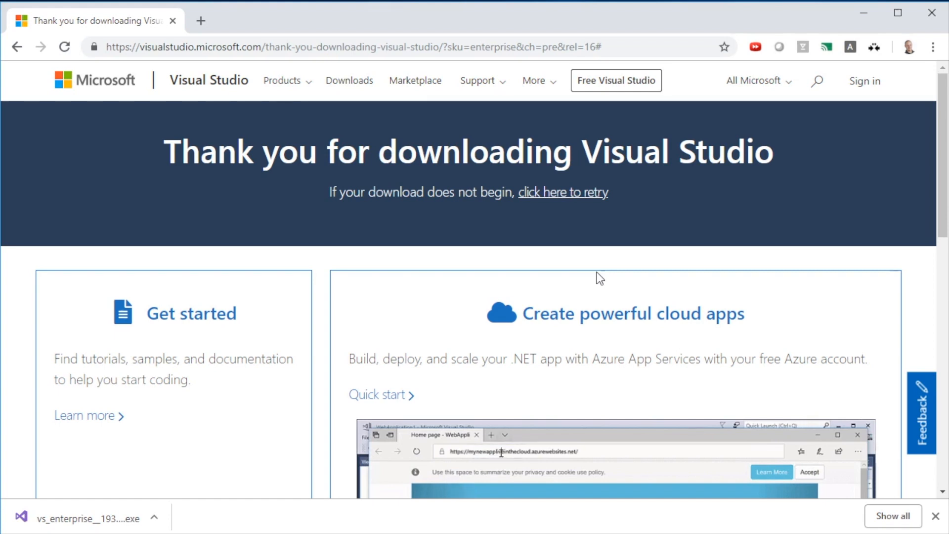
Run the downloaded vs_enterprise installer and accept its terms to continue setup
{"action": "left_click", "coordinate": [87, 517]}
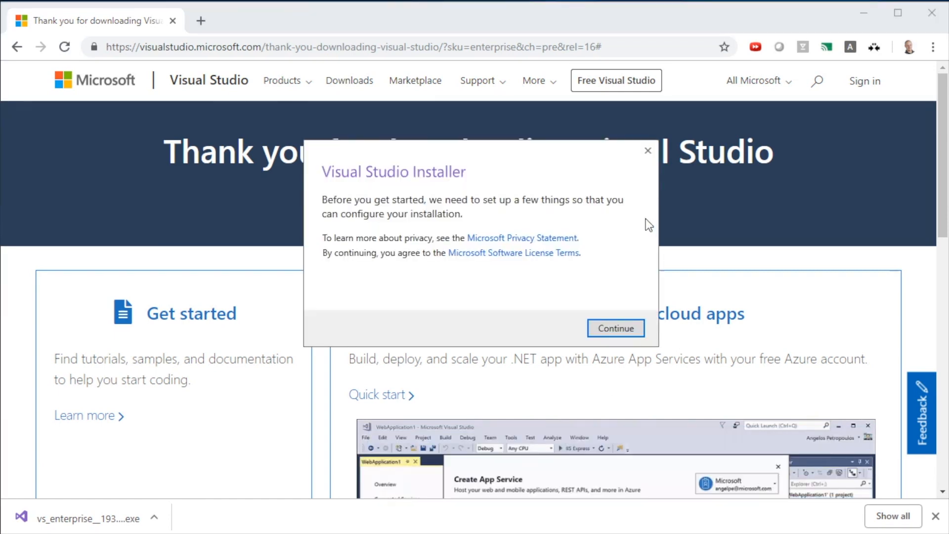
{"action": "mouse_move", "coordinate": [626, 222]}
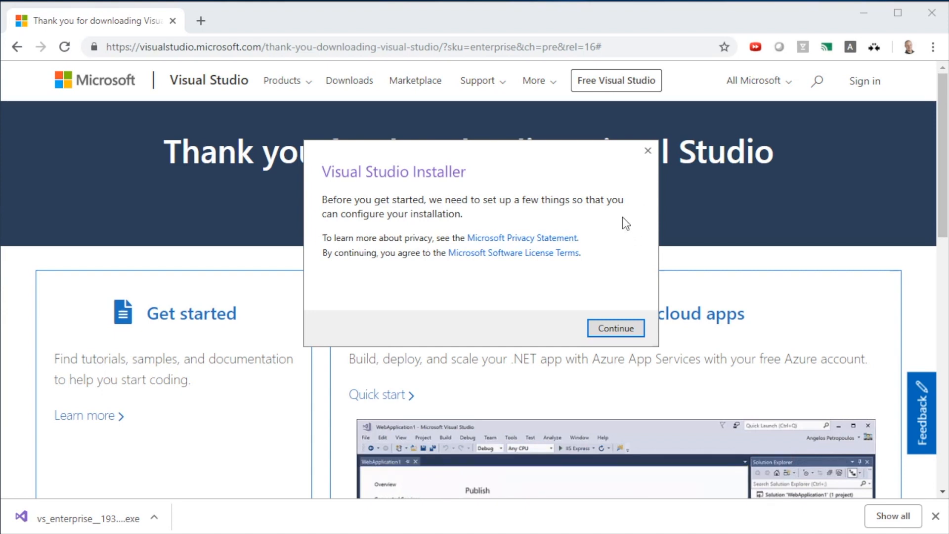
{"action": "left_click", "coordinate": [615, 329]}
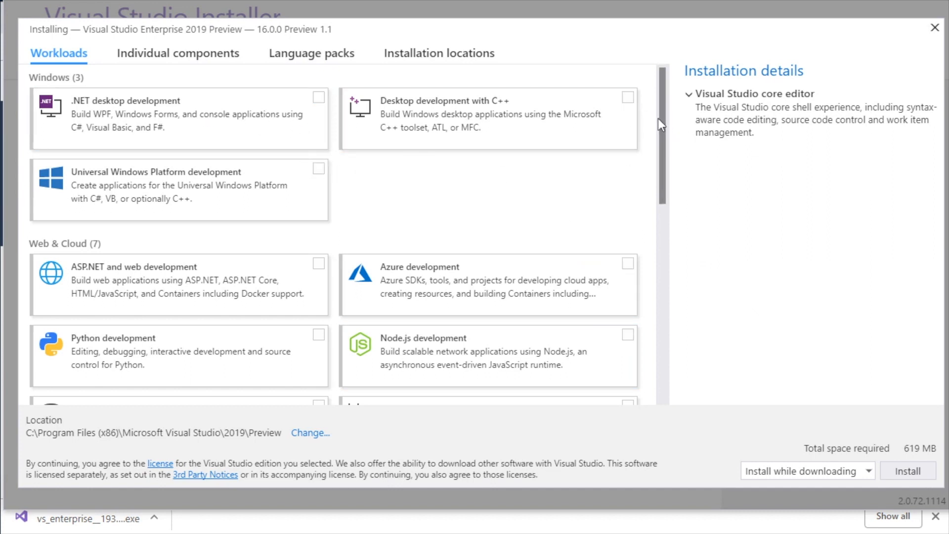
Select the .NET desktop development and ASP.NET and web development workloads and install
{"action": "scroll", "scroll_direction": "down", "scroll_amount": 3}
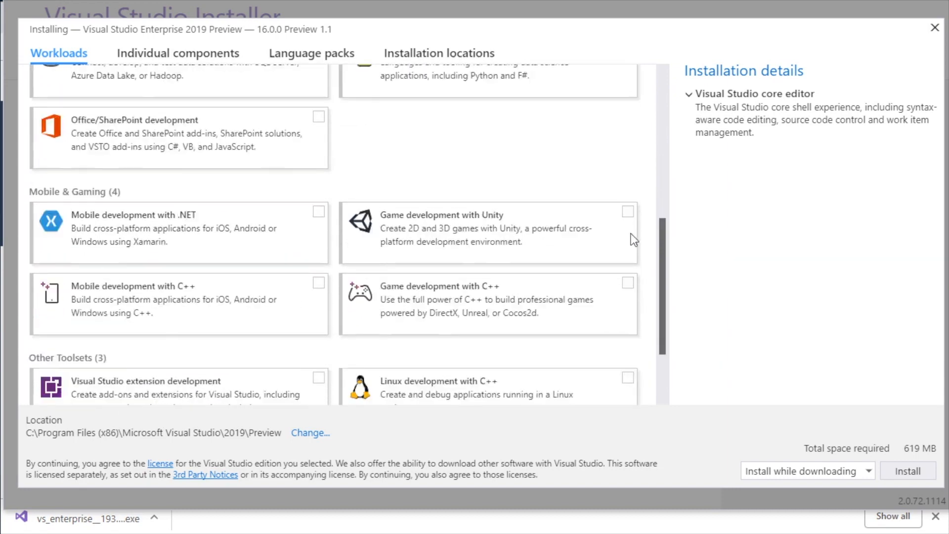
{"action": "scroll", "scroll_direction": "up", "scroll_amount": 3}
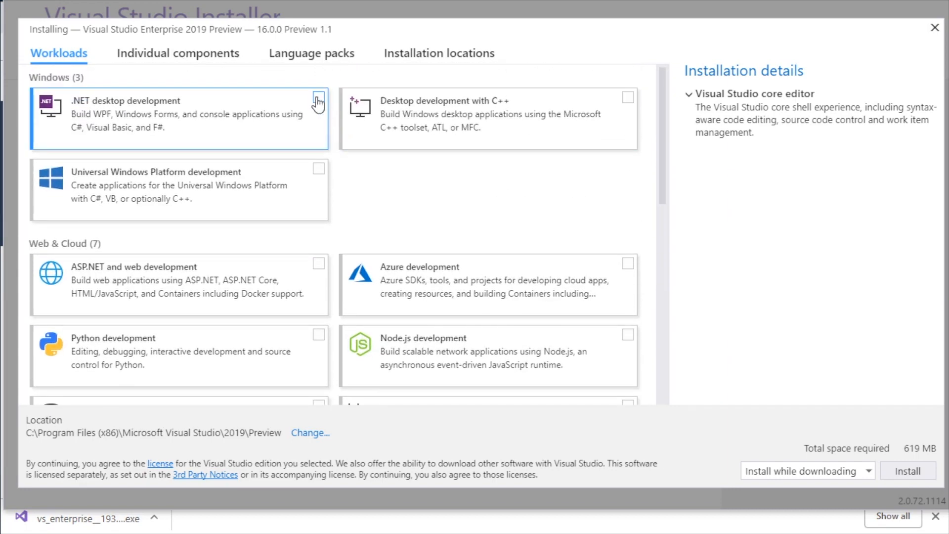
{"action": "left_click", "coordinate": [318, 97]}
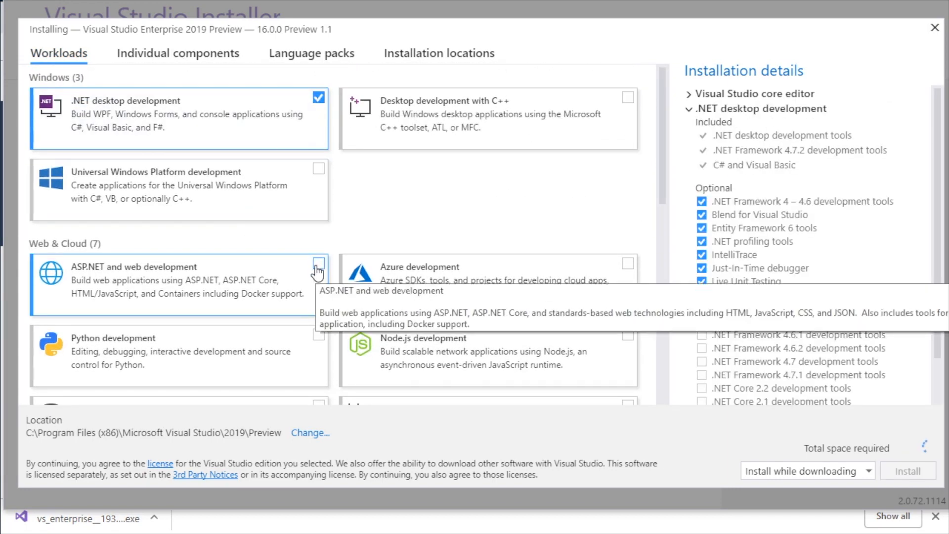
{"action": "left_click", "coordinate": [319, 263]}
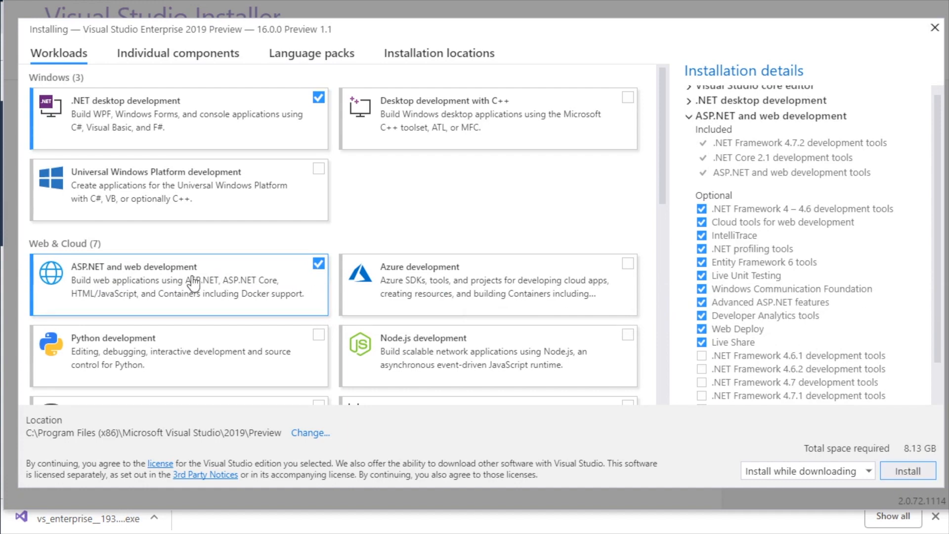
{"action": "mouse_move", "coordinate": [434, 299]}
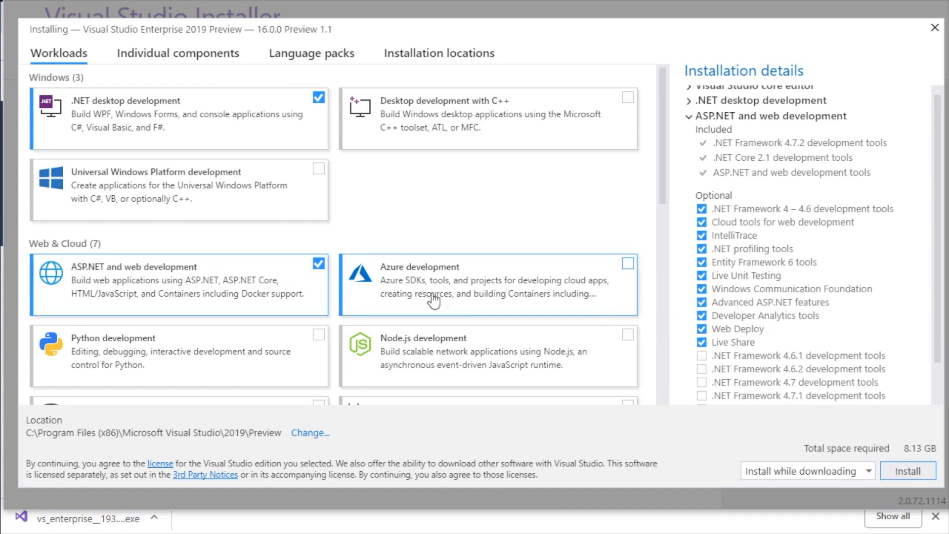
{"action": "mouse_move", "coordinate": [465, 366]}
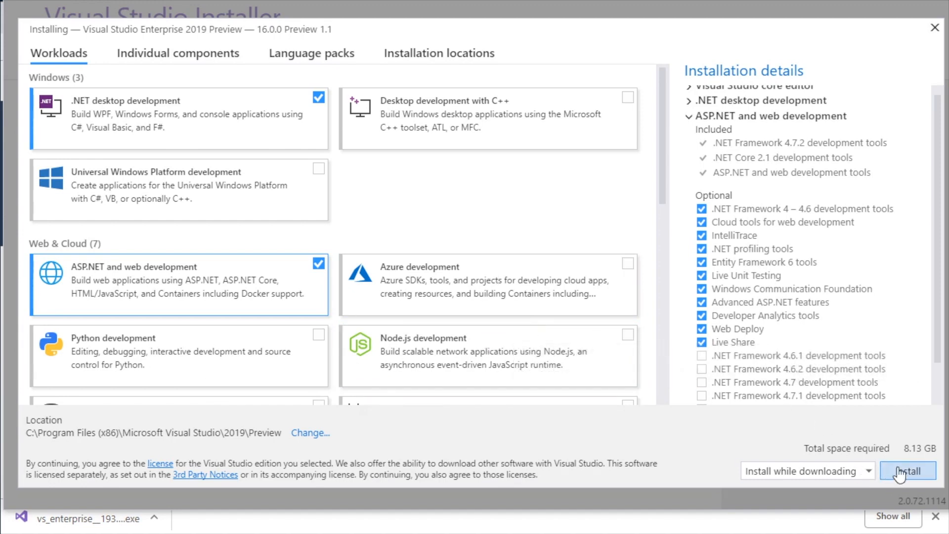
{"action": "left_click", "coordinate": [908, 471]}
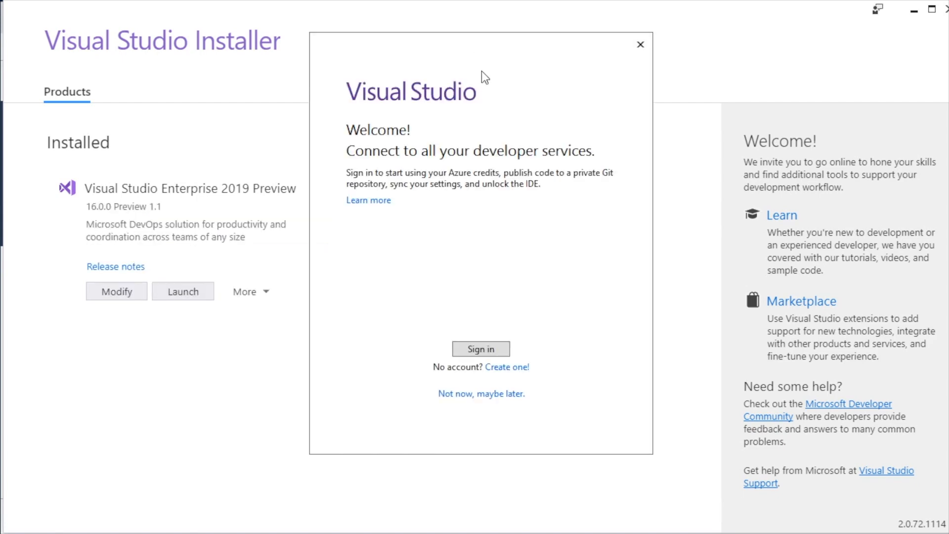
{"action": "mouse_move", "coordinate": [506, 257]}
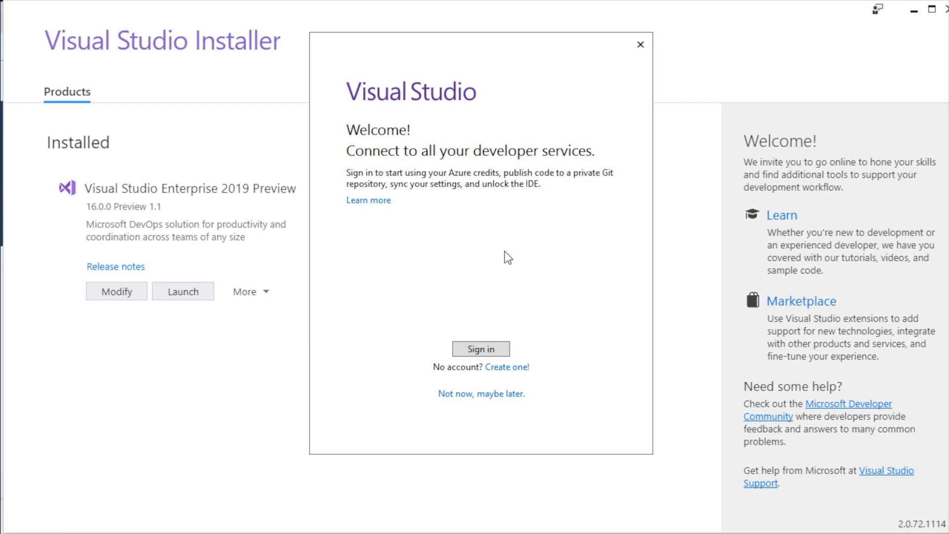
{"action": "mouse_move", "coordinate": [459, 396]}
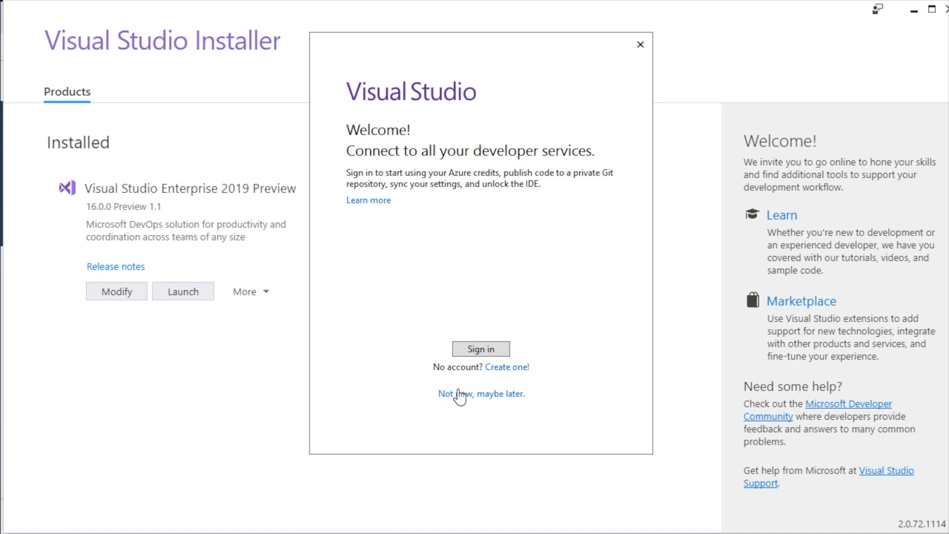
Skip sign-in with 'Not now, maybe later', pick the Dark theme, and start Visual Studio
{"action": "left_click", "coordinate": [481, 393]}
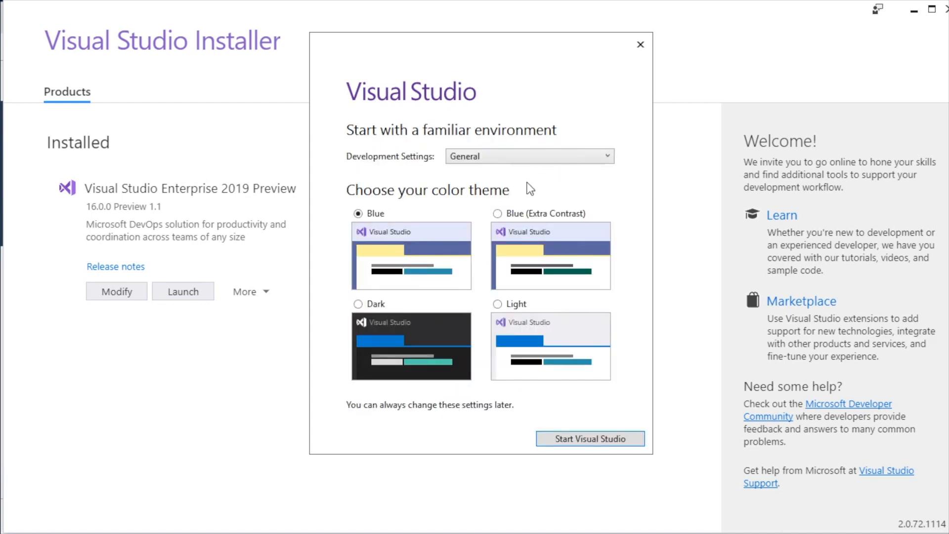
{"action": "mouse_move", "coordinate": [361, 305]}
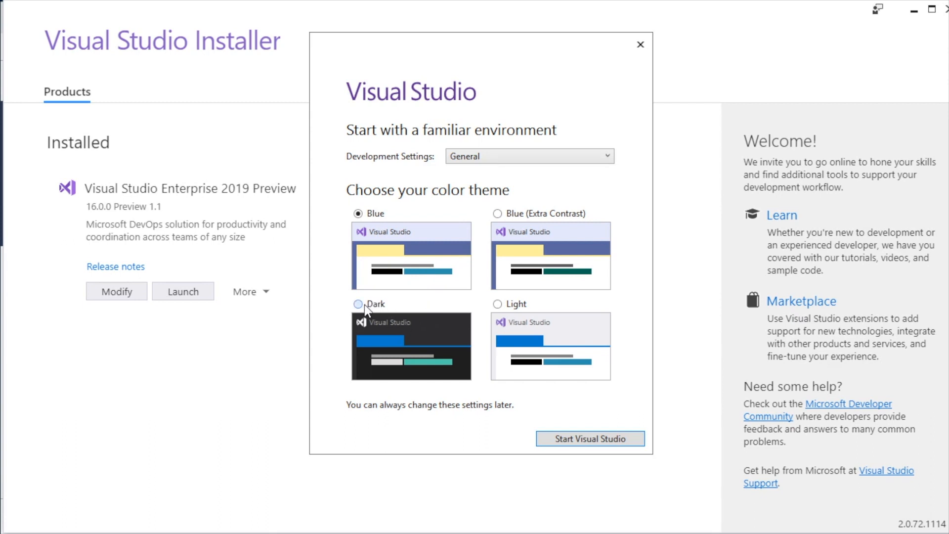
{"action": "left_click", "coordinate": [358, 303]}
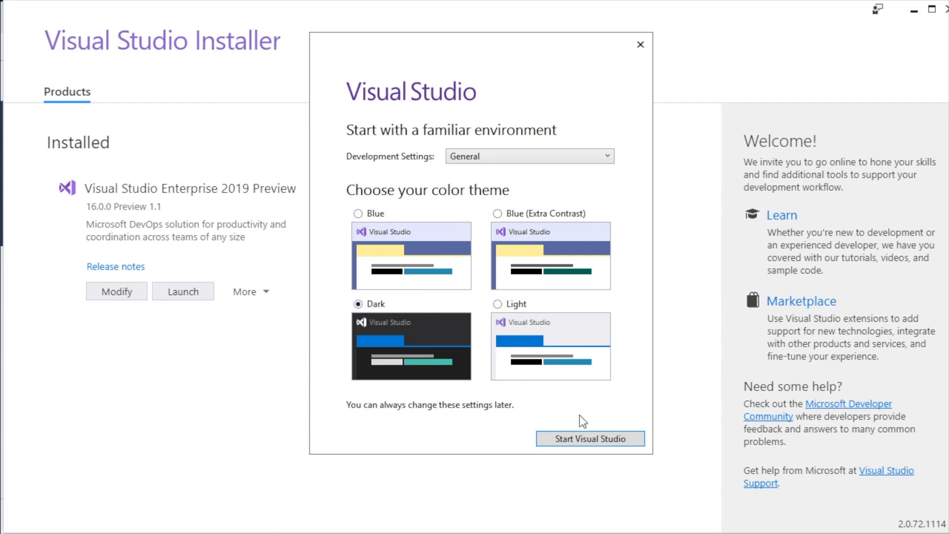
{"action": "left_click", "coordinate": [589, 439]}
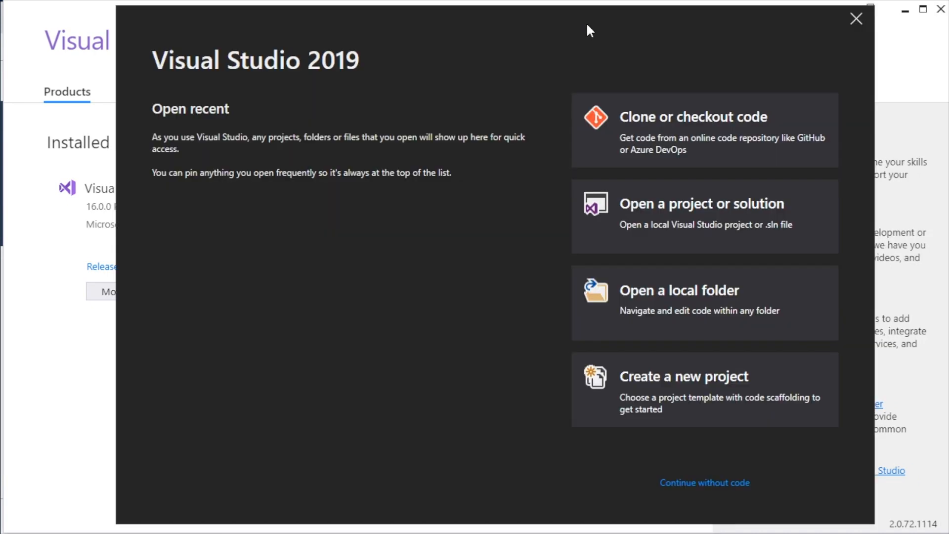
{"action": "mouse_move", "coordinate": [523, 123]}
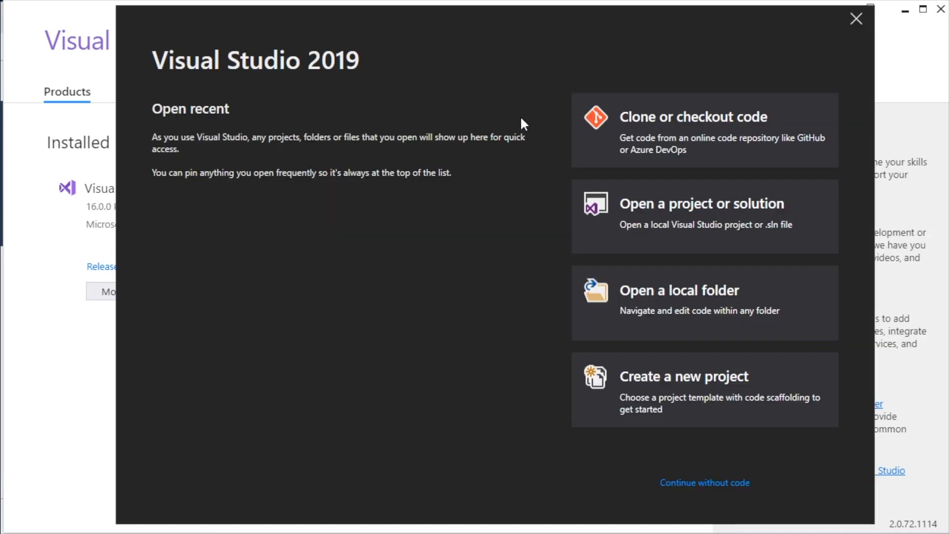
{"action": "mouse_move", "coordinate": [666, 386]}
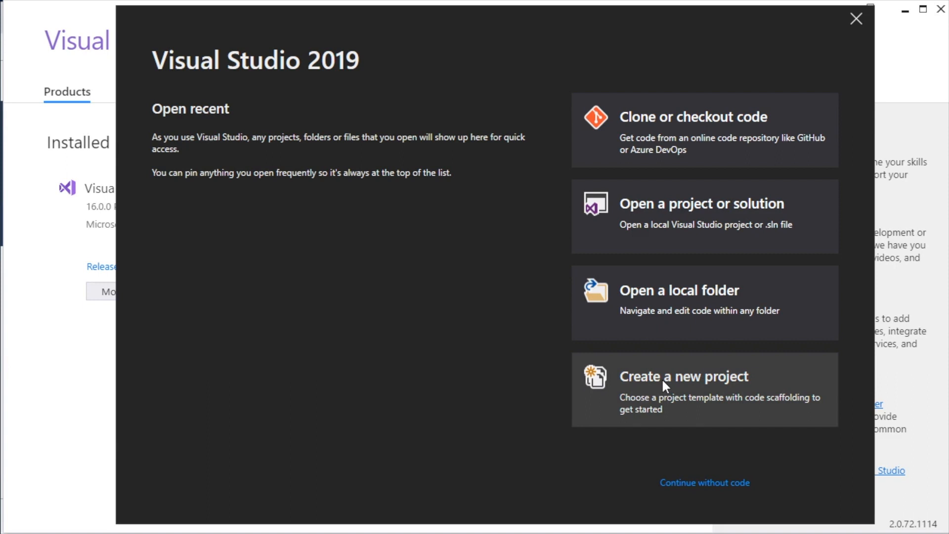
{"action": "mouse_move", "coordinate": [704, 483]}
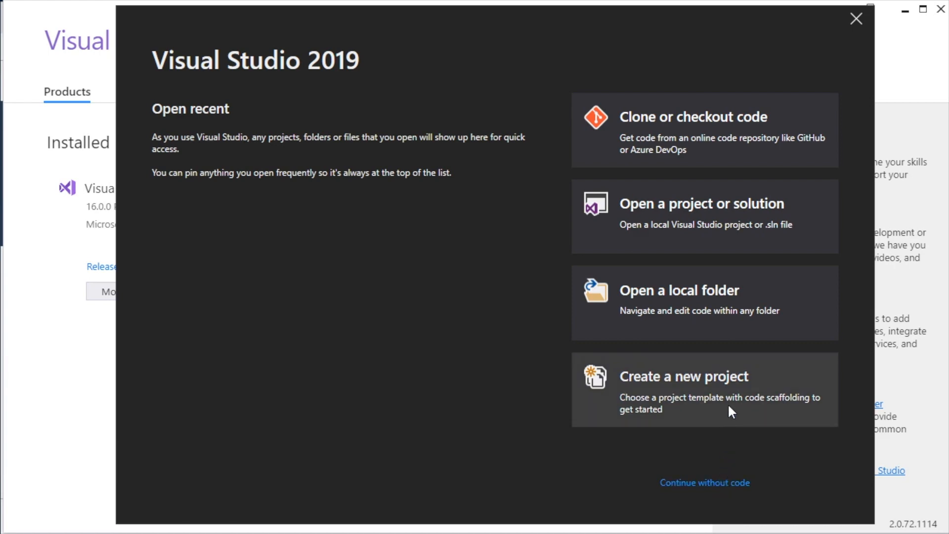
Start a new project and find ASP.NET Core Web Application in the template list
{"action": "left_click", "coordinate": [684, 375]}
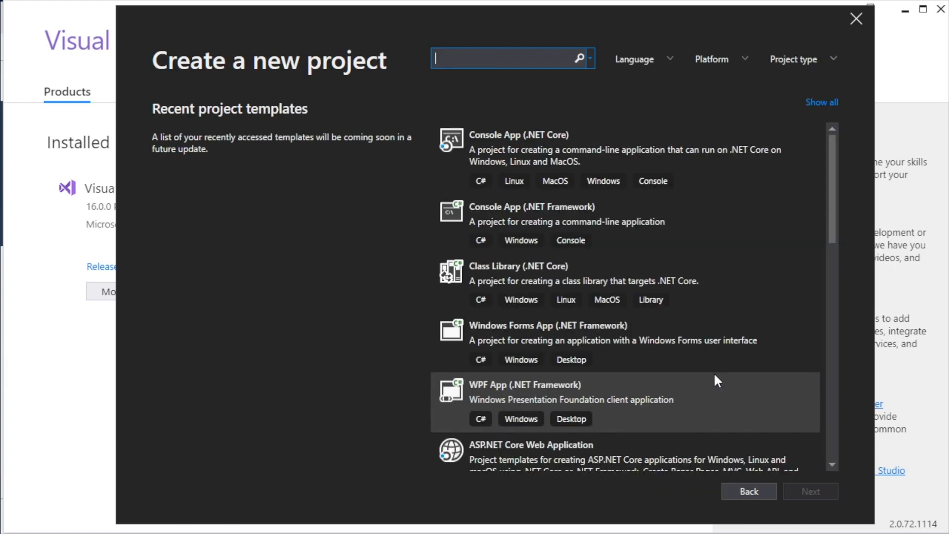
{"action": "mouse_move", "coordinate": [838, 167]}
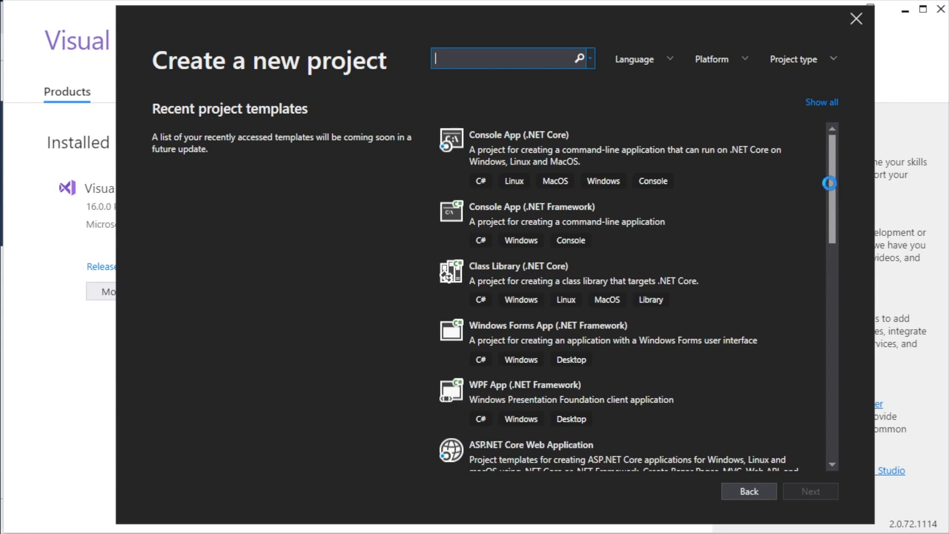
{"action": "scroll", "scroll_direction": "down", "scroll_amount": 3}
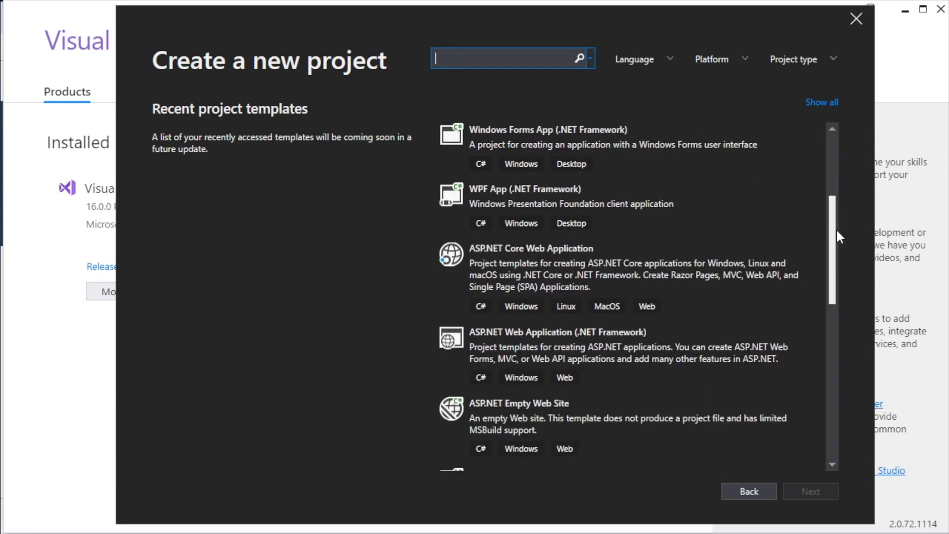
{"action": "scroll", "scroll_direction": "down", "scroll_amount": 3}
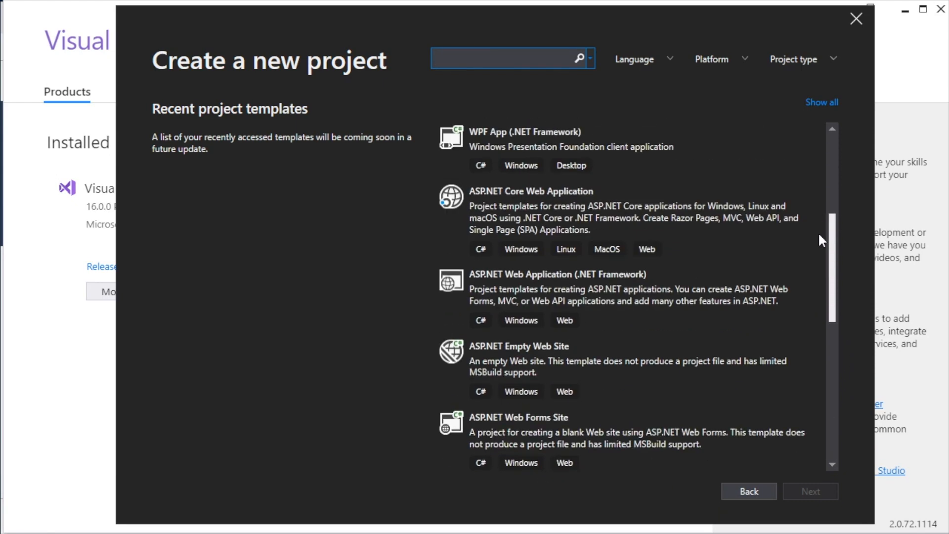
{"action": "scroll", "scroll_direction": "up", "scroll_amount": 3}
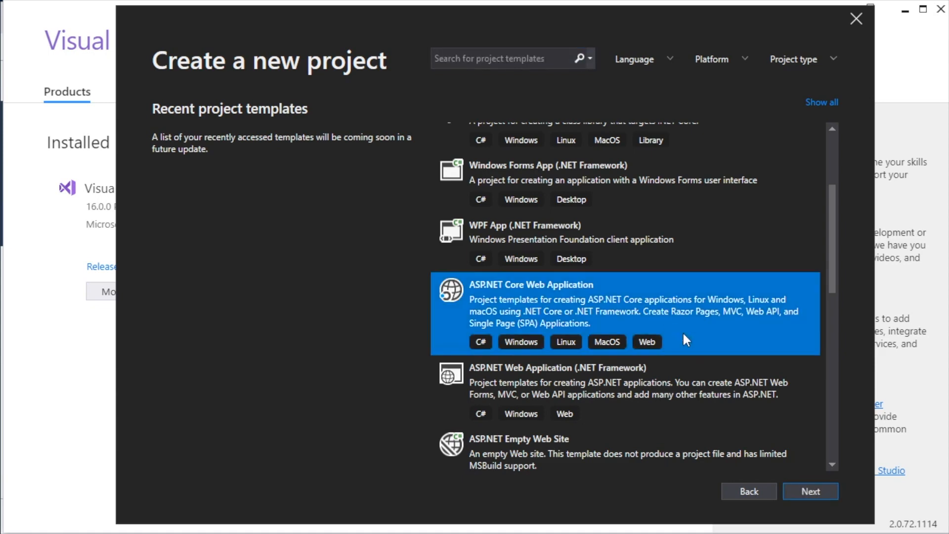
{"action": "mouse_move", "coordinate": [750, 410]}
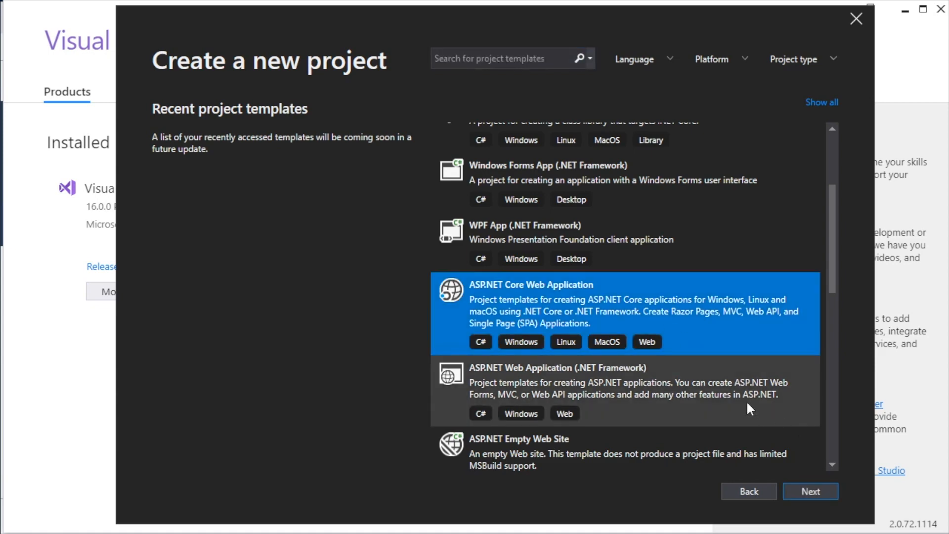
{"action": "mouse_move", "coordinate": [698, 320]}
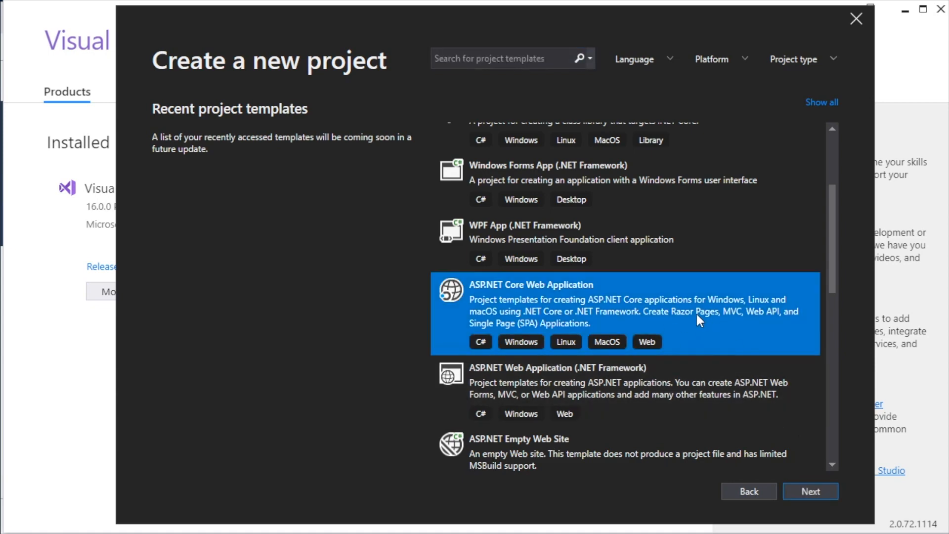
{"action": "mouse_move", "coordinate": [804, 477]}
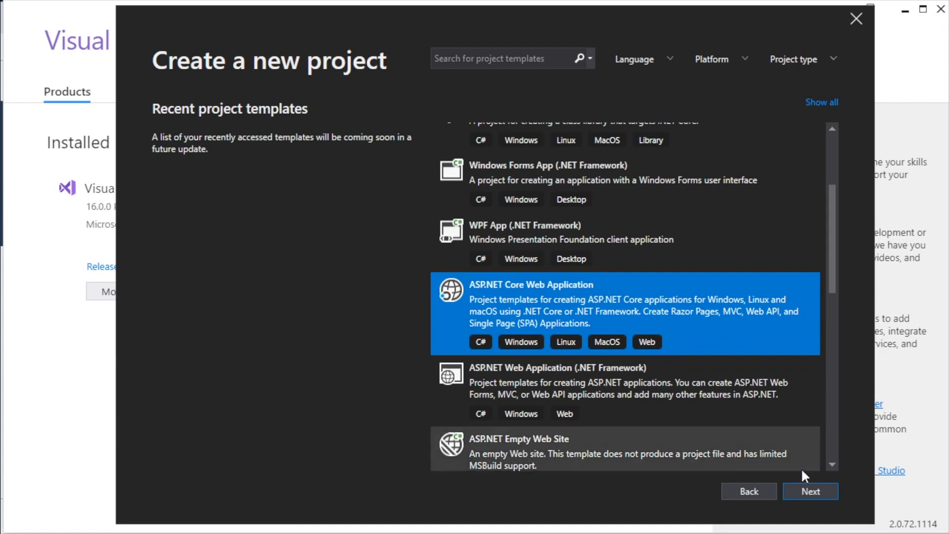
Replace WebApplication1 with 'FancyPants' as the project name and confirm the matching solution name
{"action": "left_click", "coordinate": [810, 491]}
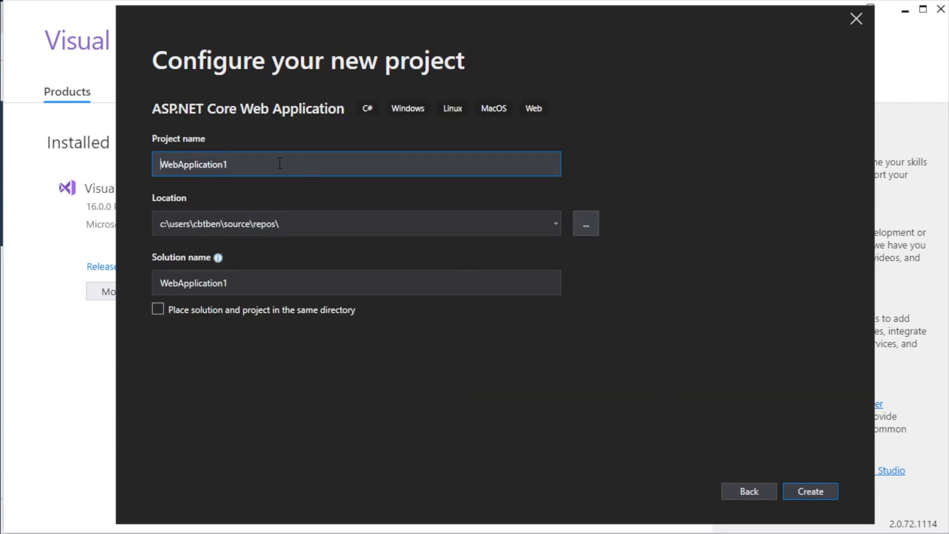
{"action": "type", "text": "Fan"}
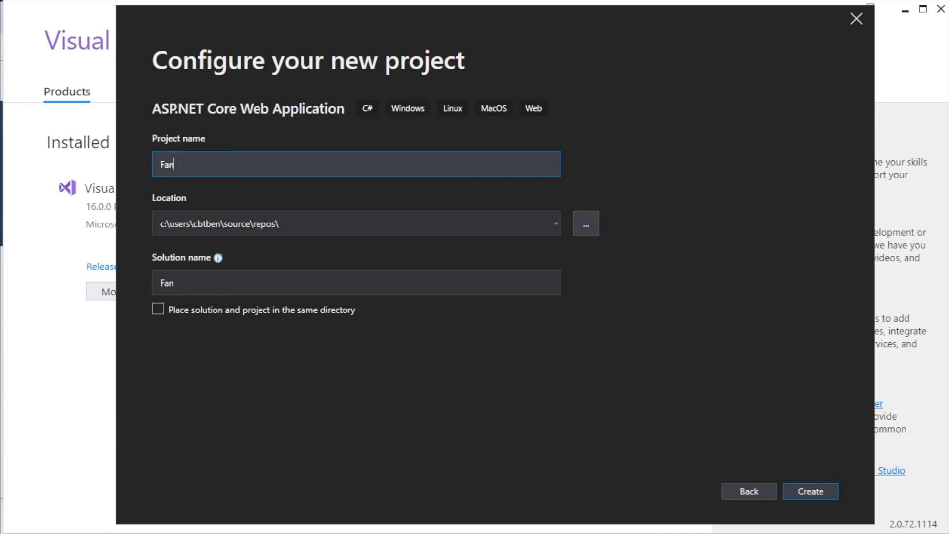
{"action": "type", "text": "cyPants"}
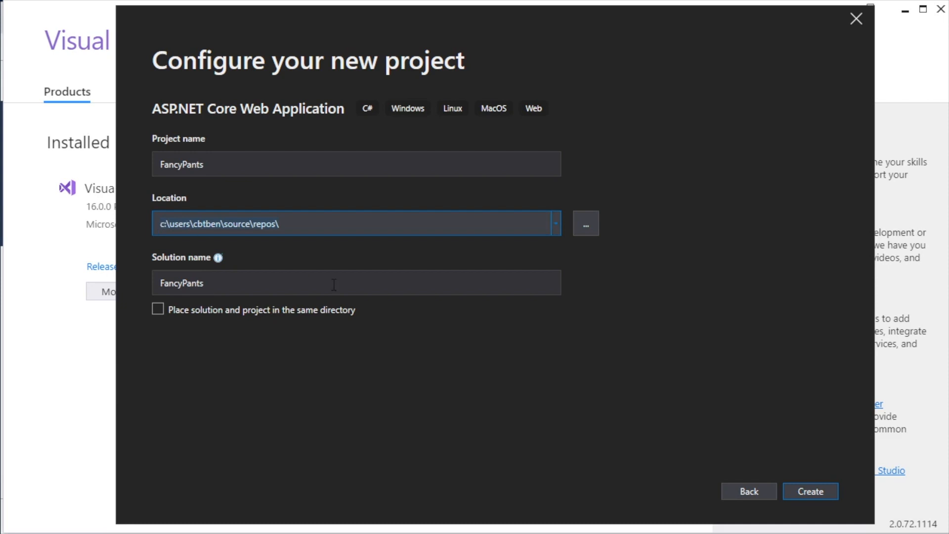
{"action": "left_click", "coordinate": [356, 282]}
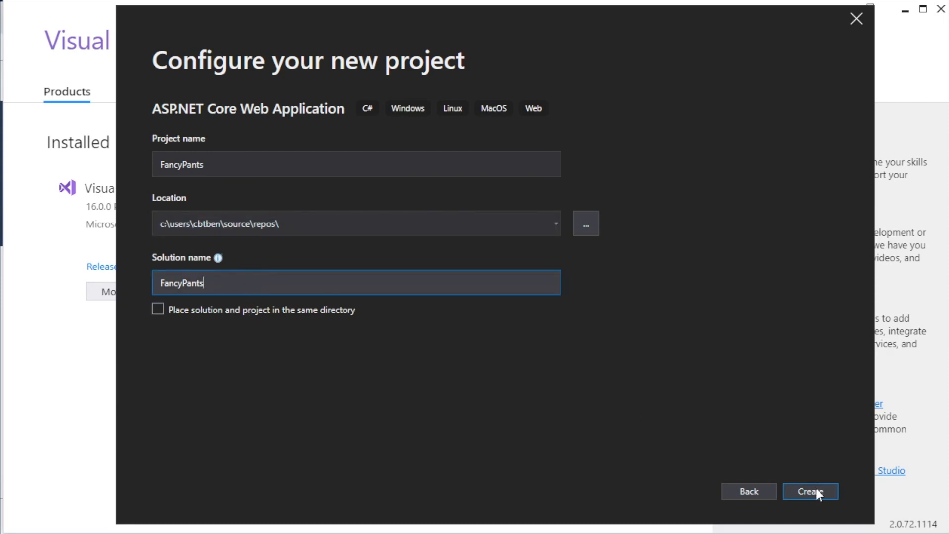
Pick the Web Application (Razor Pages) template in the New ASP.NET Core Web Application dialog
{"action": "left_click", "coordinate": [810, 491]}
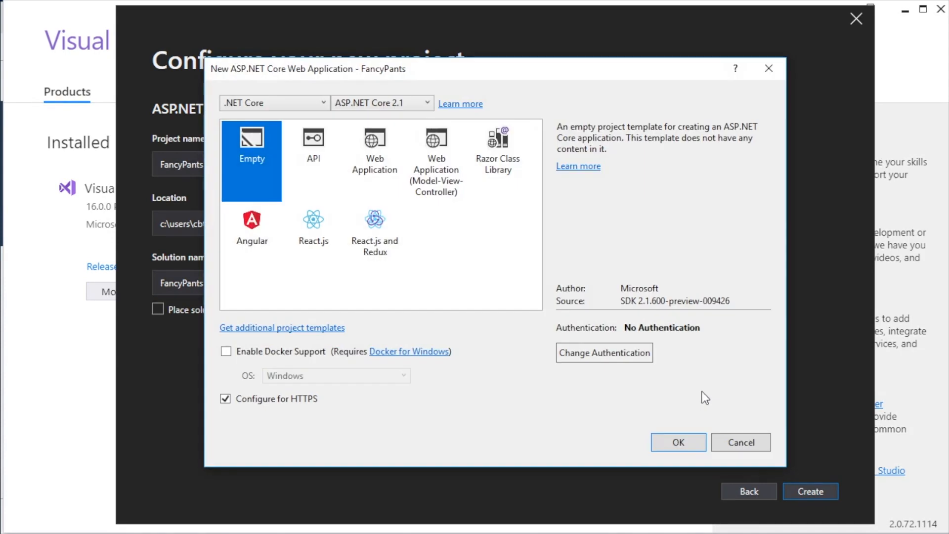
{"action": "mouse_move", "coordinate": [697, 397]}
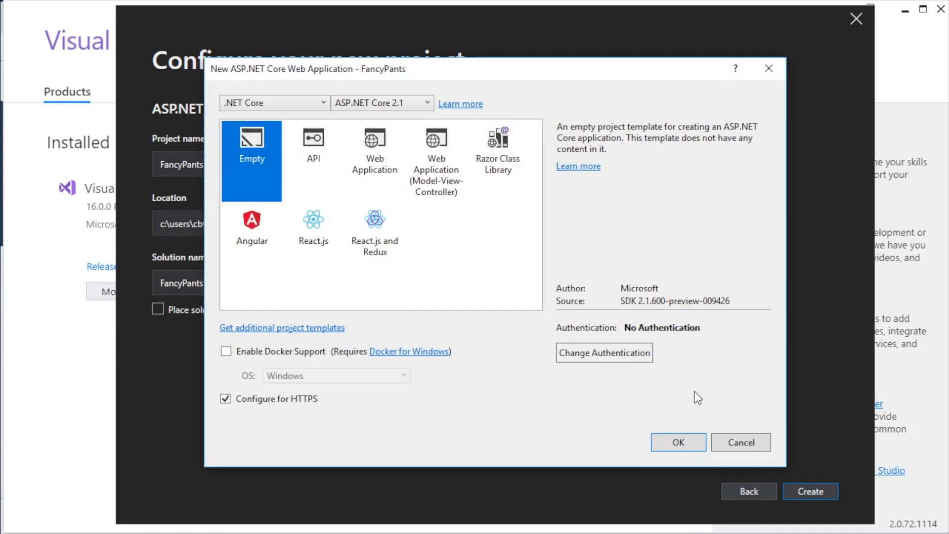
{"action": "left_click", "coordinate": [375, 151]}
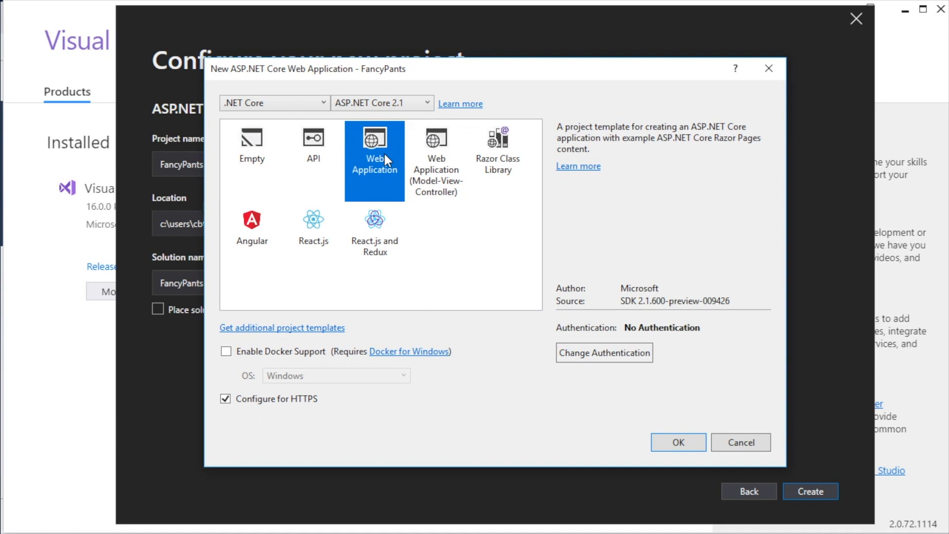
{"action": "mouse_move", "coordinate": [261, 282]}
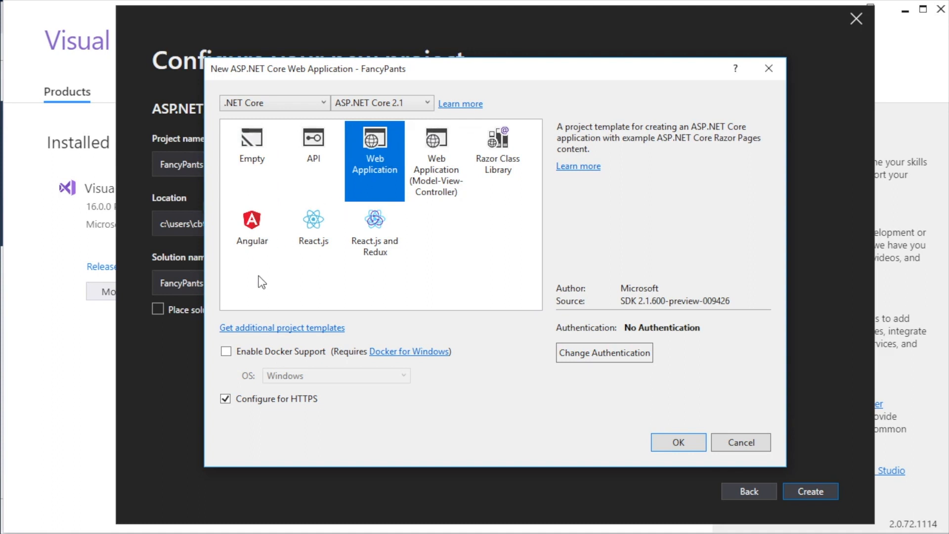
{"action": "mouse_move", "coordinate": [413, 265]}
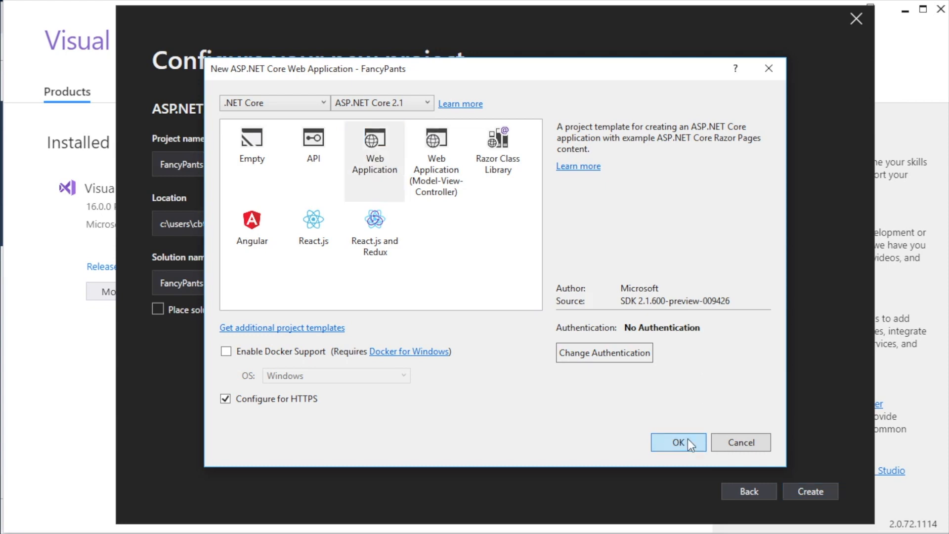
{"action": "left_click", "coordinate": [678, 442]}
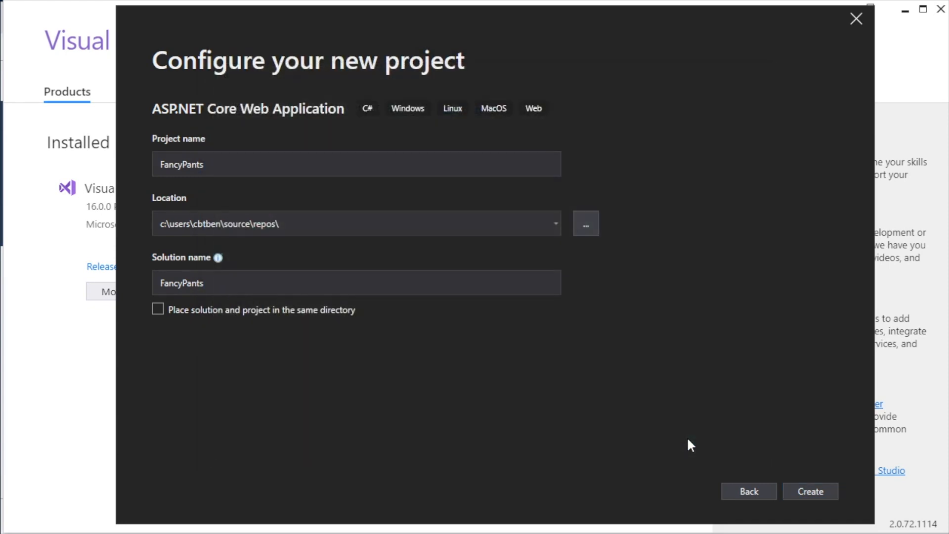
Click Create to generate the FancyPants project
{"action": "left_click", "coordinate": [810, 491]}
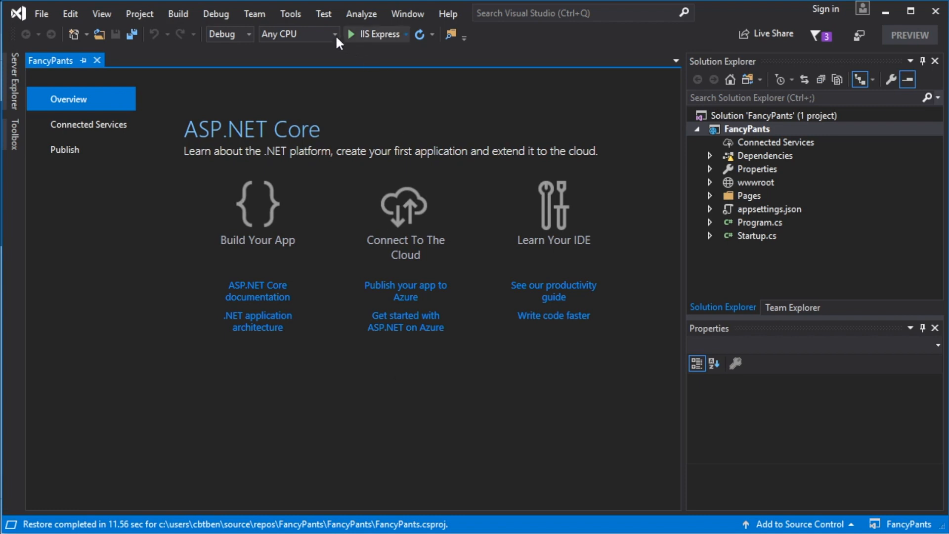
{"action": "mouse_move", "coordinate": [762, 143]}
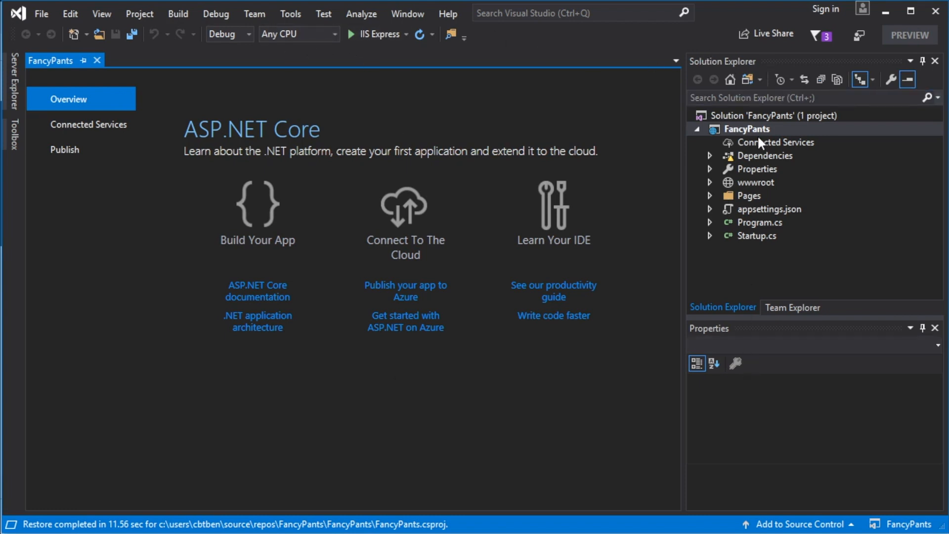
{"action": "mouse_move", "coordinate": [704, 164]}
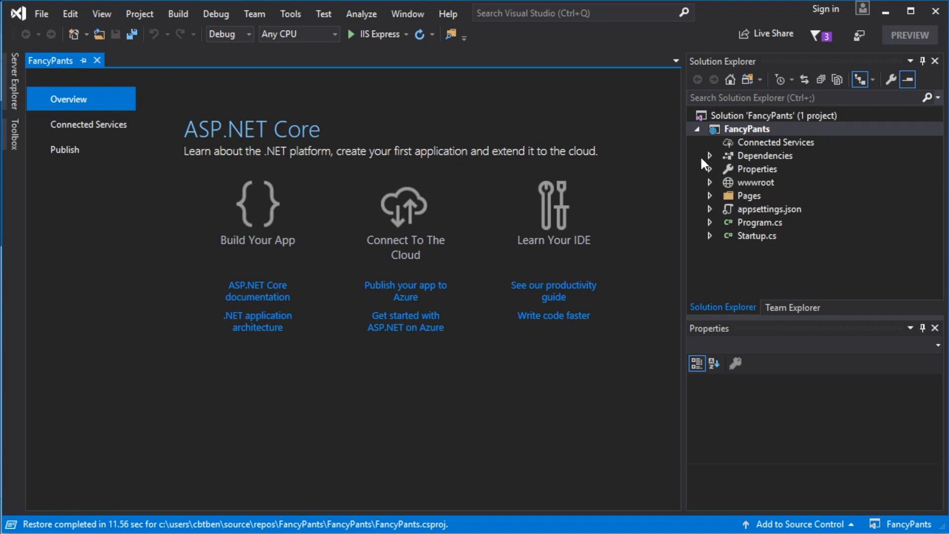
{"action": "mouse_move", "coordinate": [730, 159]}
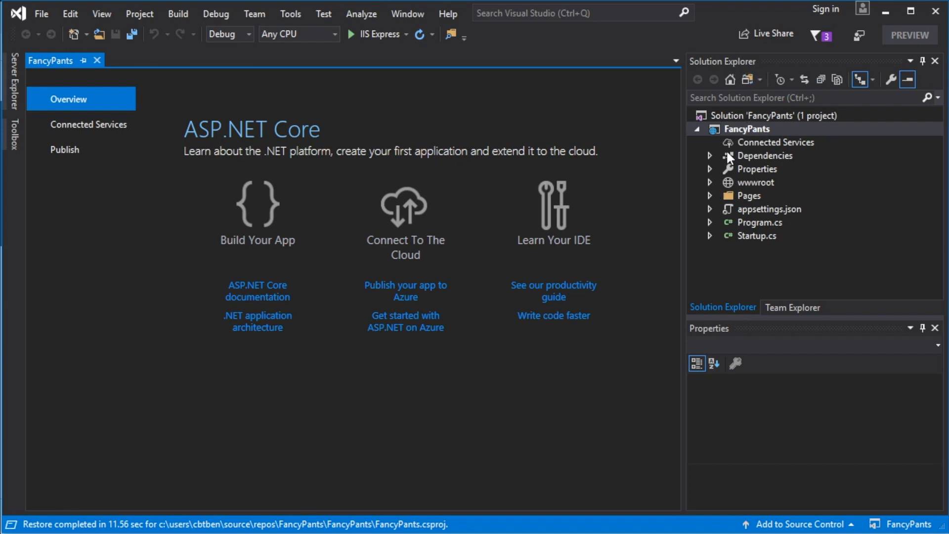
{"action": "mouse_move", "coordinate": [751, 168]}
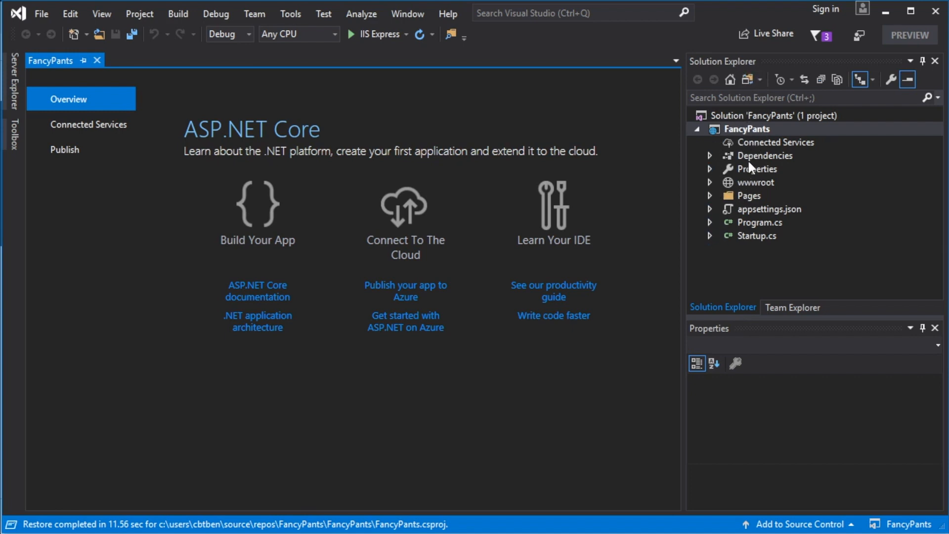
{"action": "mouse_move", "coordinate": [741, 158]}
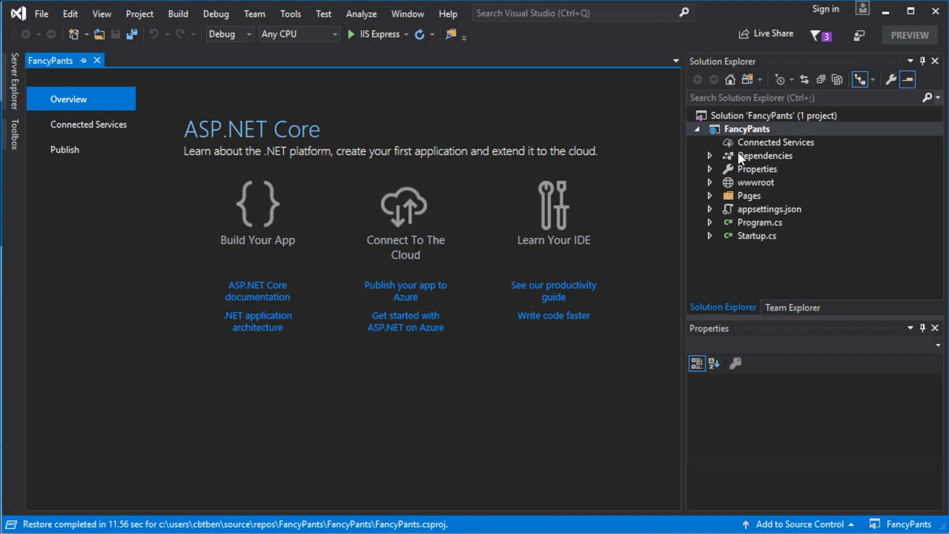
{"action": "mouse_move", "coordinate": [728, 183]}
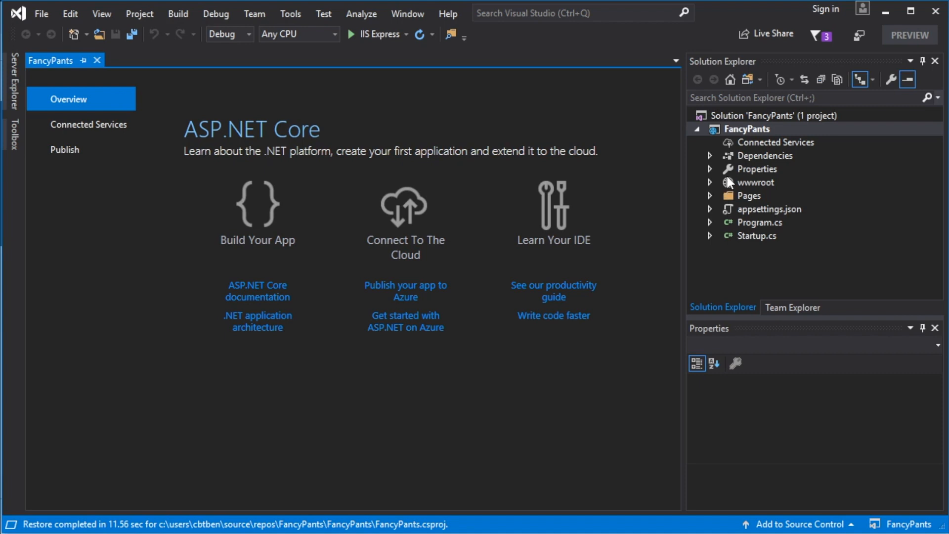
{"action": "mouse_move", "coordinate": [730, 175]}
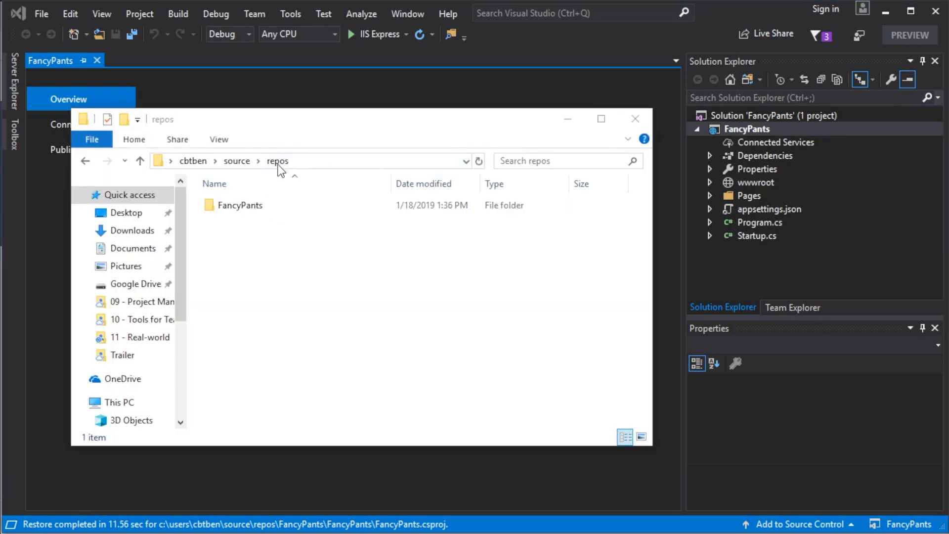
Browse repos > FancyPants > FancyPants > wwwroot in File Explorer, then return to Visual Studio
{"action": "left_click", "coordinate": [272, 160]}
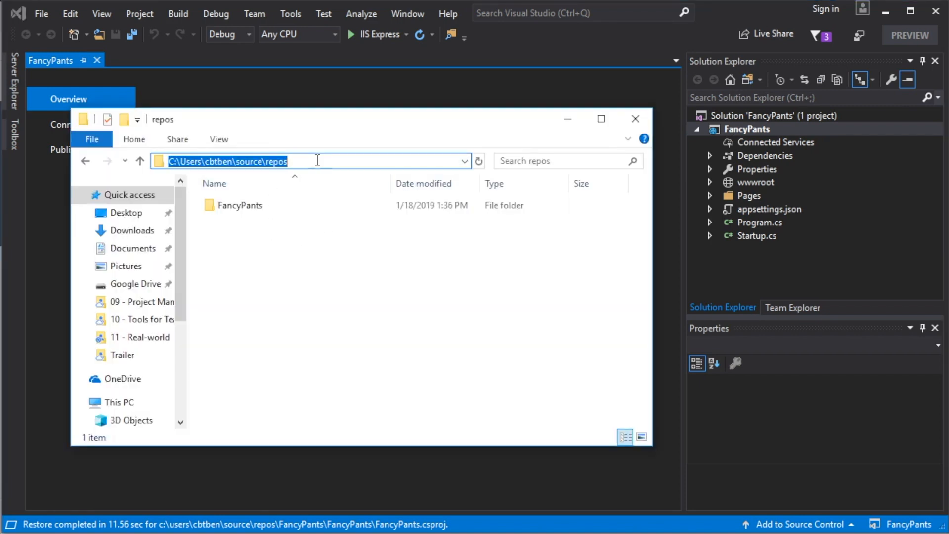
{"action": "double_click", "coordinate": [241, 204]}
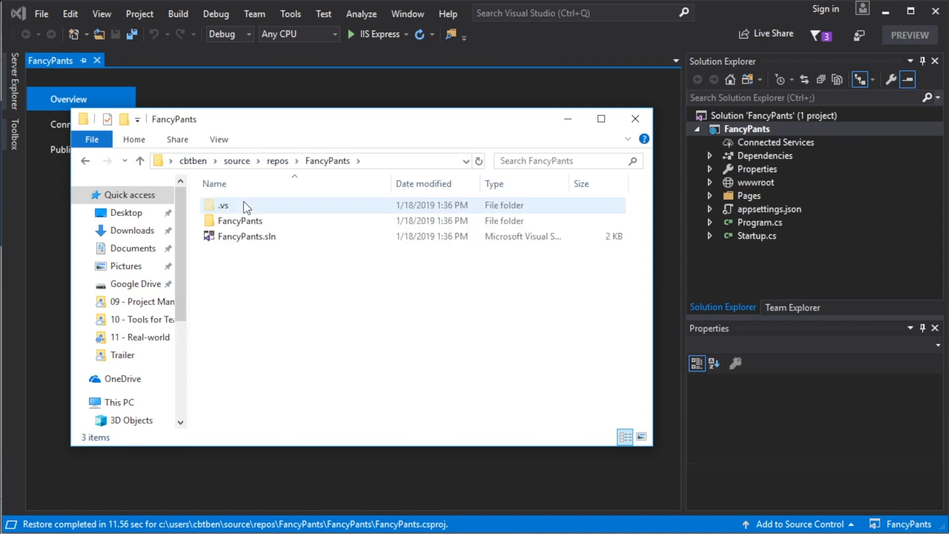
{"action": "double_click", "coordinate": [241, 221]}
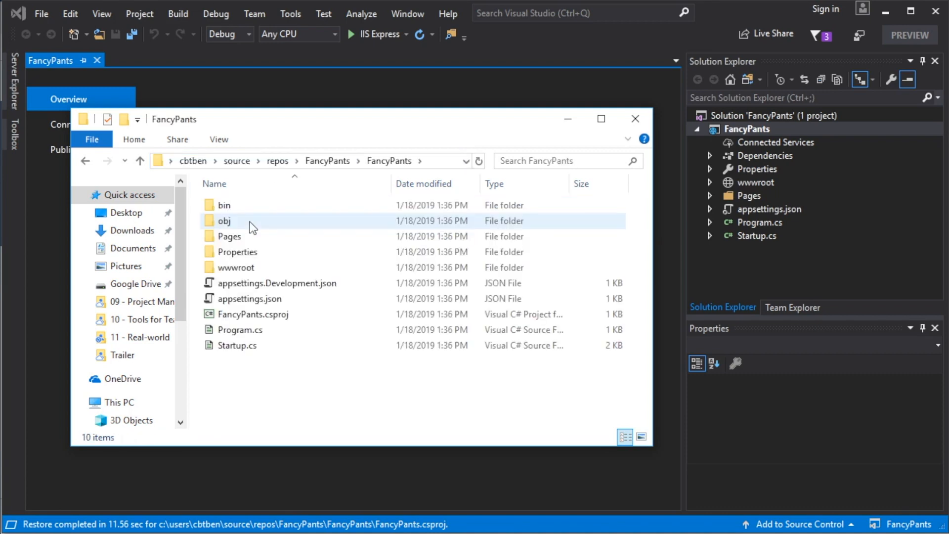
{"action": "left_click", "coordinate": [237, 252]}
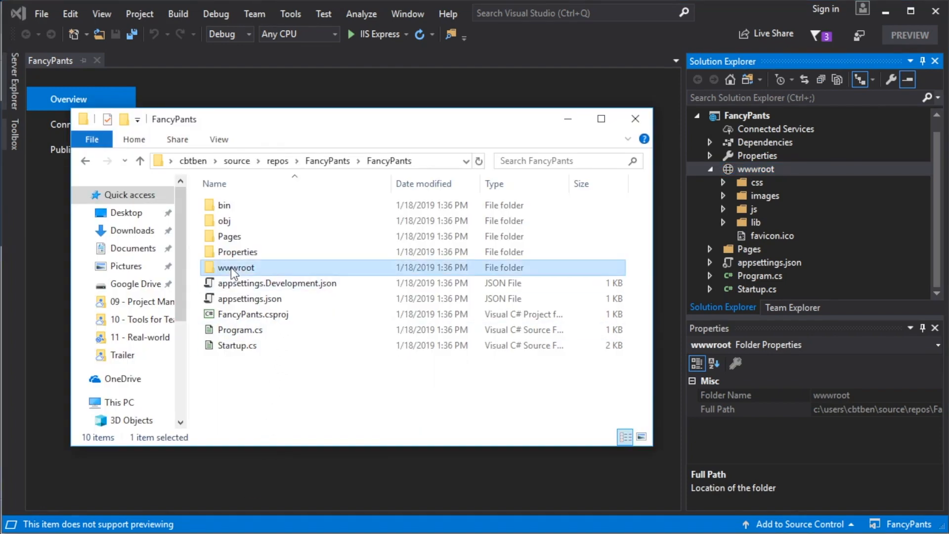
{"action": "double_click", "coordinate": [235, 267]}
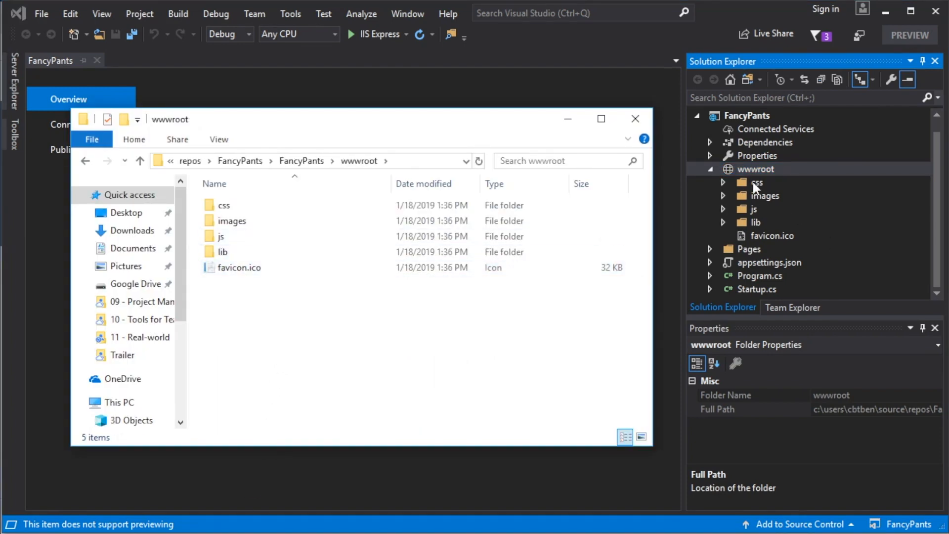
{"action": "left_click", "coordinate": [224, 205]}
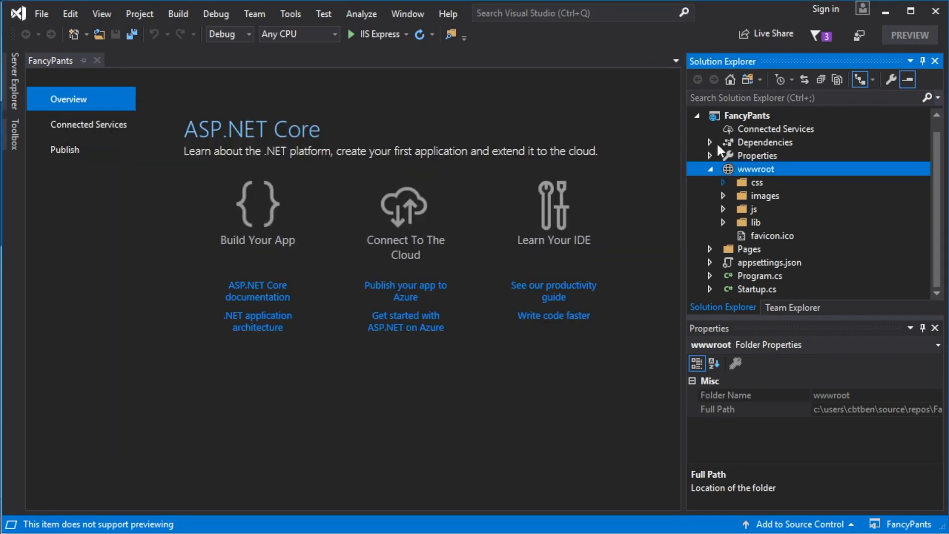
{"action": "mouse_move", "coordinate": [777, 236]}
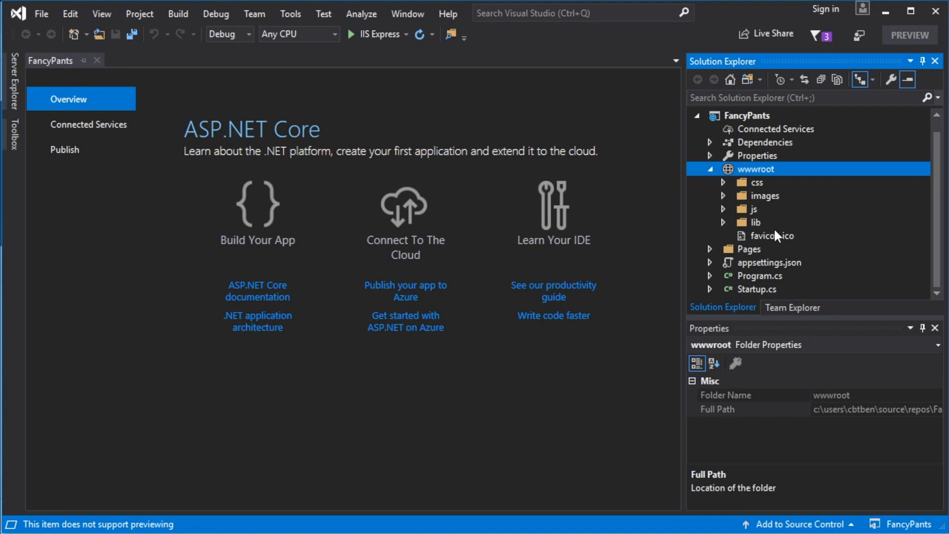
{"action": "mouse_move", "coordinate": [785, 218]}
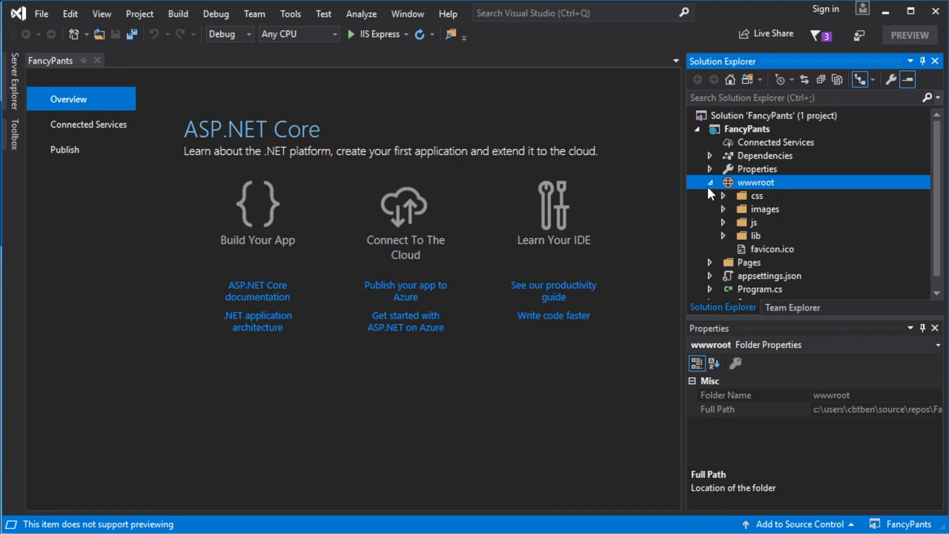
Collapse wwwroot in Solution Explorer's FancyPants project tree
{"action": "left_click", "coordinate": [709, 182]}
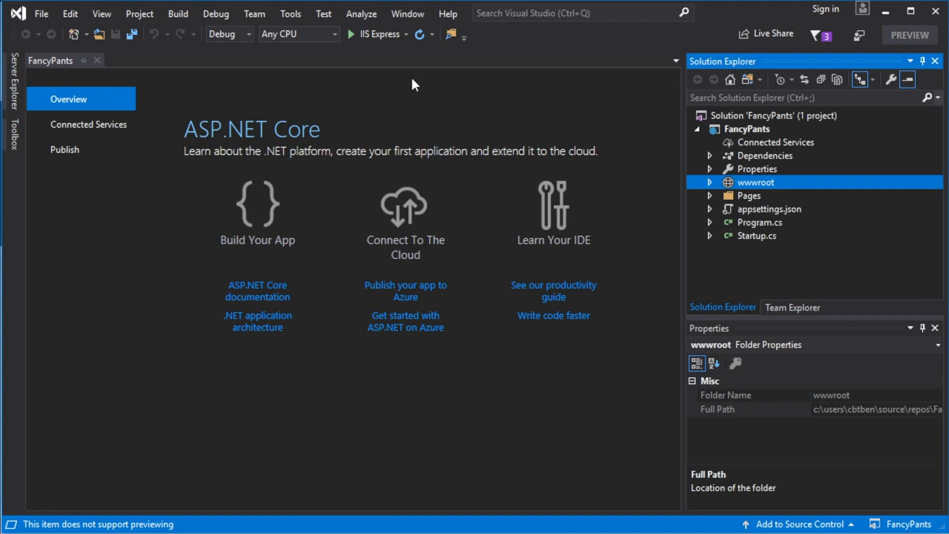
{"action": "mouse_move", "coordinate": [356, 46]}
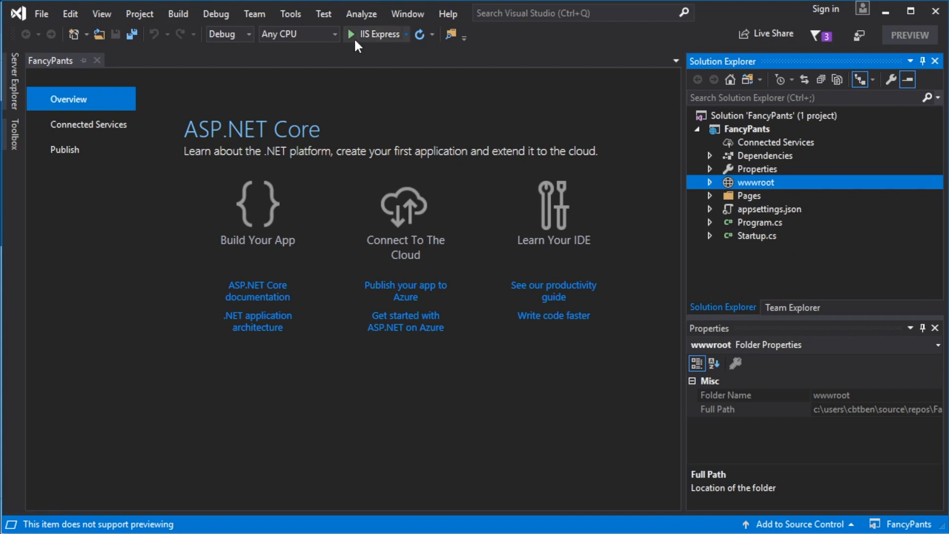
{"action": "mouse_move", "coordinate": [350, 34]}
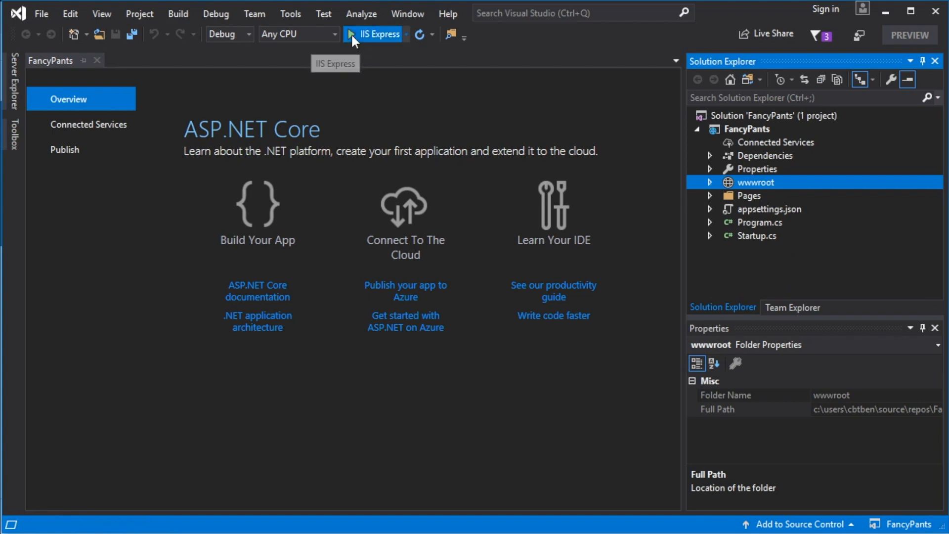
Build and launch FancyPants with the IIS Express run button
{"action": "left_click", "coordinate": [351, 34]}
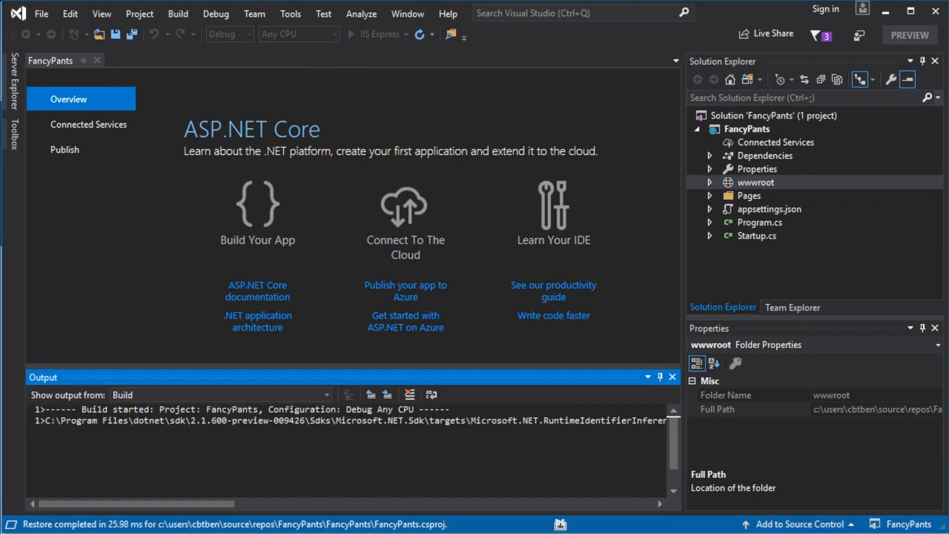
{"action": "left_click", "coordinate": [350, 34]}
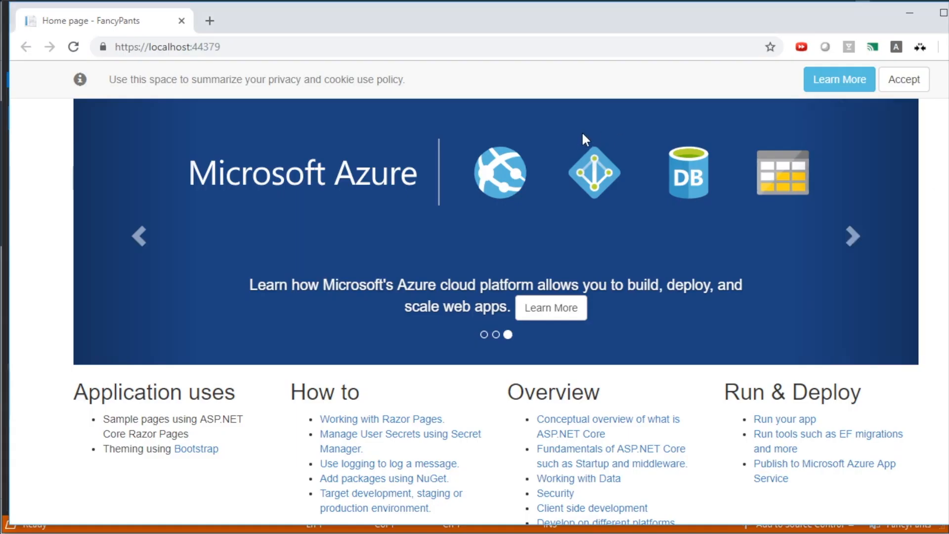
{"action": "mouse_move", "coordinate": [616, 80]}
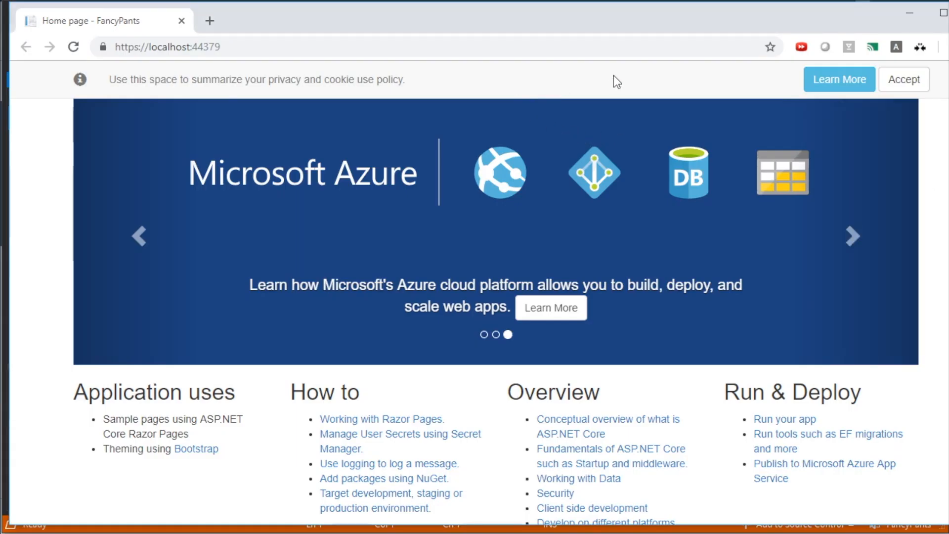
{"action": "mouse_move", "coordinate": [332, 335]}
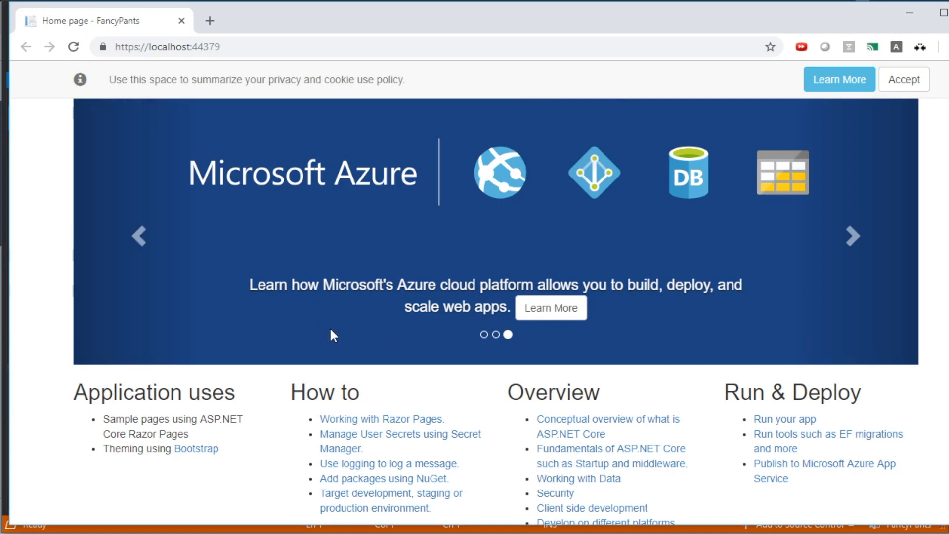
{"action": "mouse_move", "coordinate": [160, 75]}
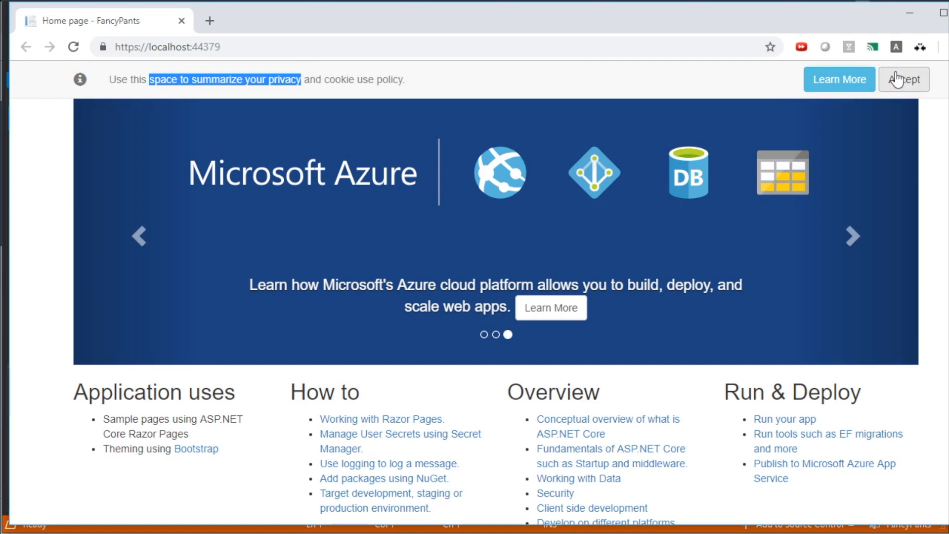
Advance the home page banner carousel three times, back to the ASP.NET Core slide
{"action": "left_click", "coordinate": [852, 237]}
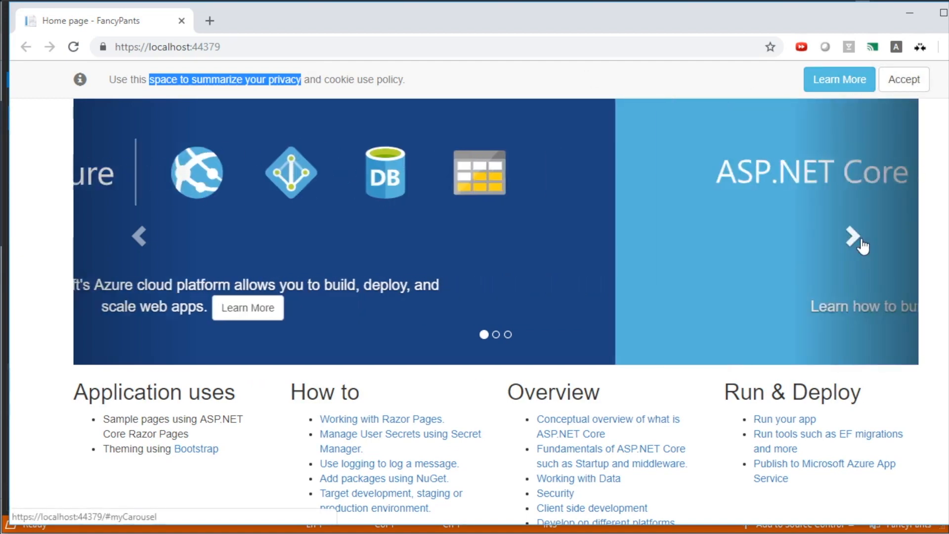
{"action": "left_click", "coordinate": [853, 236]}
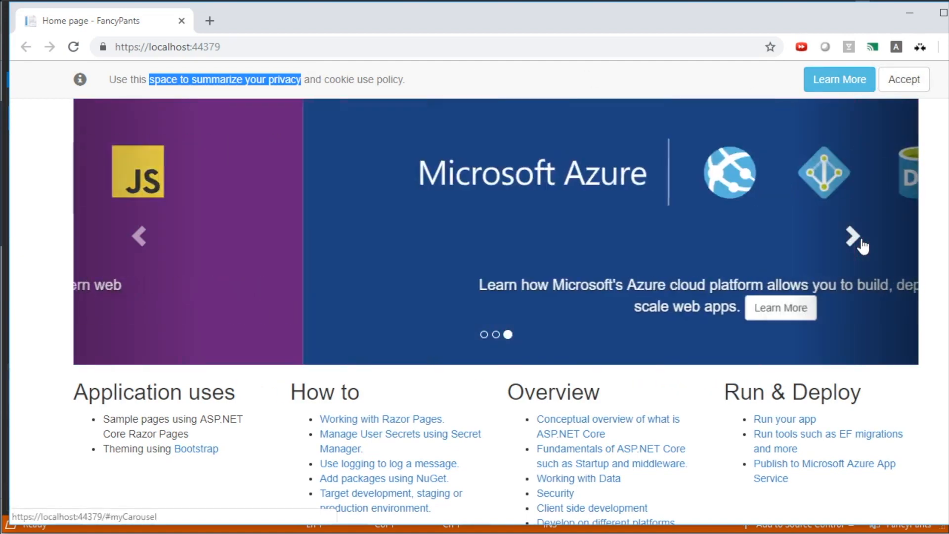
{"action": "left_click", "coordinate": [852, 236]}
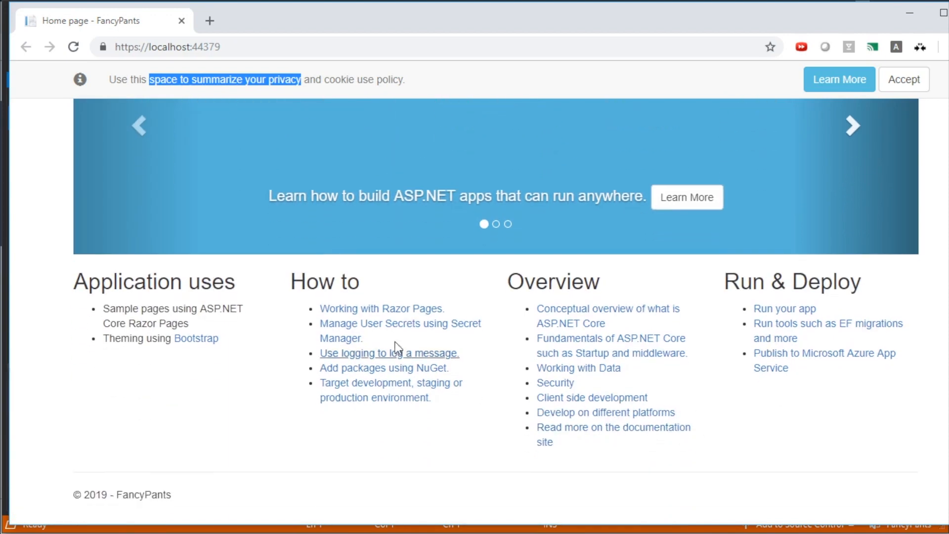
{"action": "mouse_move", "coordinate": [725, 370]}
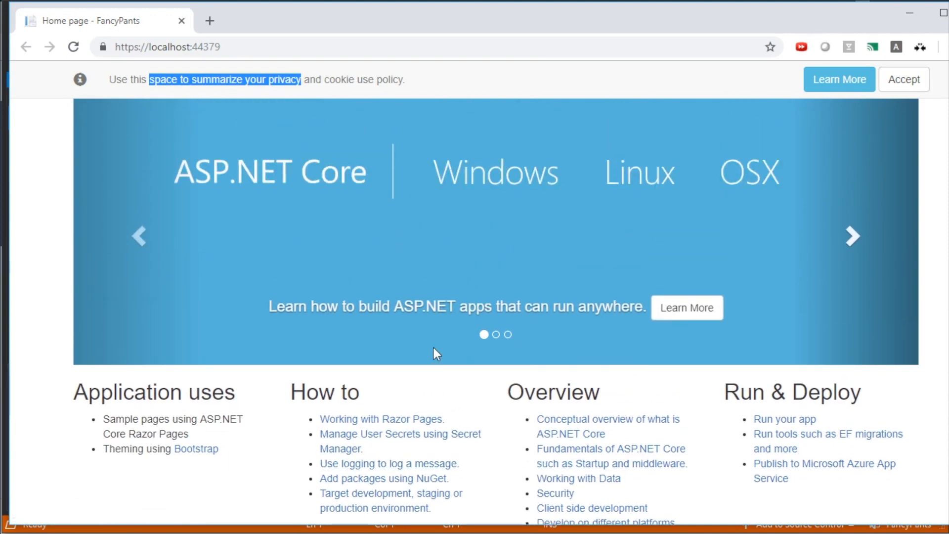
{"action": "mouse_move", "coordinate": [429, 399]}
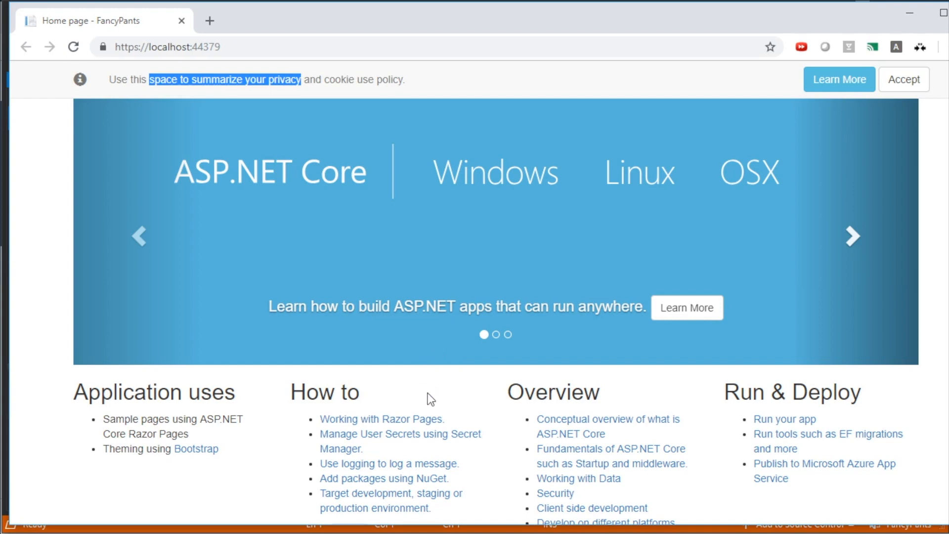
{"action": "mouse_move", "coordinate": [437, 370]}
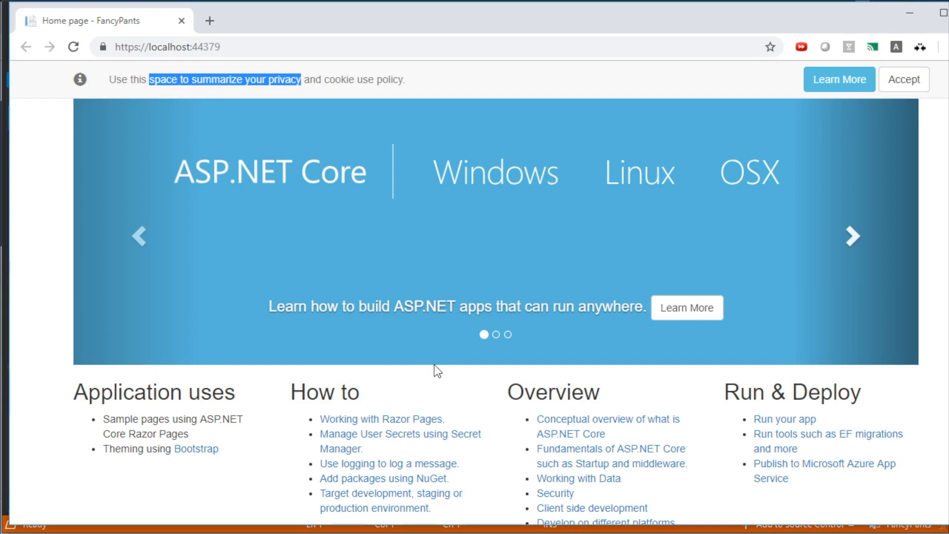
{"action": "mouse_move", "coordinate": [490, 192]}
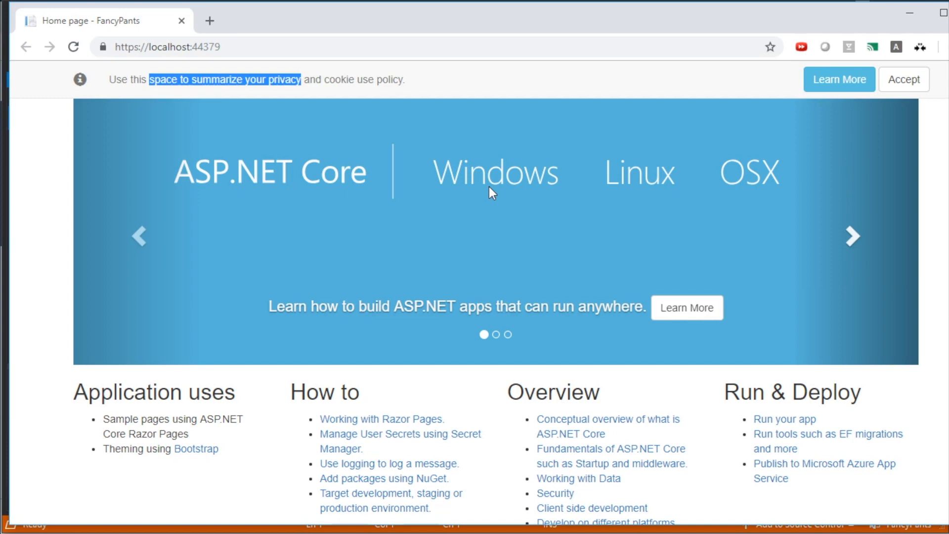
{"action": "mouse_move", "coordinate": [491, 192]}
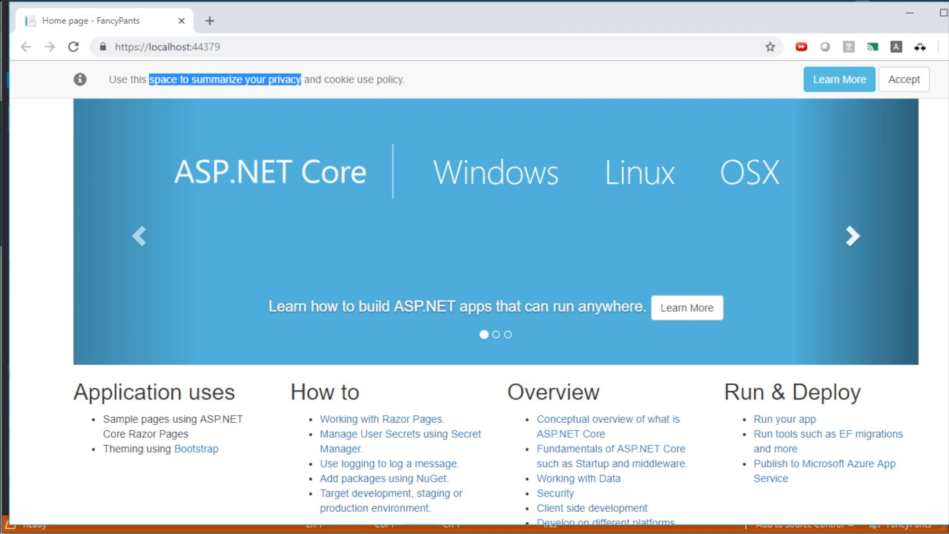
{"action": "mouse_move", "coordinate": [515, 528]}
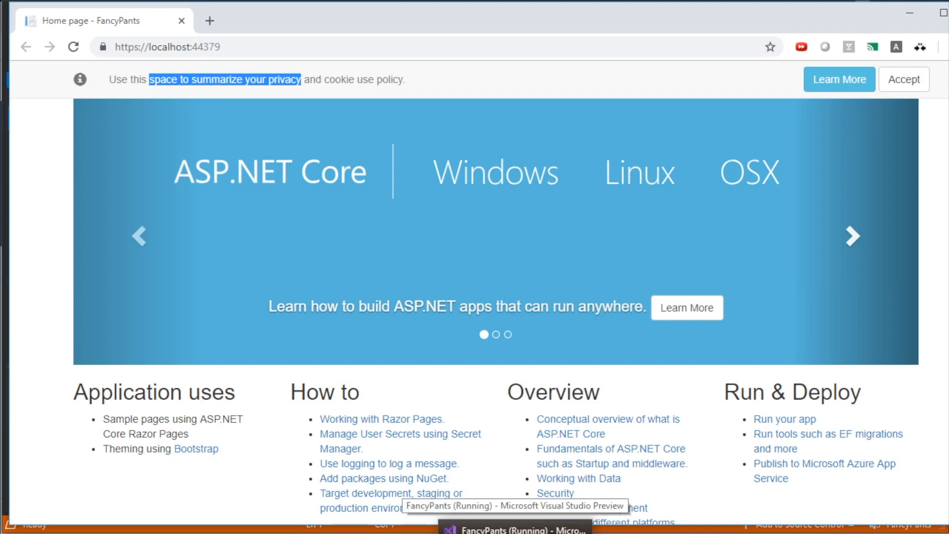
Switch to Visual Studio and stop debugging the FancyPants site
{"action": "left_click", "coordinate": [514, 528]}
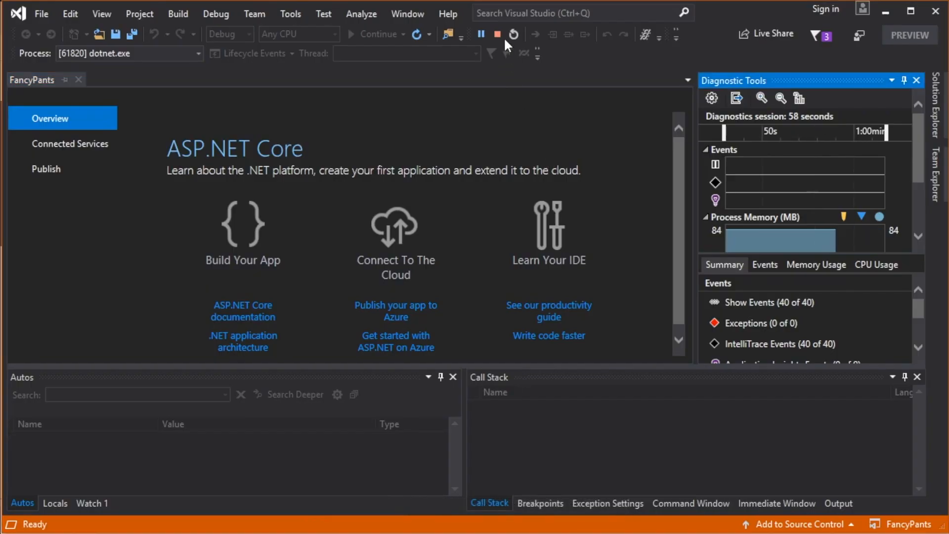
{"action": "left_click", "coordinate": [496, 34]}
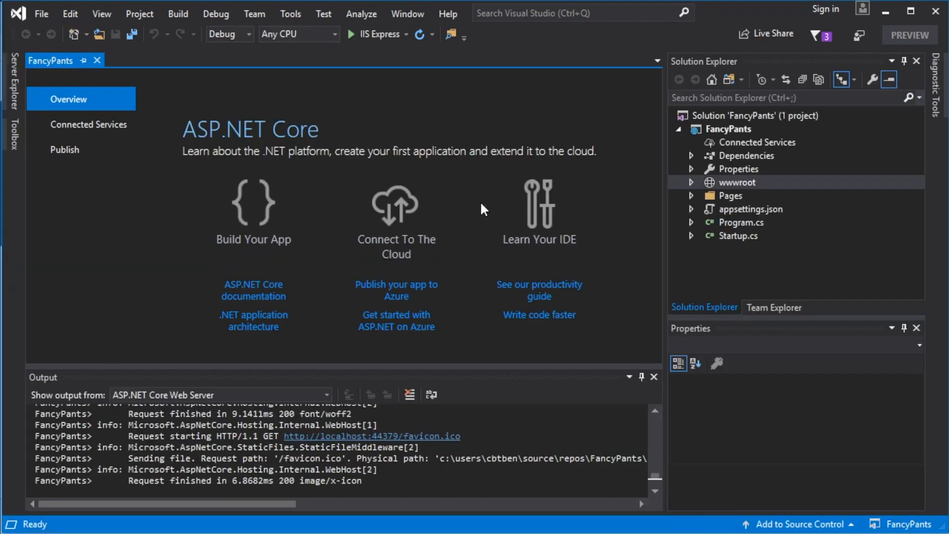
{"action": "mouse_move", "coordinate": [484, 250]}
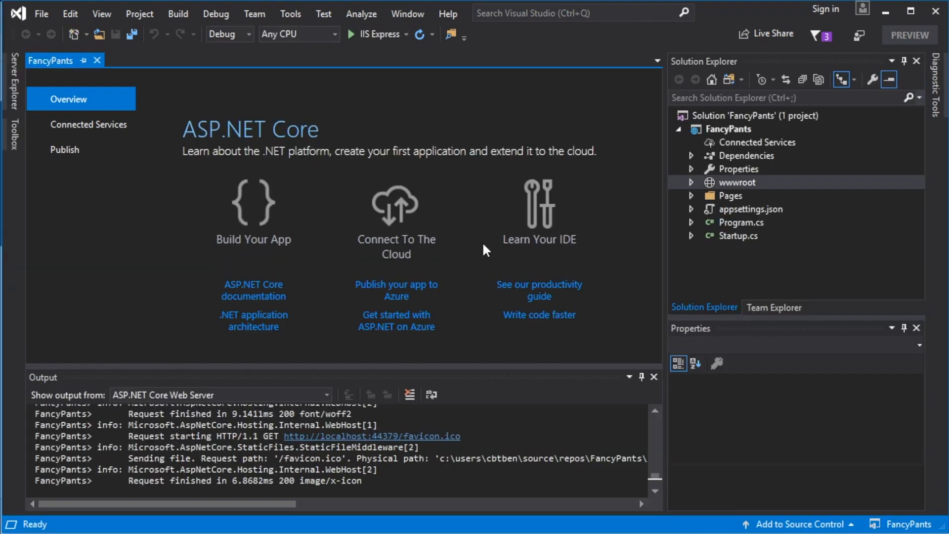
{"action": "mouse_move", "coordinate": [694, 197]}
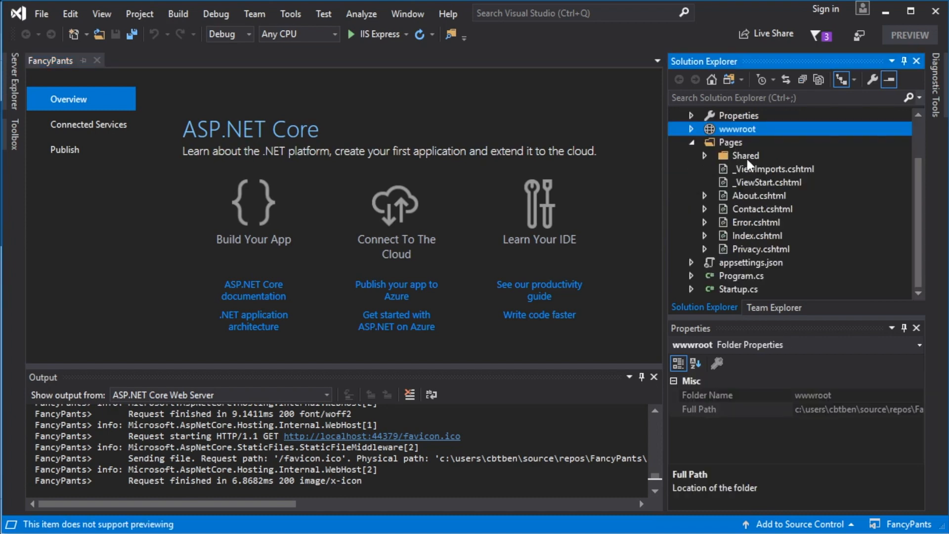
{"action": "mouse_move", "coordinate": [783, 217]}
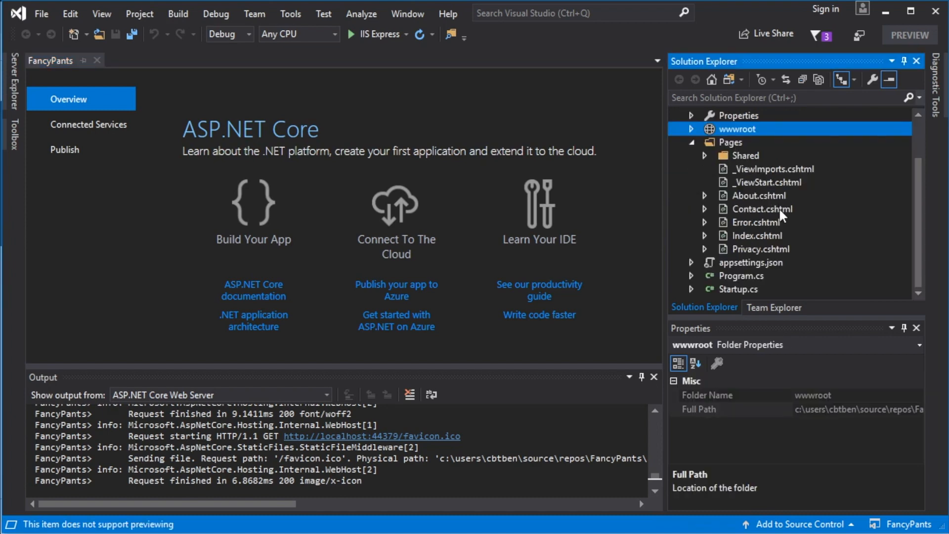
{"action": "mouse_move", "coordinate": [769, 236]}
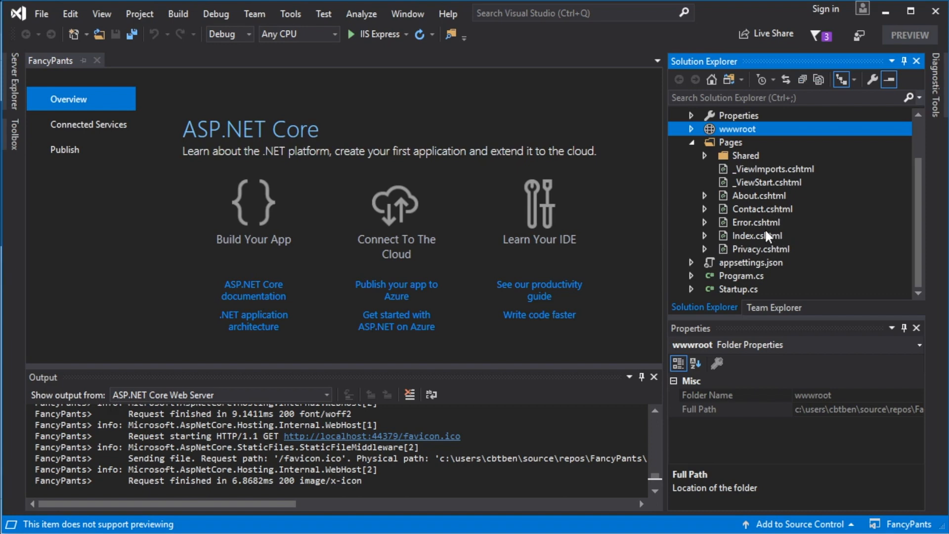
{"action": "mouse_move", "coordinate": [773, 241]}
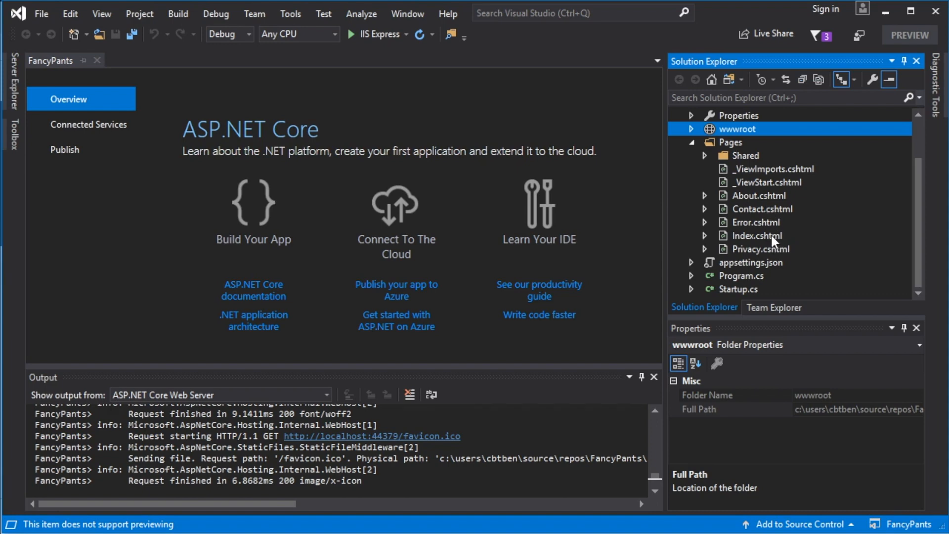
Open Index.cshtml and set the Output window to Auto Hide
{"action": "double_click", "coordinate": [756, 236]}
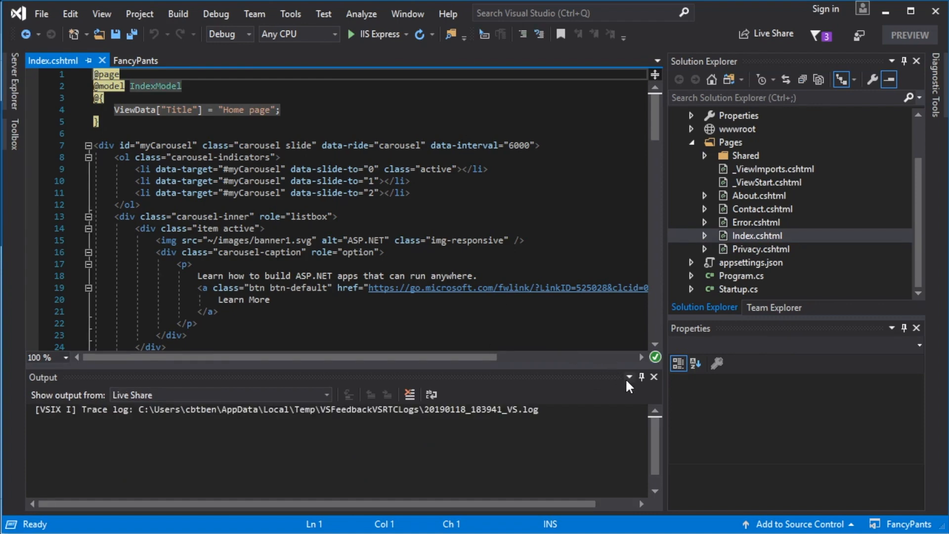
{"action": "left_click", "coordinate": [629, 377]}
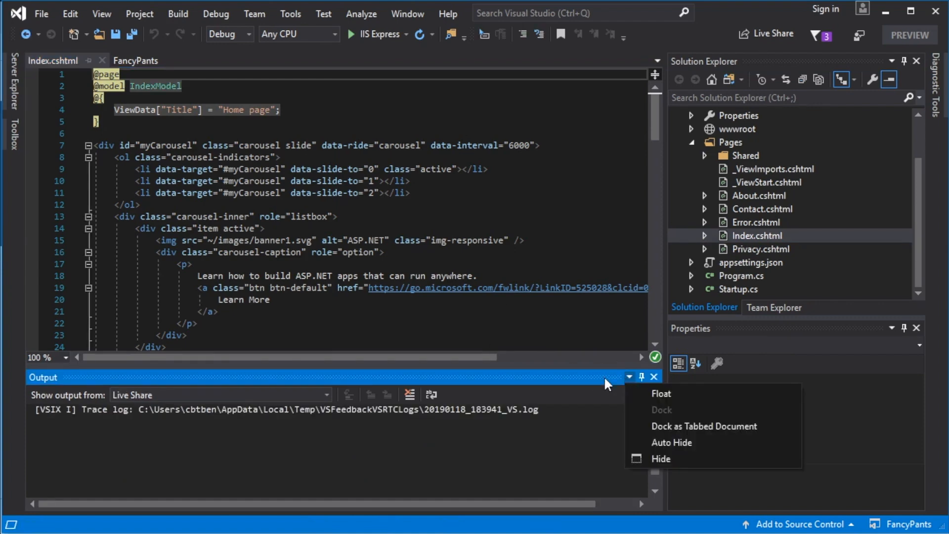
{"action": "left_click", "coordinate": [671, 443]}
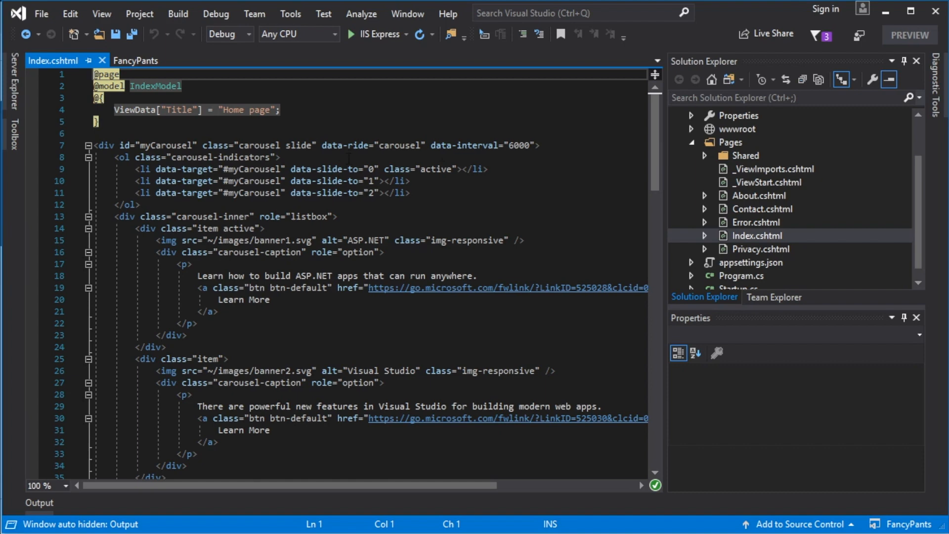
{"action": "mouse_move", "coordinate": [656, 139]}
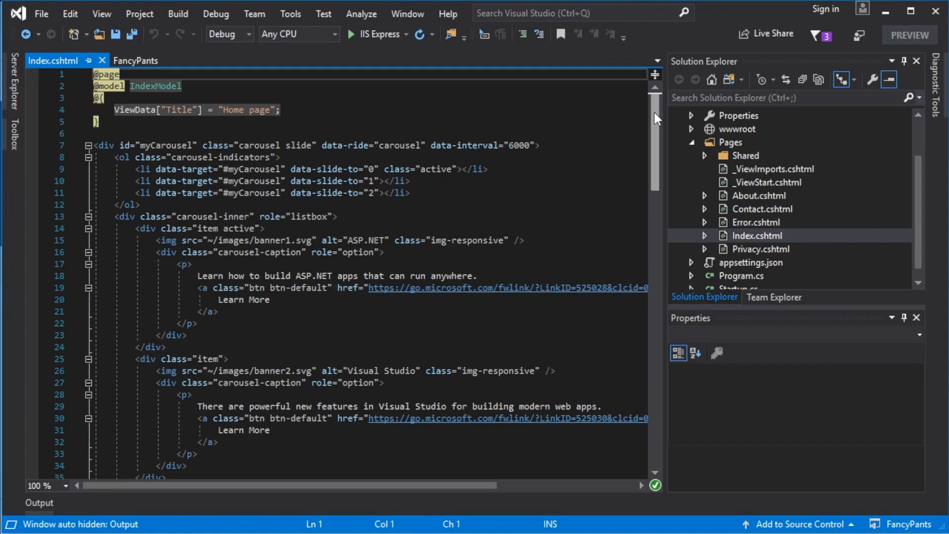
Review the carousel markup, including the indicators list and first slide's caption block
{"action": "scroll", "scroll_direction": "down", "scroll_amount": 3}
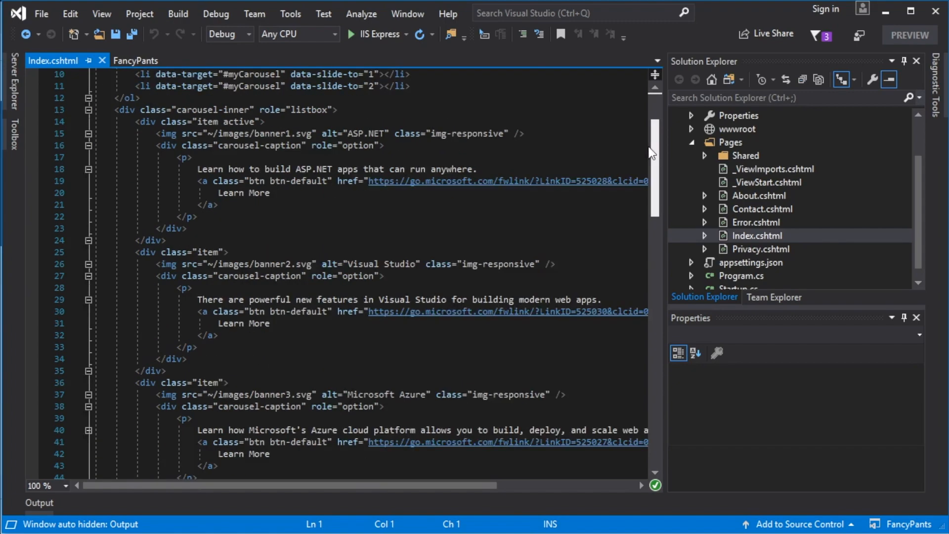
{"action": "scroll", "scroll_direction": "down", "scroll_amount": 3}
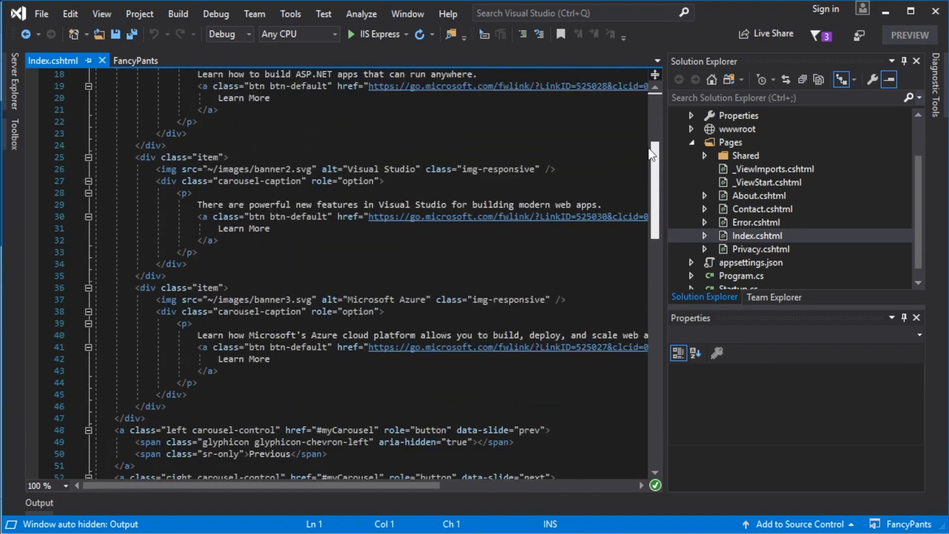
{"action": "scroll", "scroll_direction": "up", "scroll_amount": 3}
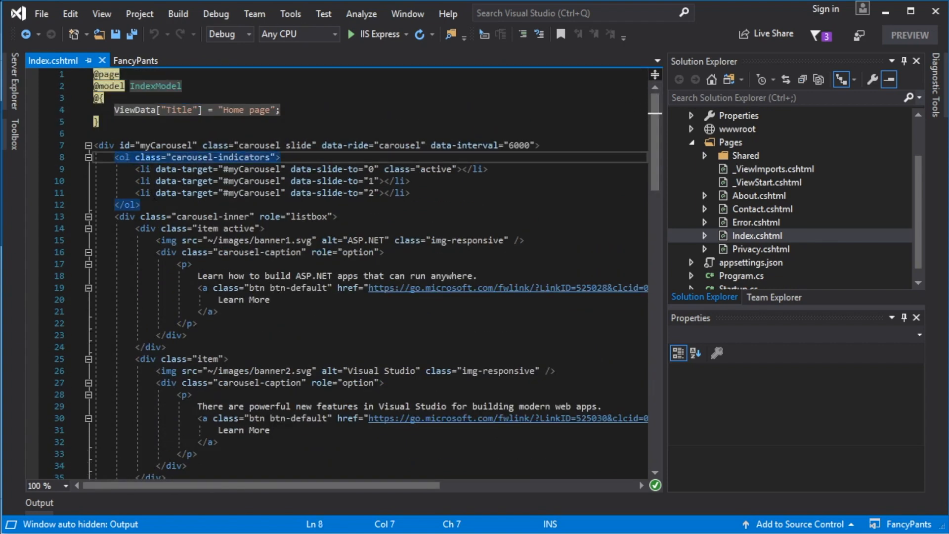
{"action": "left_click", "coordinate": [166, 251]}
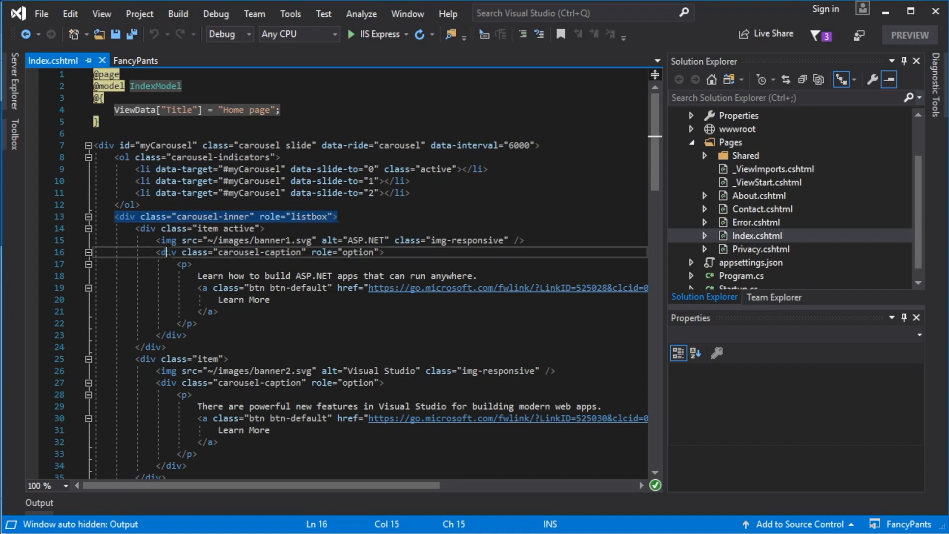
{"action": "left_click", "coordinate": [124, 216]}
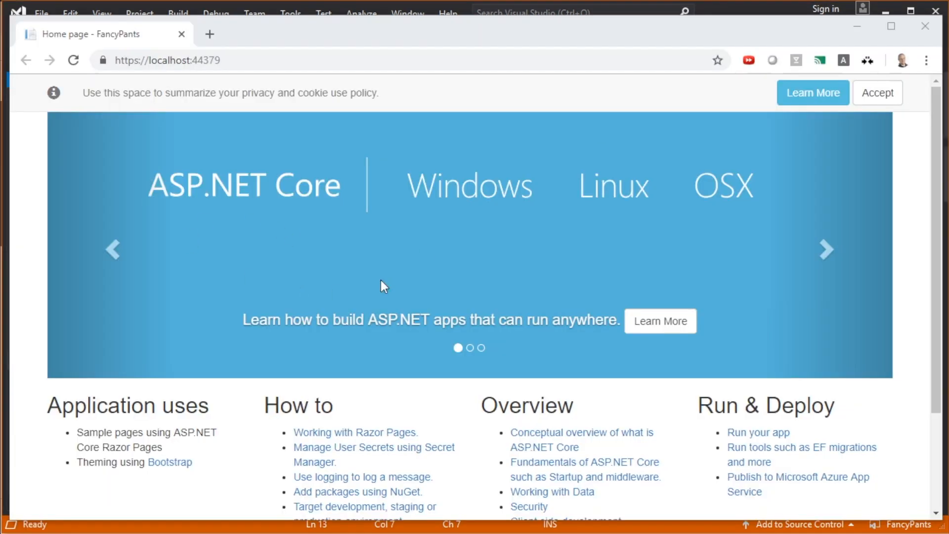
{"action": "left_click", "coordinate": [825, 249]}
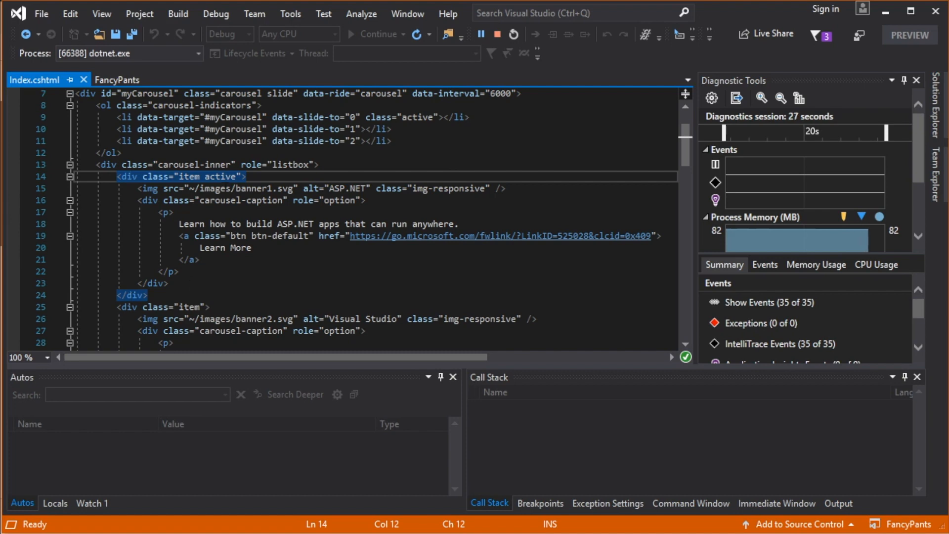
{"action": "double_click", "coordinate": [213, 189]}
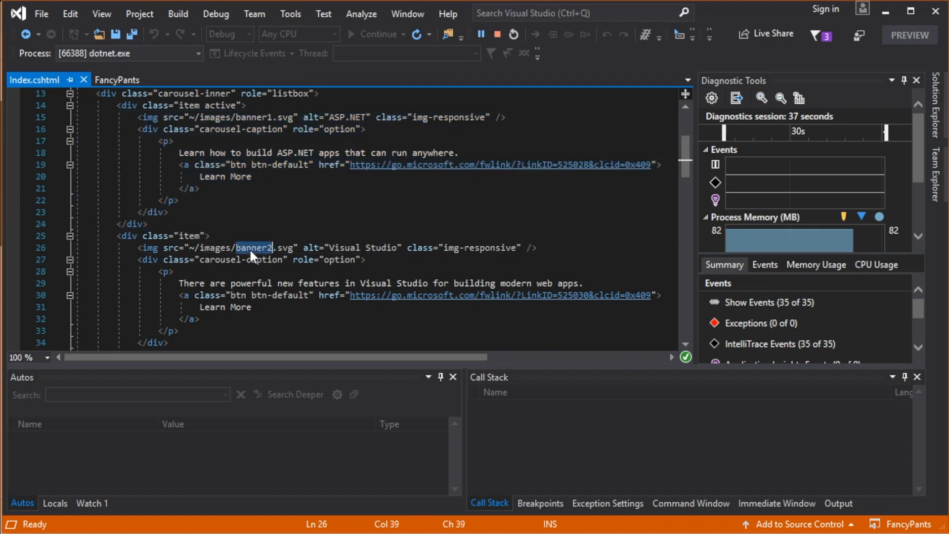
{"action": "scroll", "scroll_direction": "down", "scroll_amount": 3}
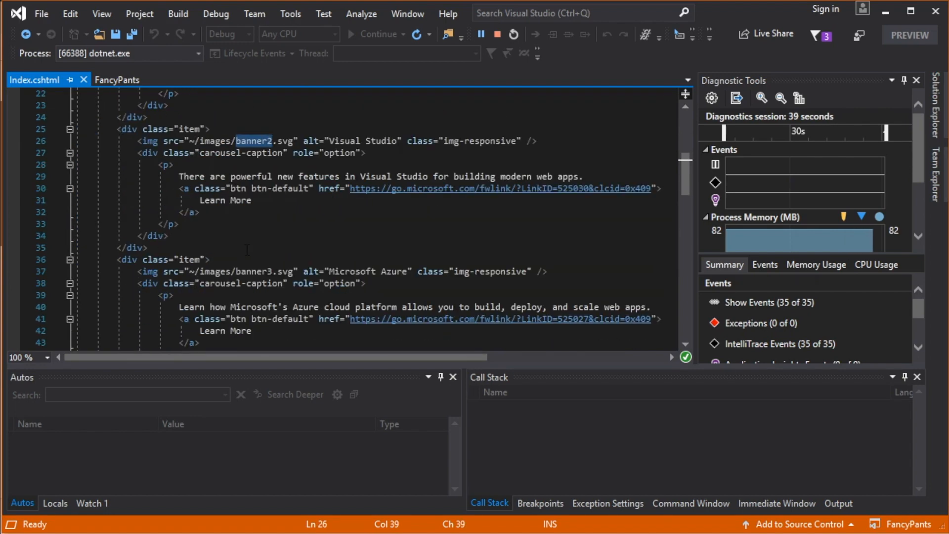
{"action": "scroll", "scroll_direction": "up", "scroll_amount": 3}
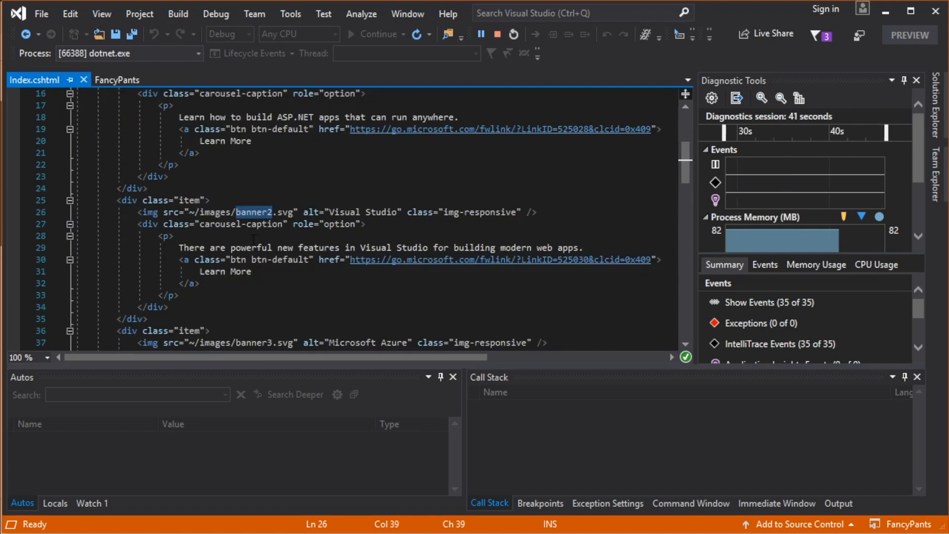
{"action": "scroll", "scroll_direction": "up", "scroll_amount": 3}
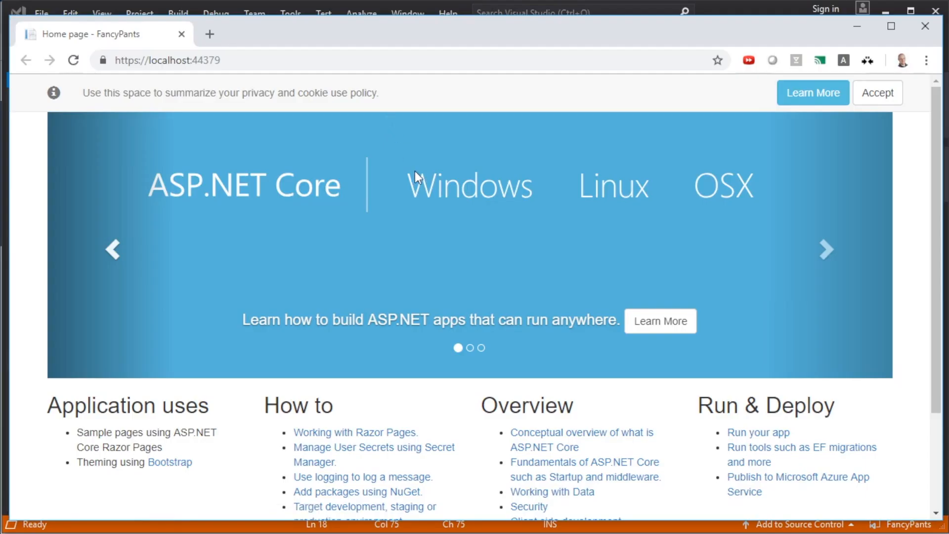
{"action": "mouse_move", "coordinate": [406, 316]}
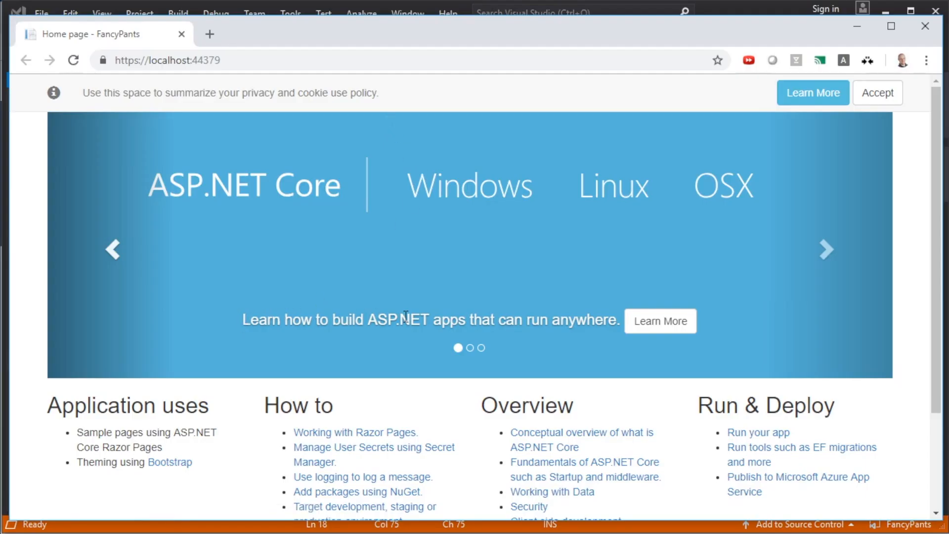
{"action": "double_click", "coordinate": [531, 320]}
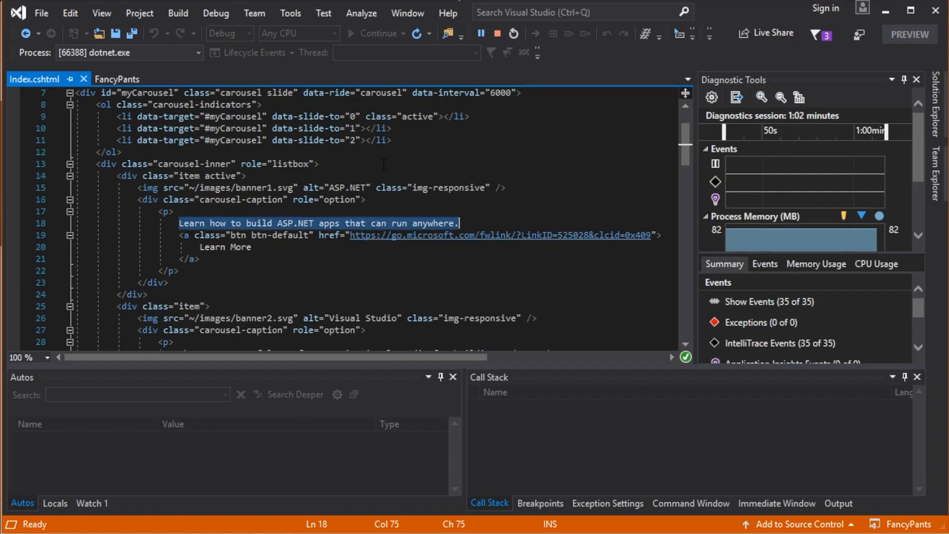
{"action": "left_click", "coordinate": [139, 270]}
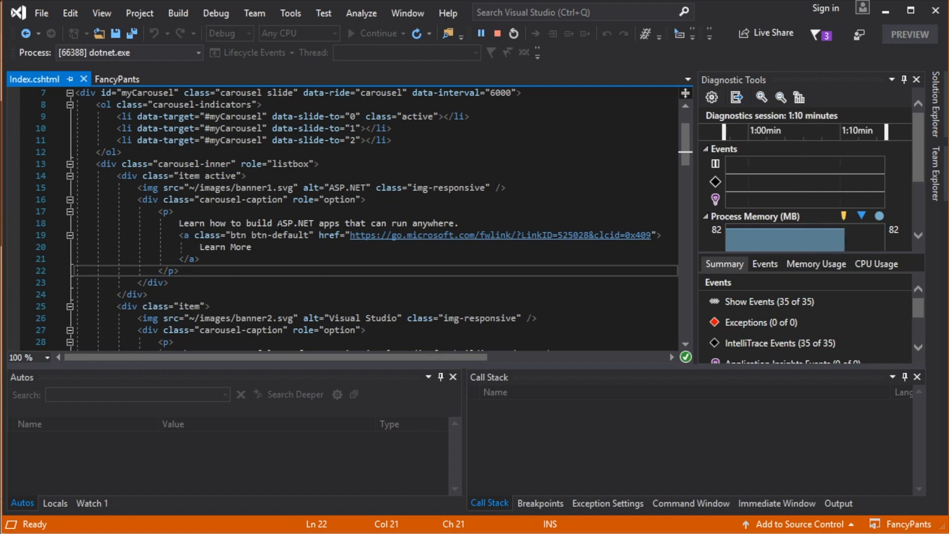
{"action": "mouse_move", "coordinate": [497, 33]}
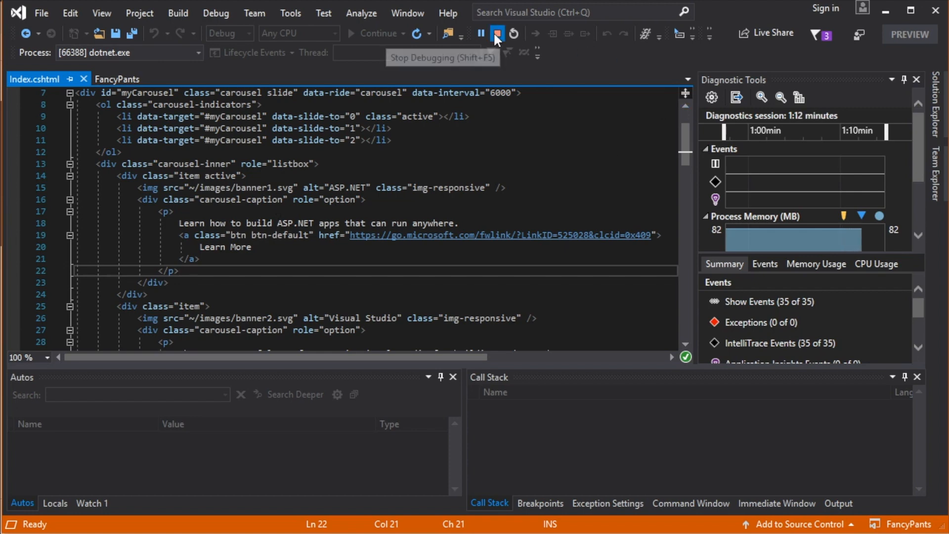
Stop debugging, expand wwwroot > images, and open banner2.svg and banner1.svg
{"action": "left_click", "coordinate": [497, 33]}
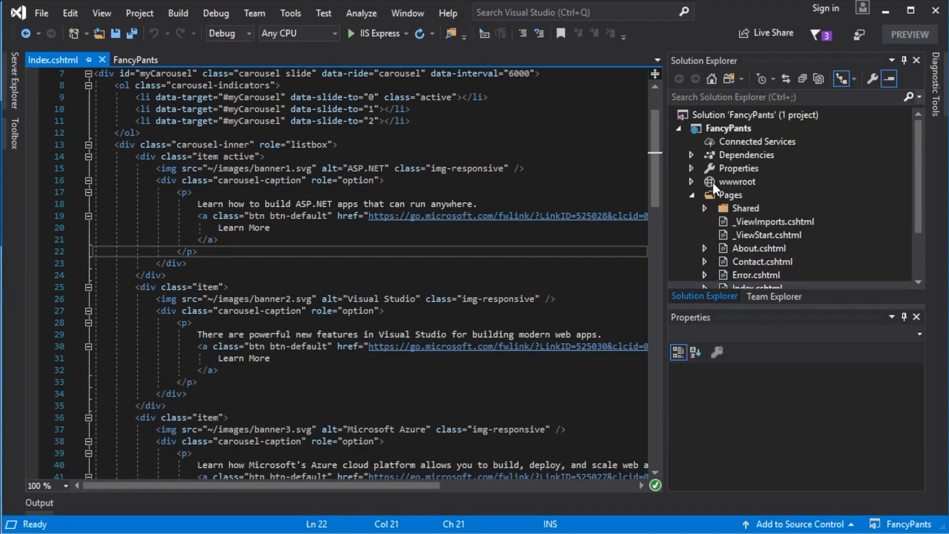
{"action": "left_click", "coordinate": [691, 180]}
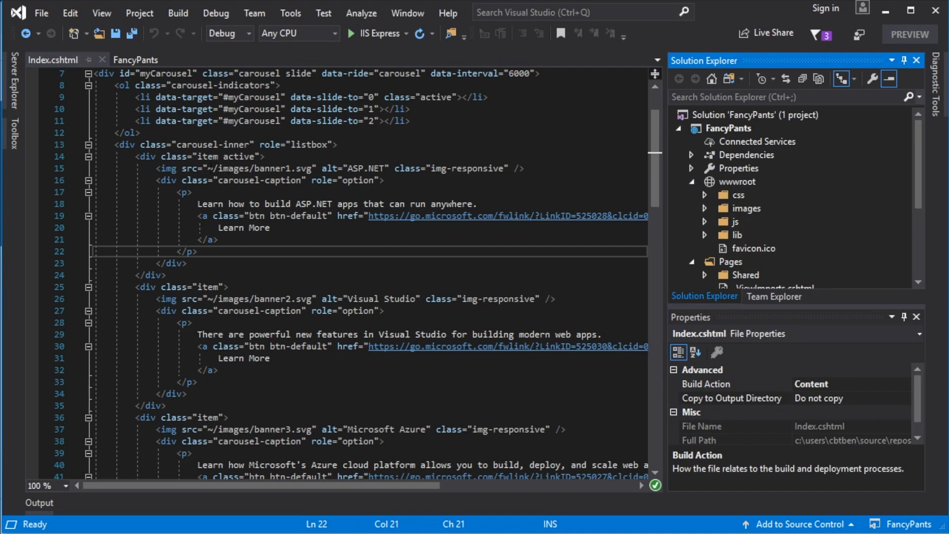
{"action": "left_click", "coordinate": [736, 181]}
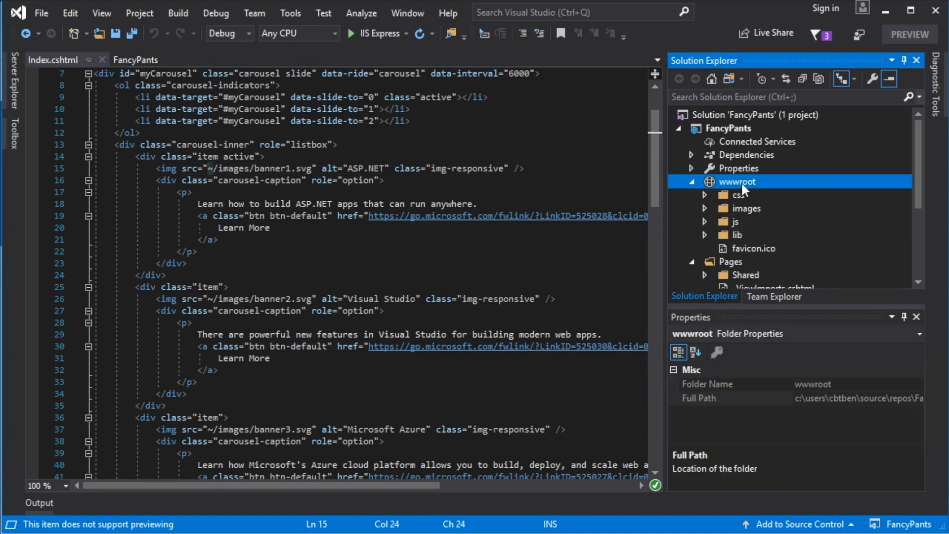
{"action": "left_click", "coordinate": [746, 207]}
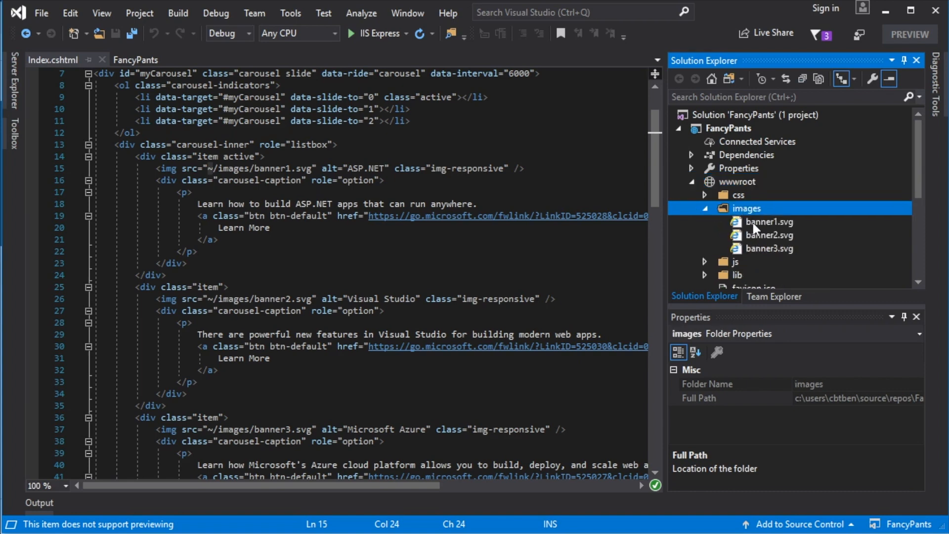
{"action": "double_click", "coordinate": [769, 235]}
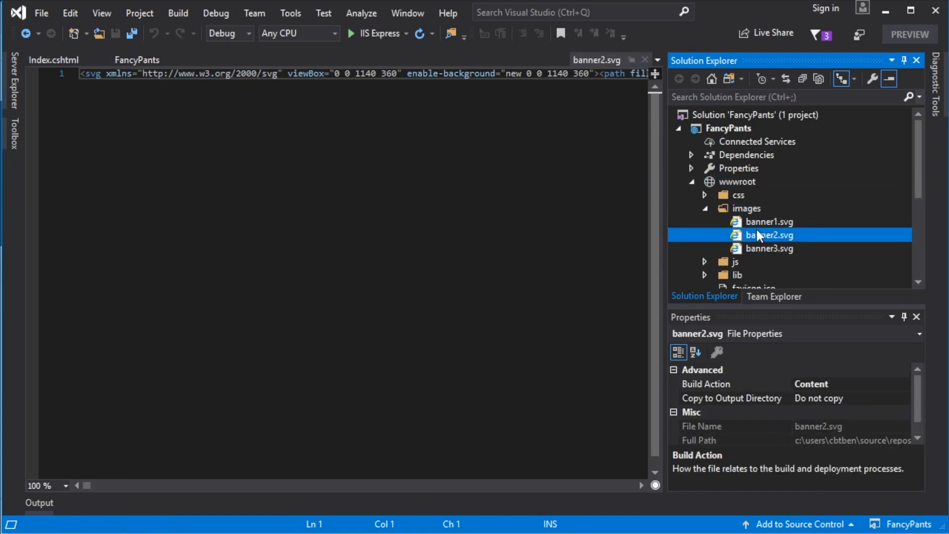
{"action": "left_click", "coordinate": [747, 207]}
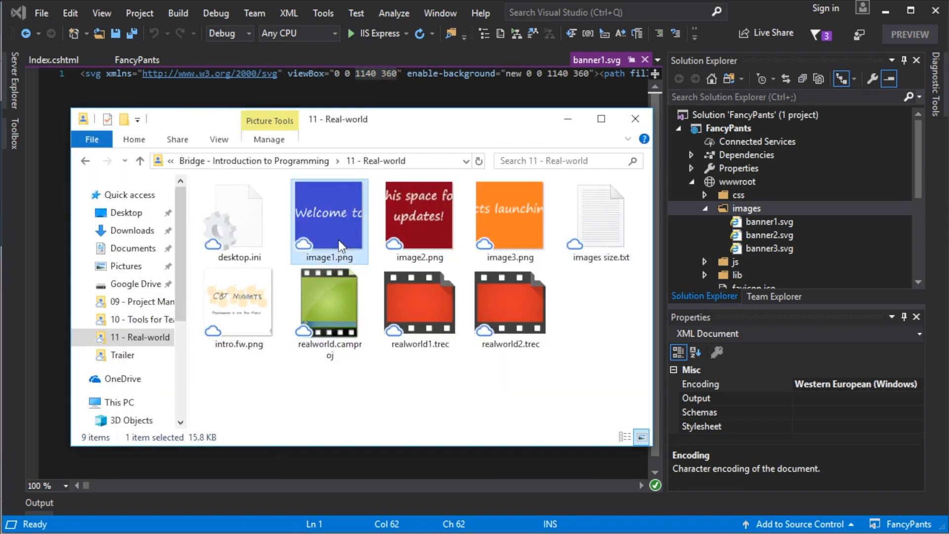
Select image1.png among the Real-world banner PNGs for copying
{"action": "left_click", "coordinate": [510, 218]}
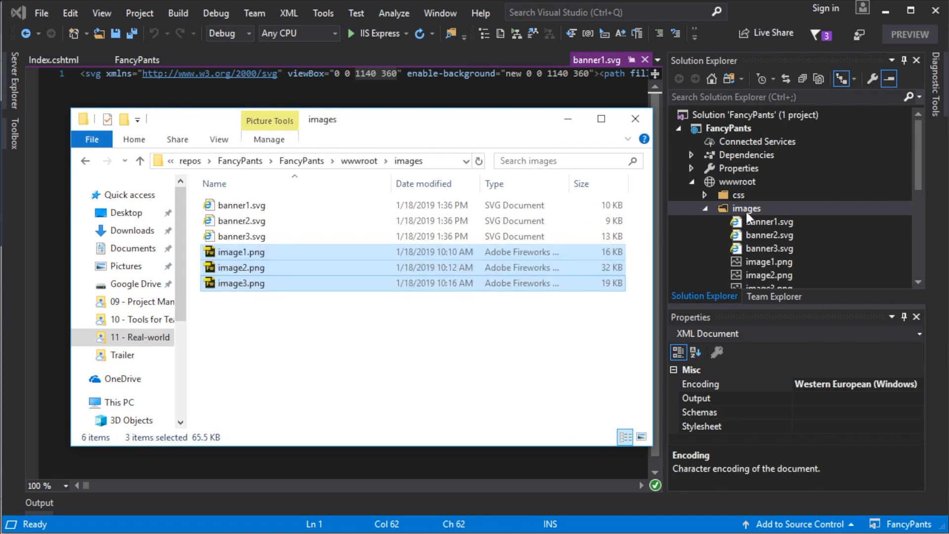
{"action": "scroll", "scroll_direction": "down", "scroll_amount": 3}
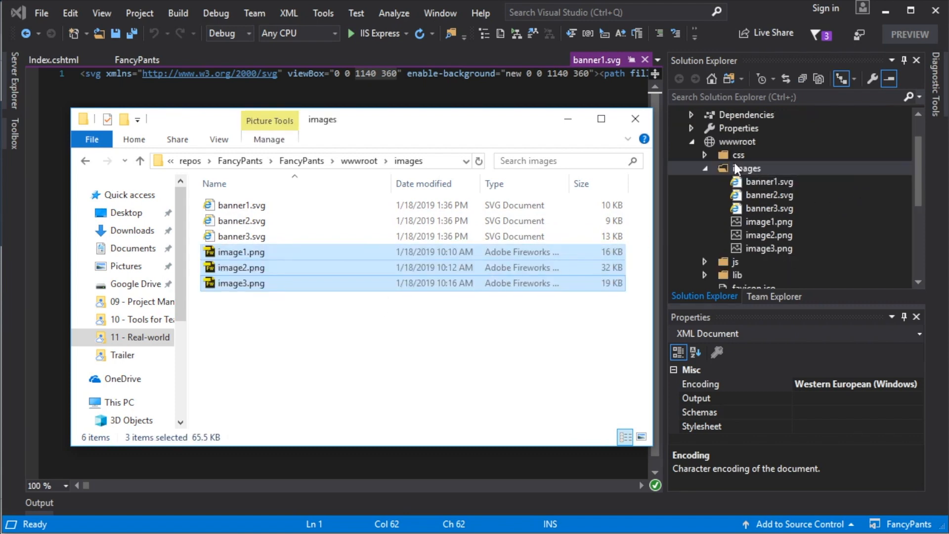
{"action": "mouse_move", "coordinate": [752, 213]}
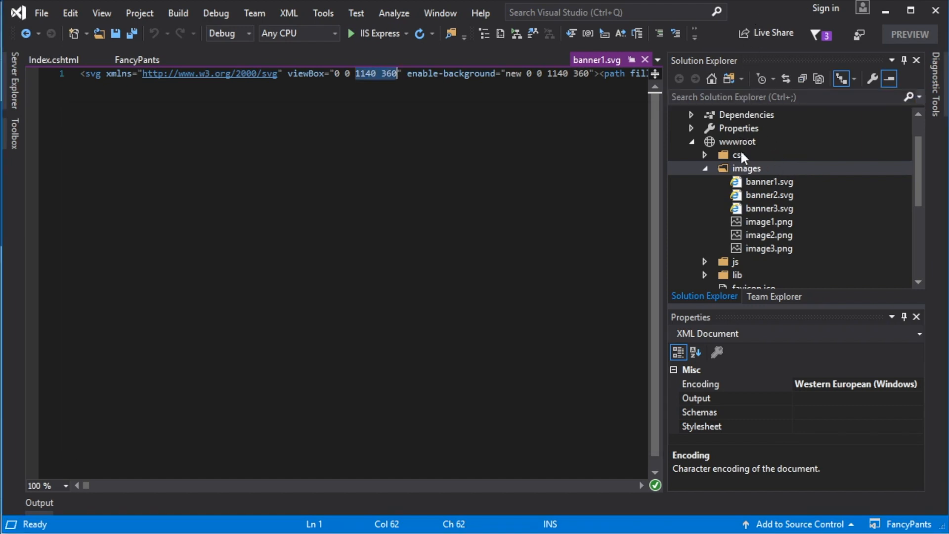
Change the first two slides' img src from banner1/banner2.svg to image1.png and image2.png
{"action": "left_click", "coordinate": [53, 59]}
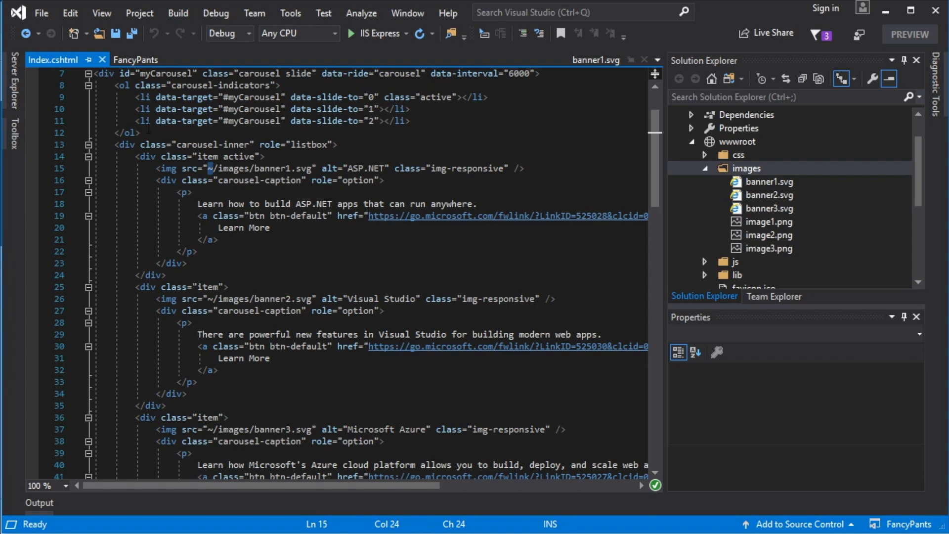
{"action": "double_click", "coordinate": [271, 168]}
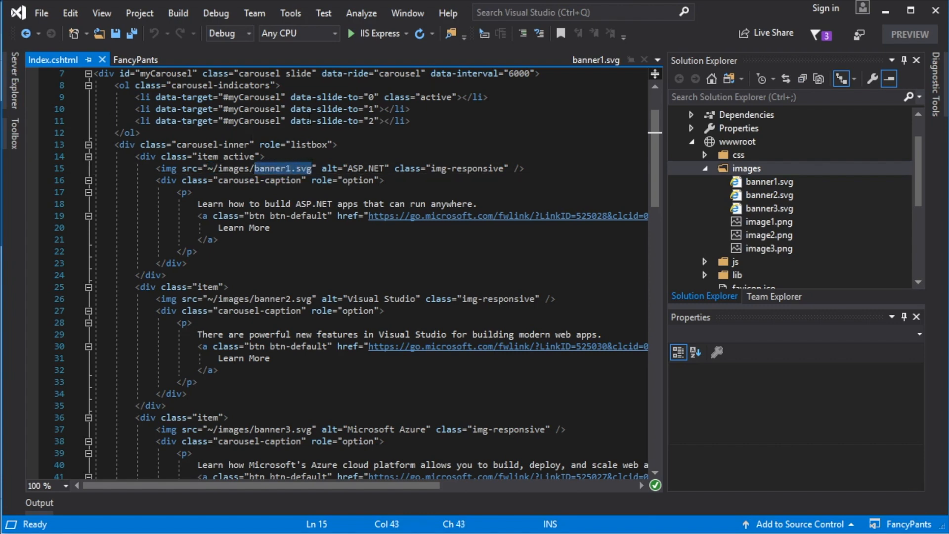
{"action": "type", "text": "image"}
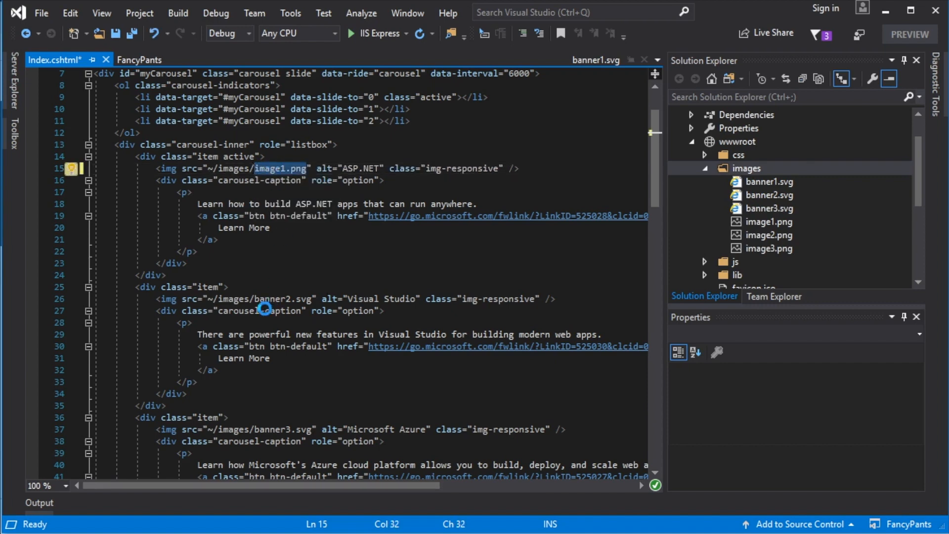
{"action": "mouse_move", "coordinate": [256, 299]}
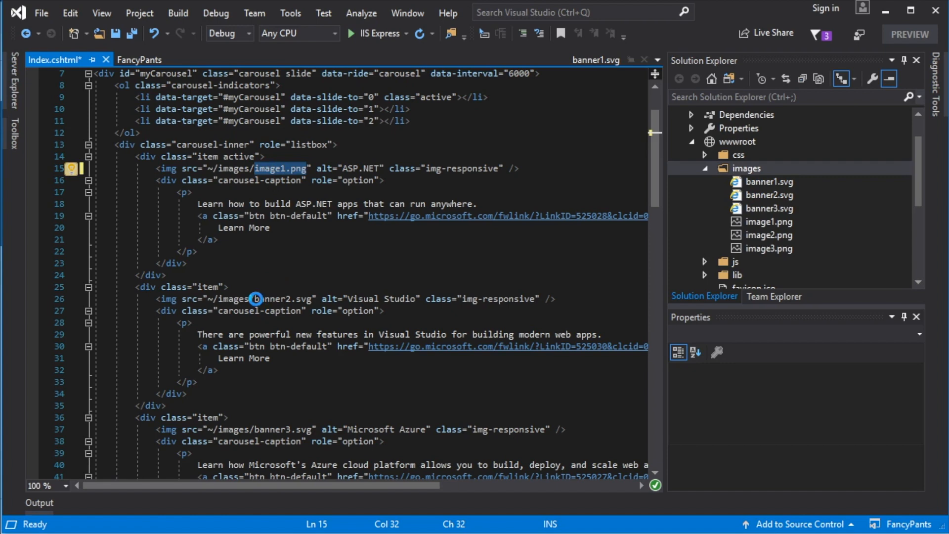
{"action": "double_click", "coordinate": [282, 299]}
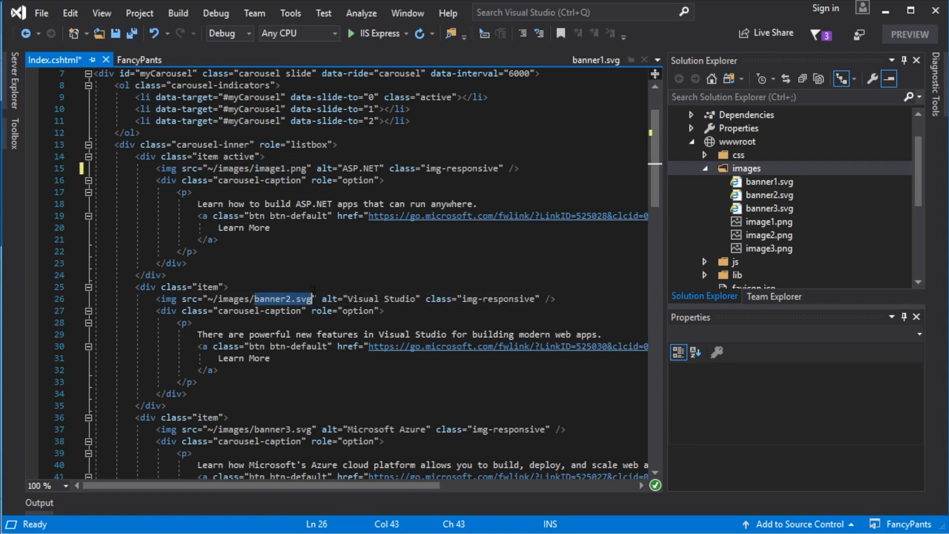
{"action": "type", "text": "image1.png"}
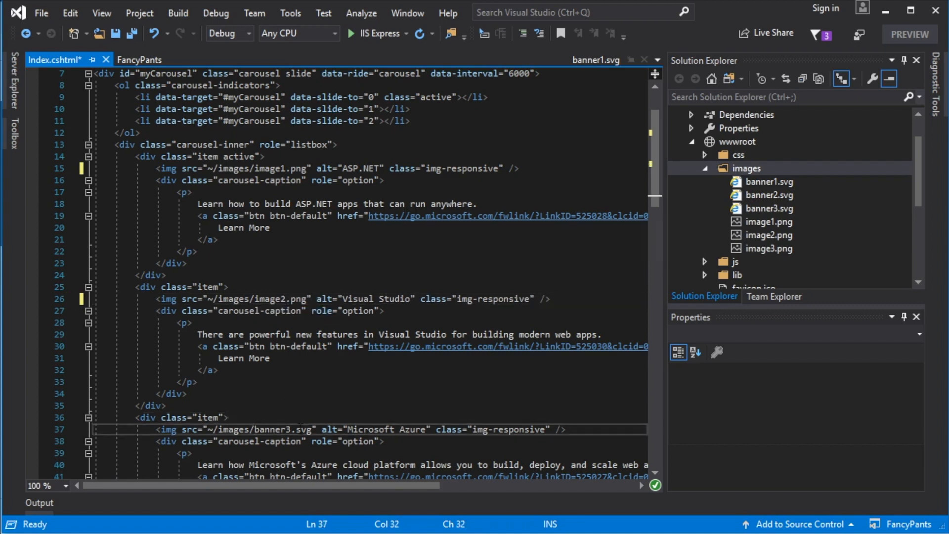
Point the third slide to image3.png, save Index.cshtml, and run the site
{"action": "type", "text": "image1.png"}
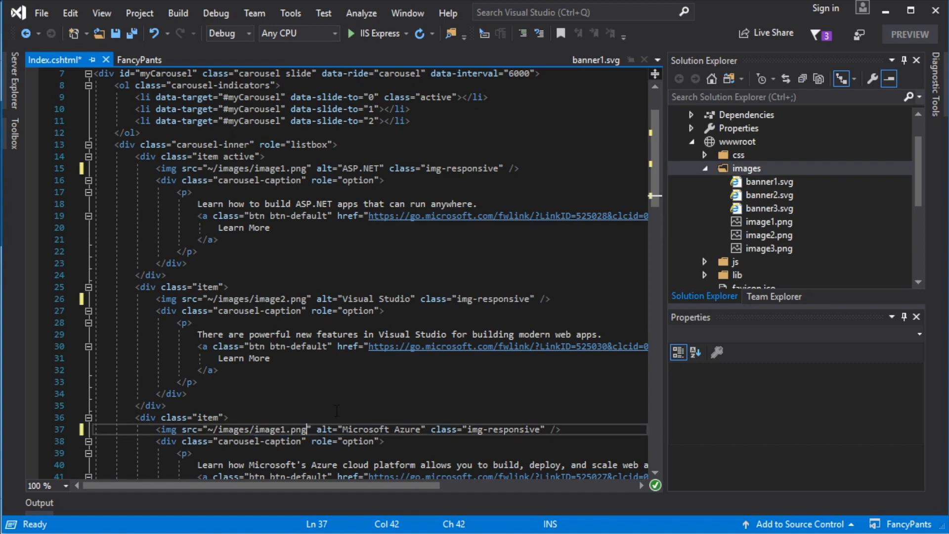
{"action": "key", "text": "Backspace"}
{"action": "type", "text": "3"}
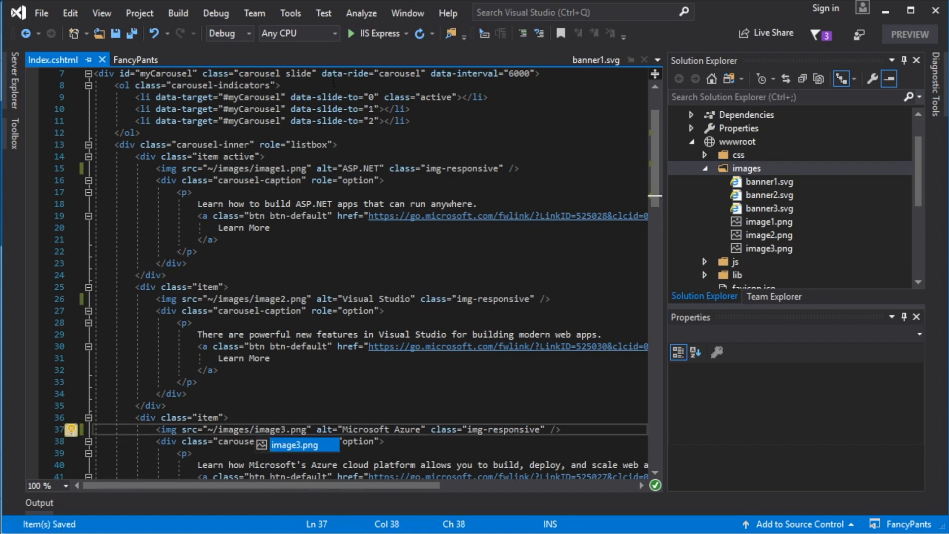
{"action": "left_click", "coordinate": [370, 33]}
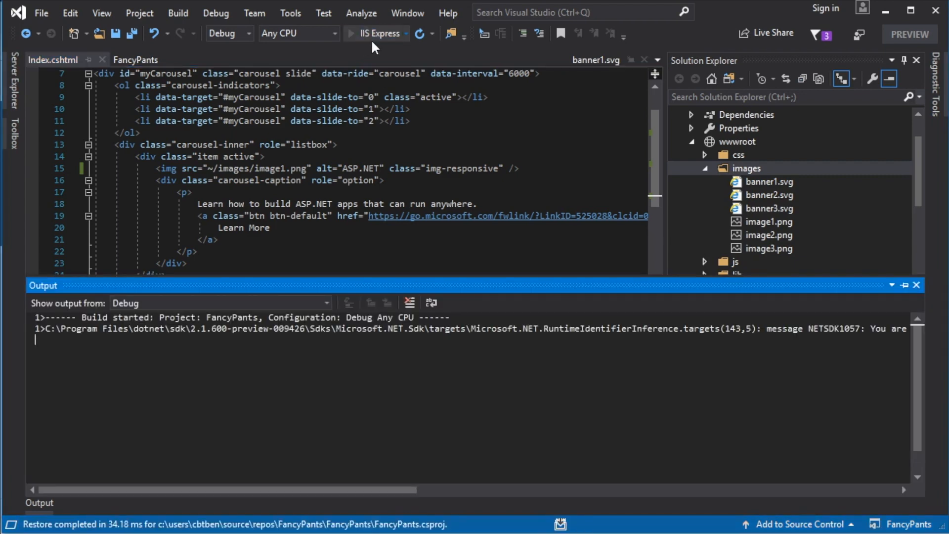
Cycle through the blue welcome, red updates and orange products banners, back to the first
{"action": "left_click", "coordinate": [367, 33]}
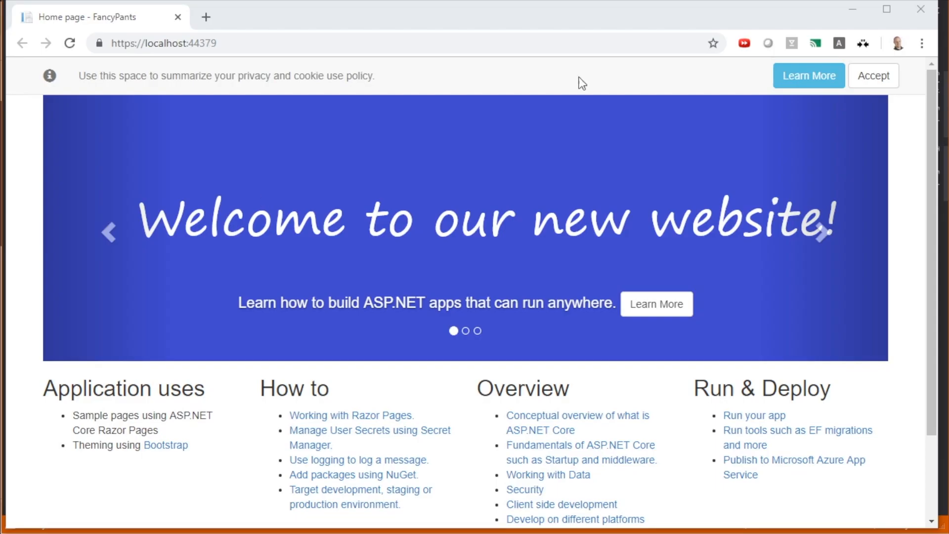
{"action": "mouse_move", "coordinate": [153, 136]}
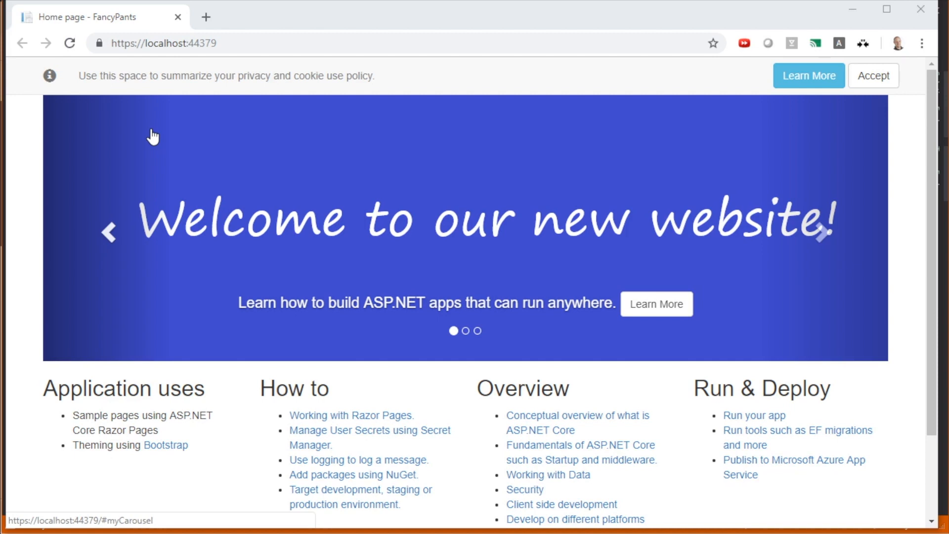
{"action": "mouse_move", "coordinate": [827, 150]}
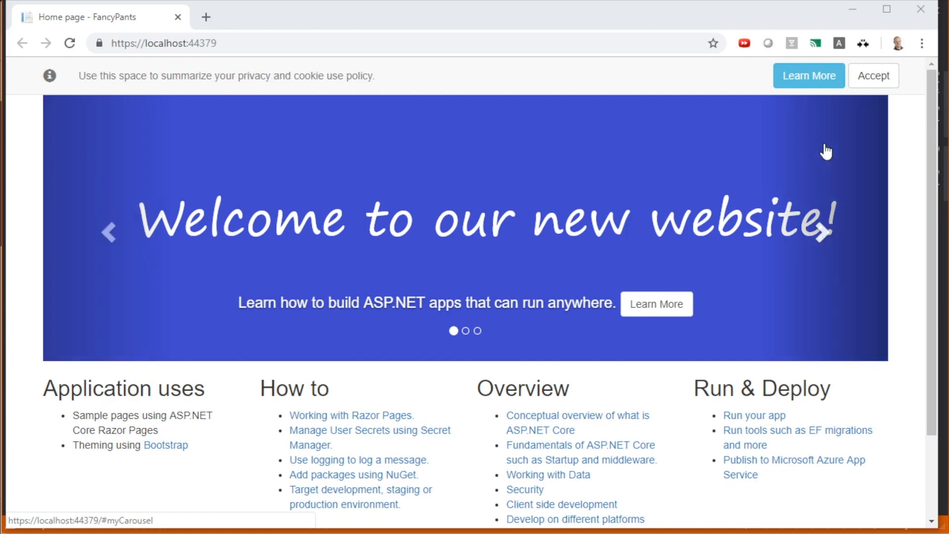
{"action": "left_click", "coordinate": [822, 232]}
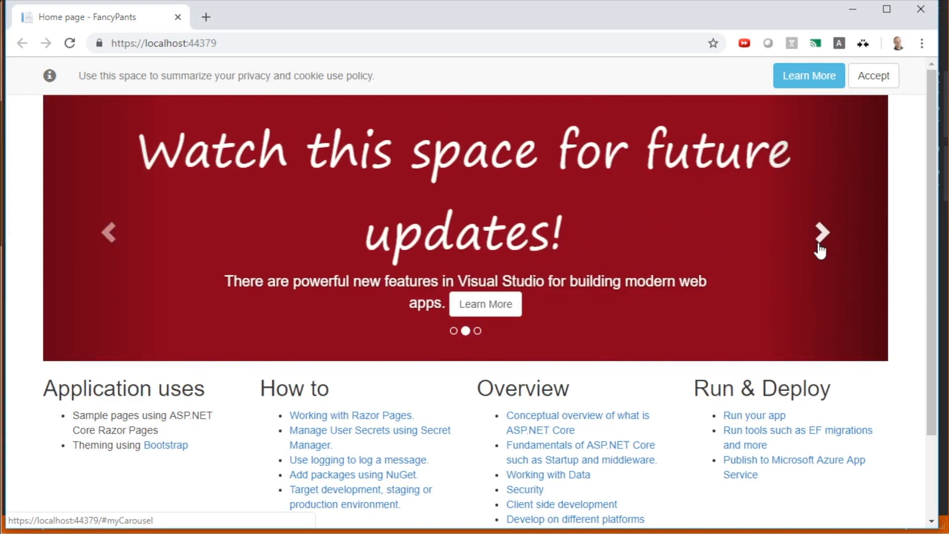
{"action": "left_click", "coordinate": [822, 232]}
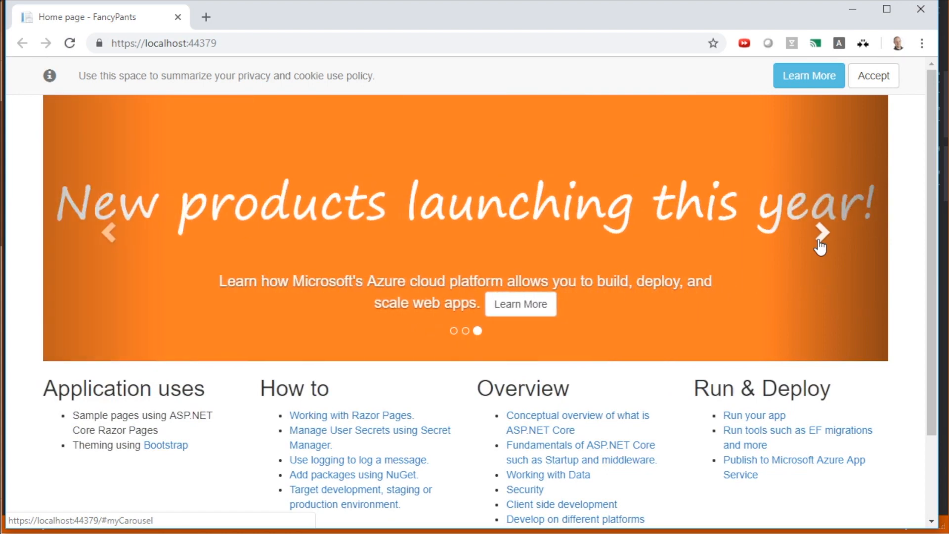
{"action": "mouse_move", "coordinate": [373, 395]}
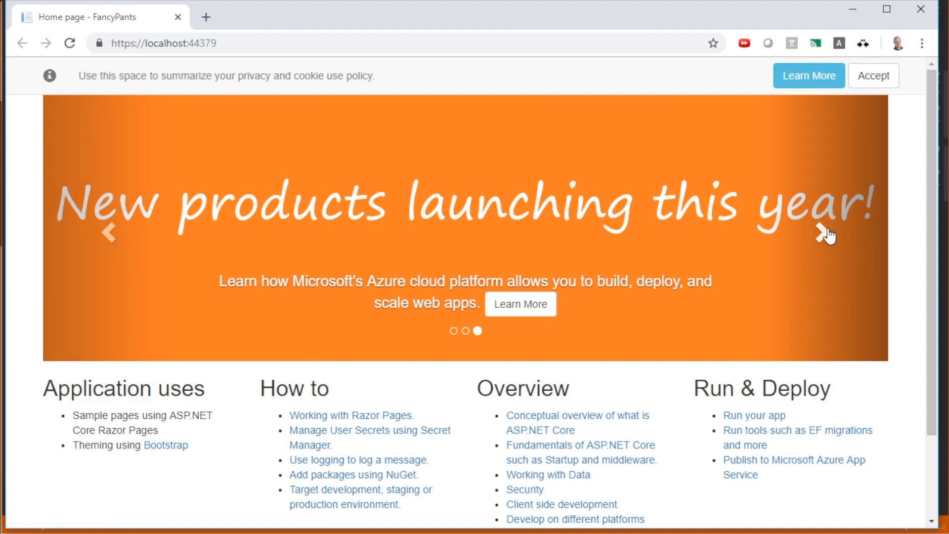
{"action": "left_click", "coordinate": [823, 233]}
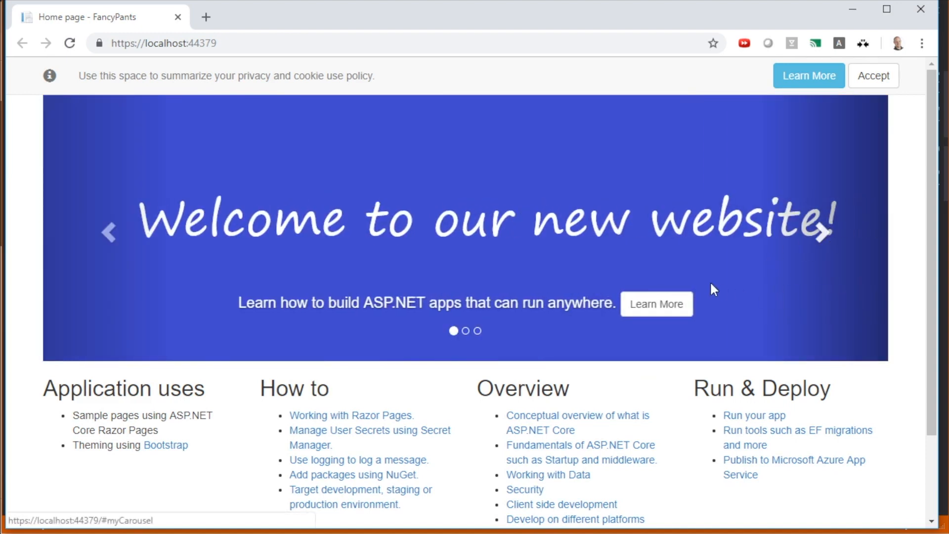
{"action": "mouse_move", "coordinate": [669, 419]}
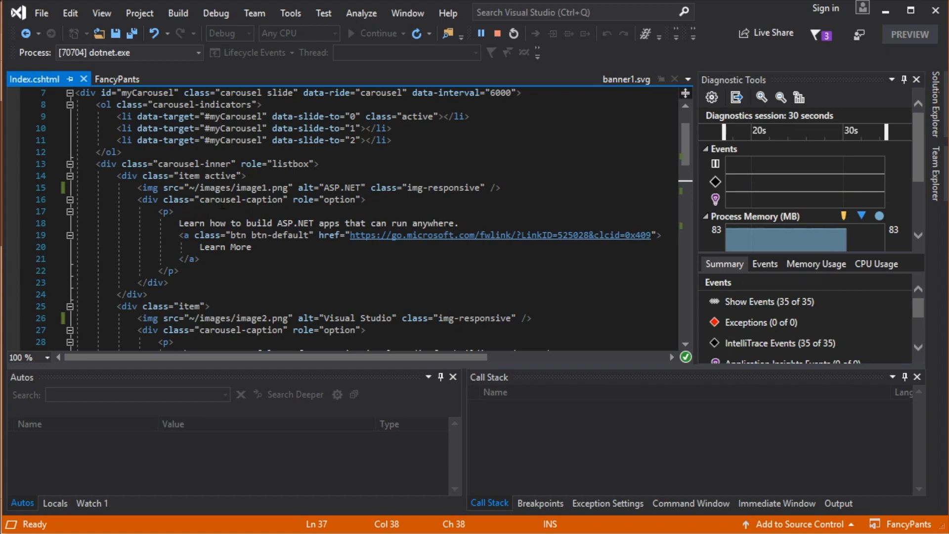
Wrap the first slide's caption text and Learn More link in <!-- --> comments
{"action": "left_click", "coordinate": [170, 211]}
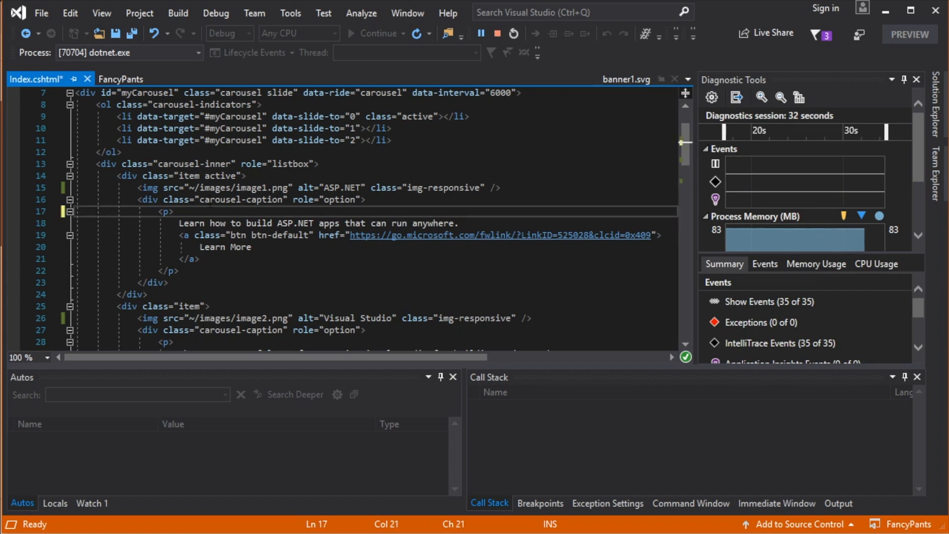
{"action": "type", "text": "<!--"}
{"action": "left_click", "coordinate": [376, 259]}
{"action": "type", "text": " -->"}
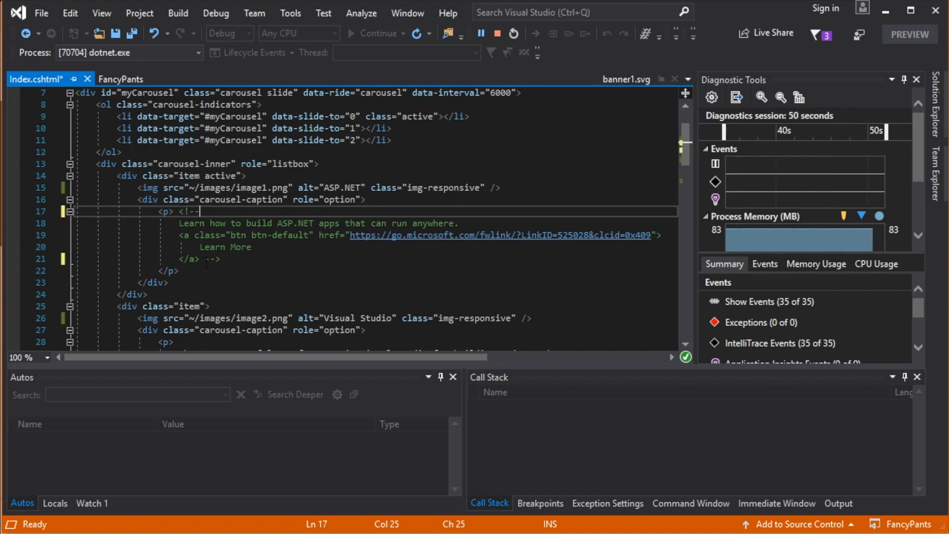
{"action": "left_click", "coordinate": [179, 270]}
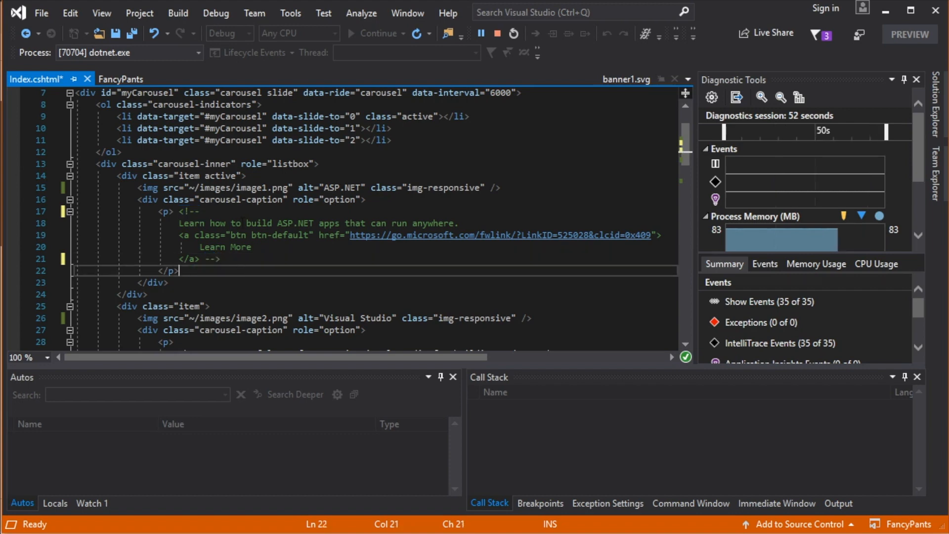
Comment out the remaining slides' captions with <!-- --> markers
{"action": "scroll", "scroll_direction": "down", "scroll_amount": 3}
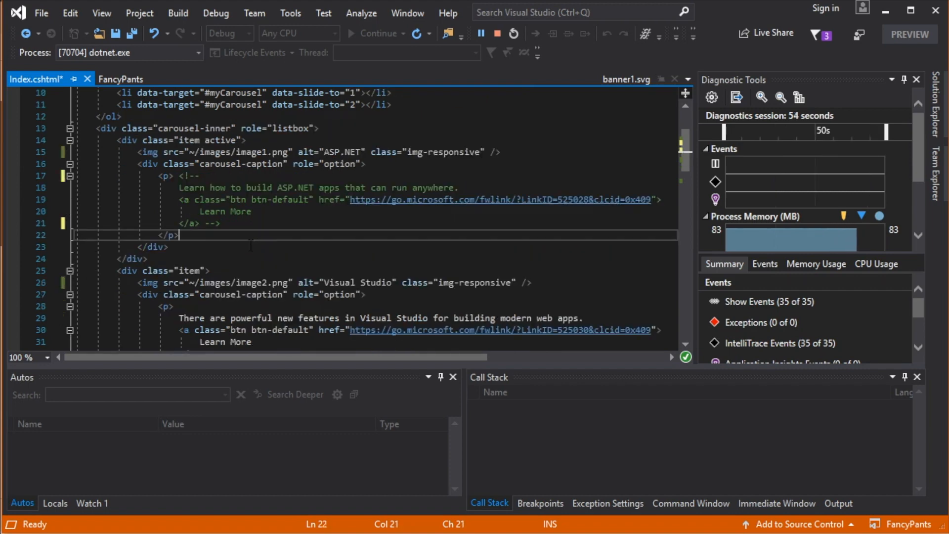
{"action": "scroll", "scroll_direction": "down", "scroll_amount": 3}
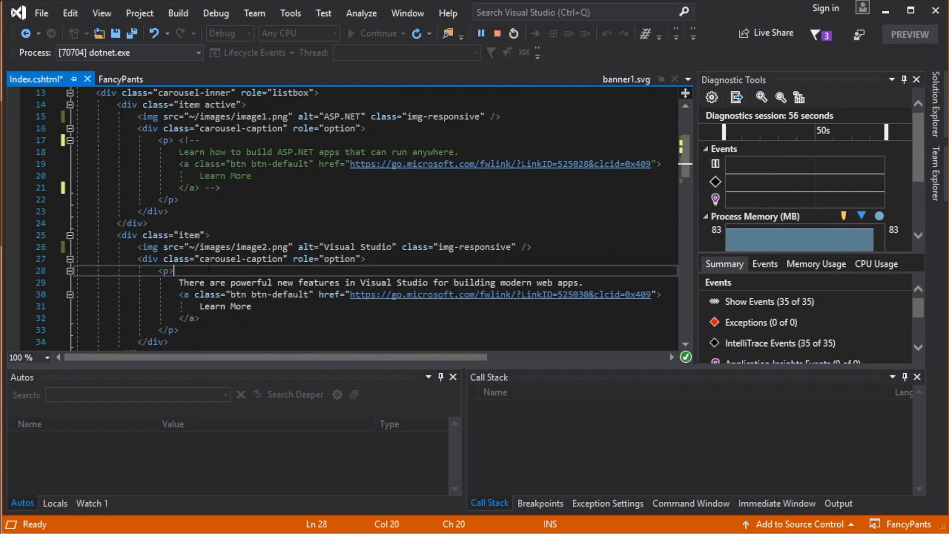
{"action": "type", "text": "<!---->"}
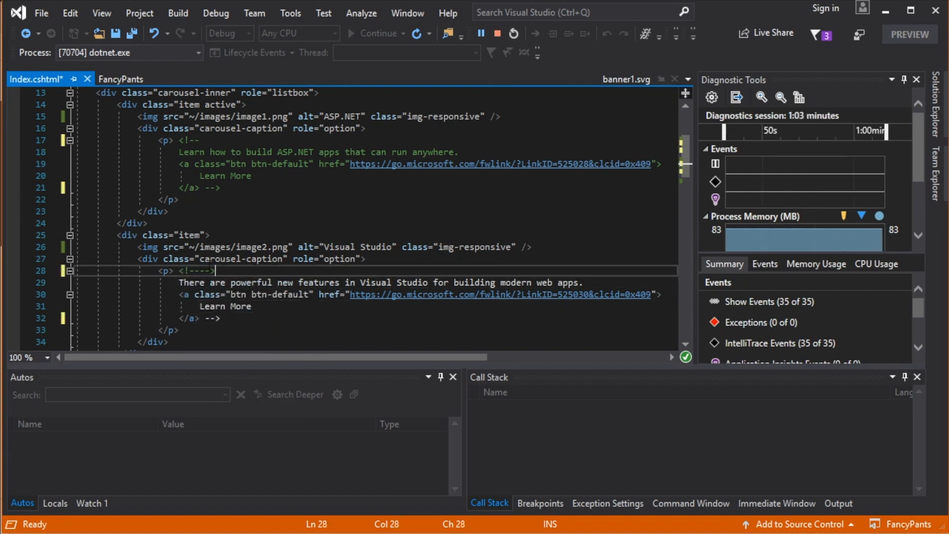
{"action": "scroll", "scroll_direction": "down", "scroll_amount": 3}
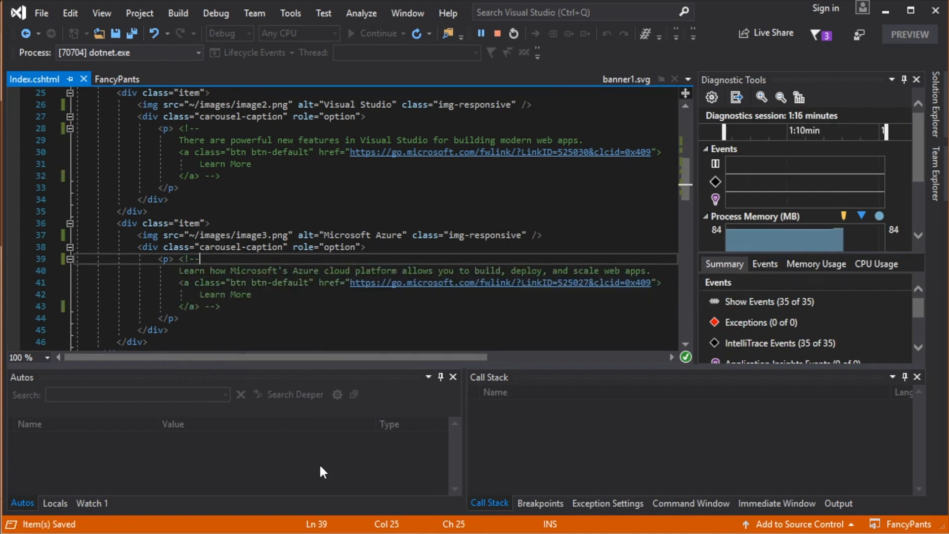
{"action": "mouse_move", "coordinate": [683, 396]}
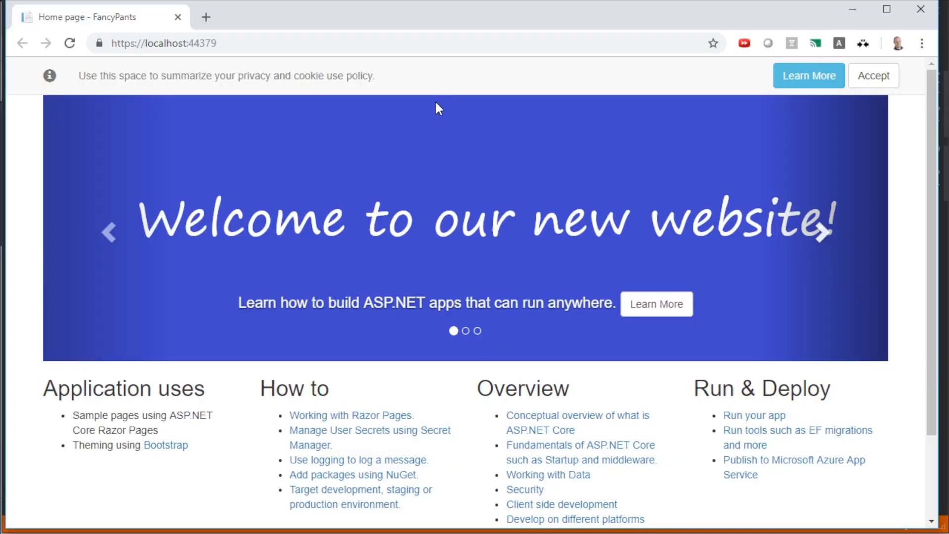
Reload the FancyPants home page and advance through the orange and red slides, now caption-free
{"action": "left_click", "coordinate": [69, 43]}
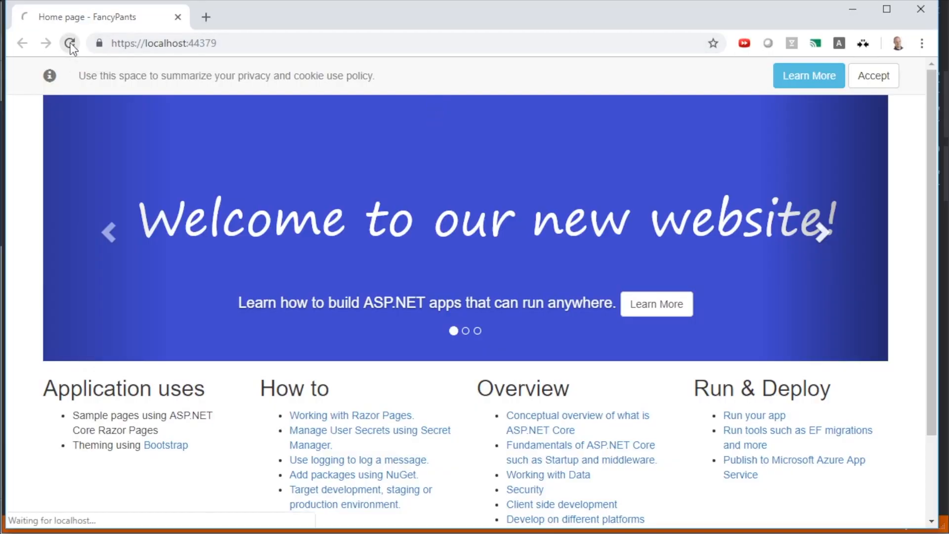
{"action": "left_click", "coordinate": [69, 43]}
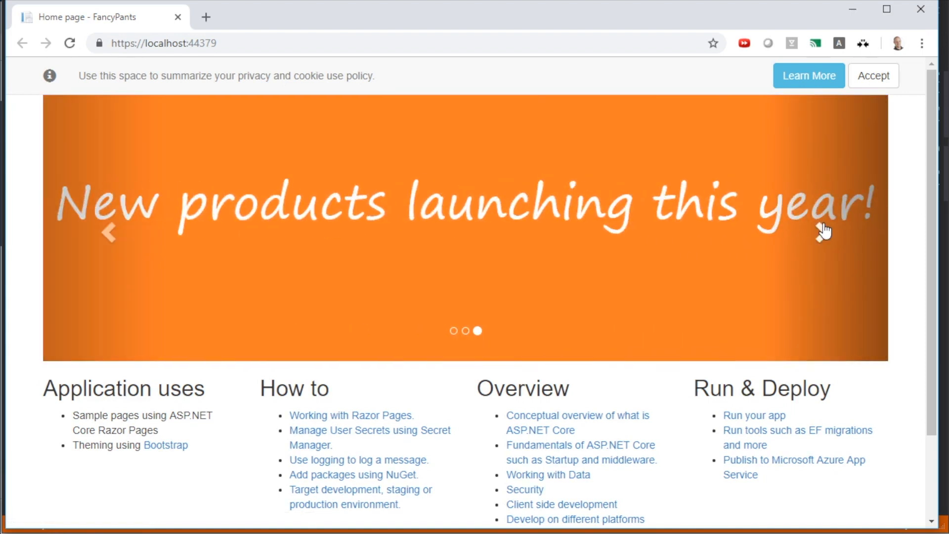
{"action": "left_click", "coordinate": [824, 231]}
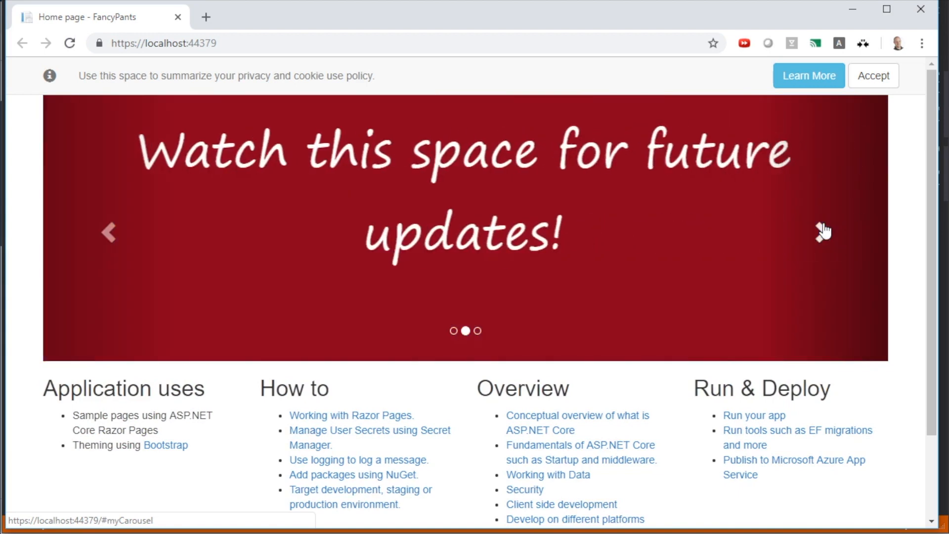
{"action": "left_click", "coordinate": [822, 232]}
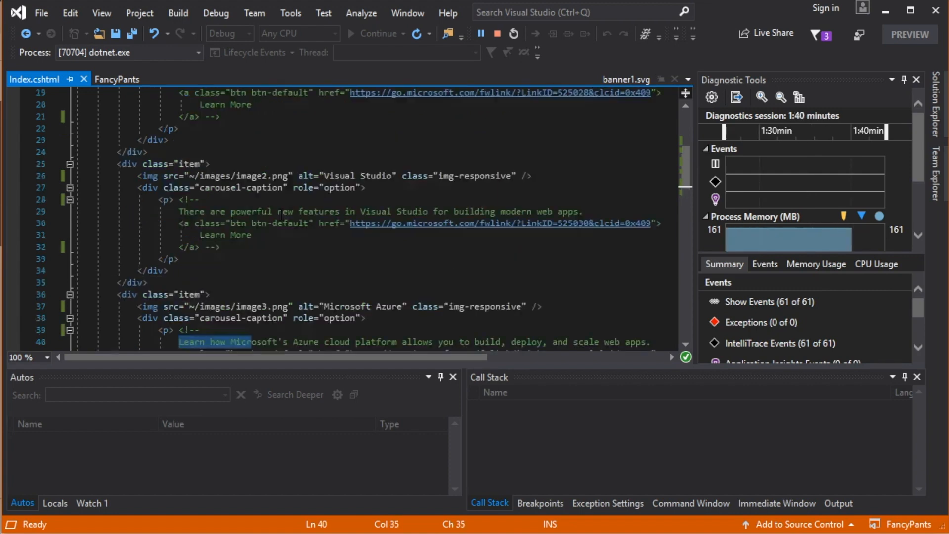
Reword the first slide's restored caption to "We're working hard to get our product to you!" and save Index.cshtml
{"action": "scroll", "scroll_direction": "up", "scroll_amount": 3}
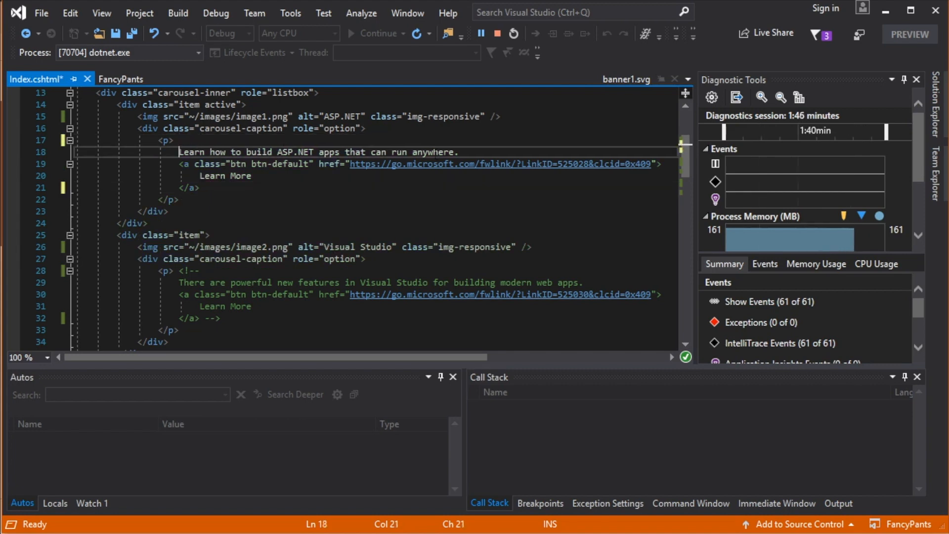
{"action": "type", "text": "We're working hard to get our product to you!"}
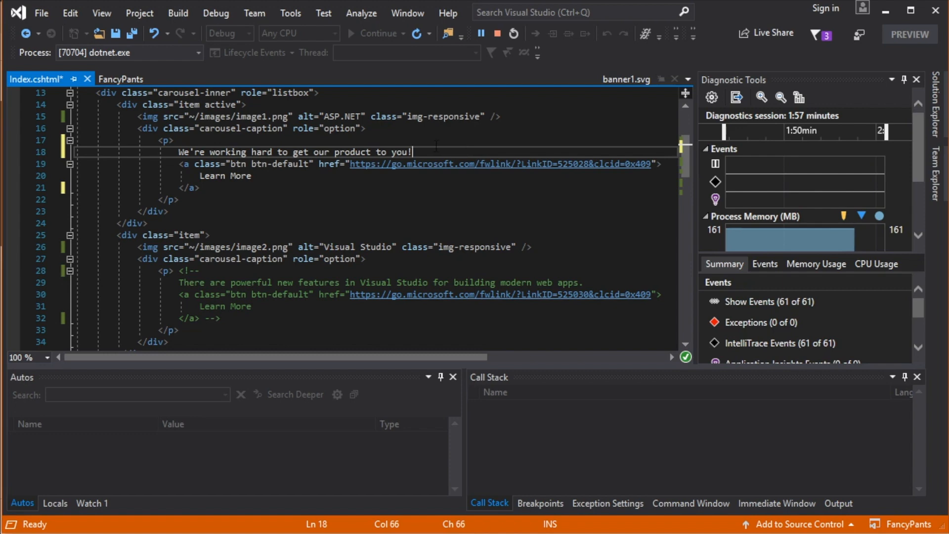
{"action": "key", "text": "ctrl+s"}
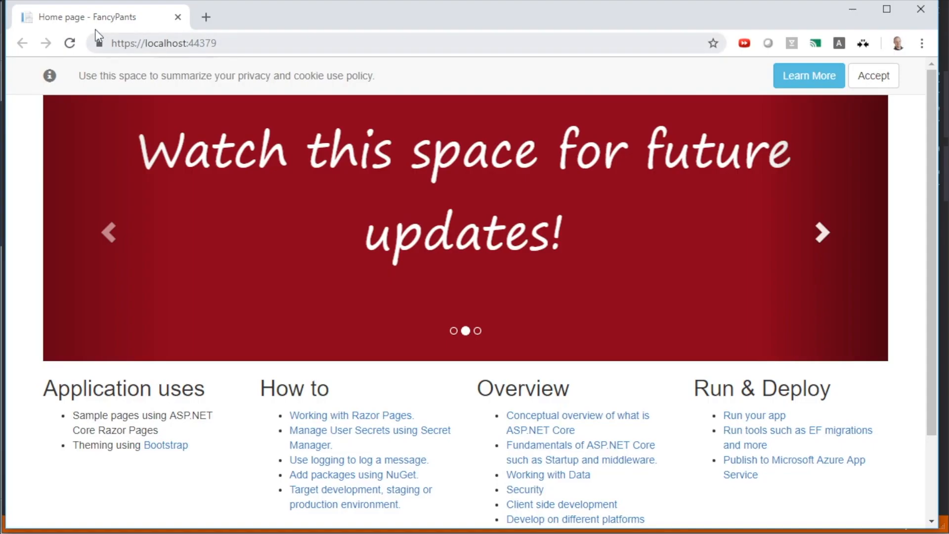
Reload the page to see "We're working hard to get our product to you!" on the blue welcome slide
{"action": "left_click", "coordinate": [70, 43]}
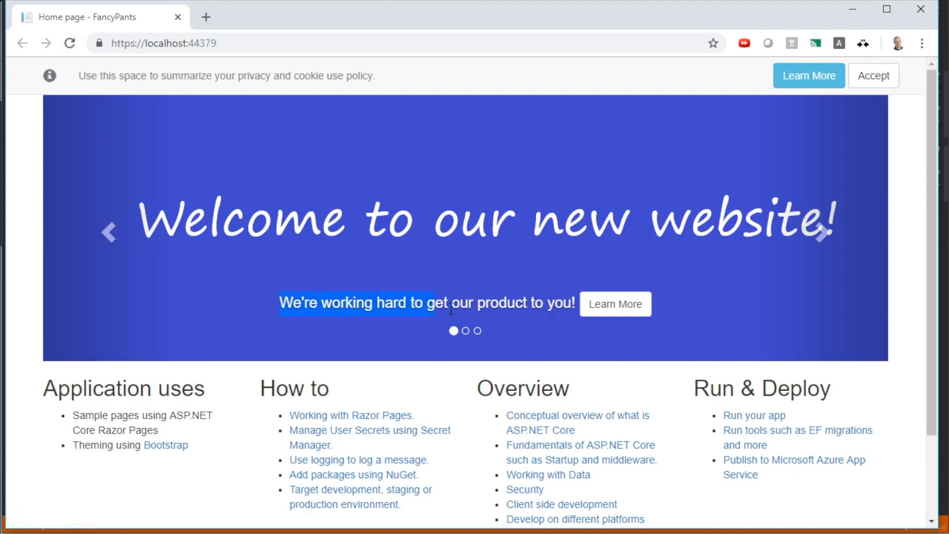
{"action": "mouse_move", "coordinate": [607, 203]}
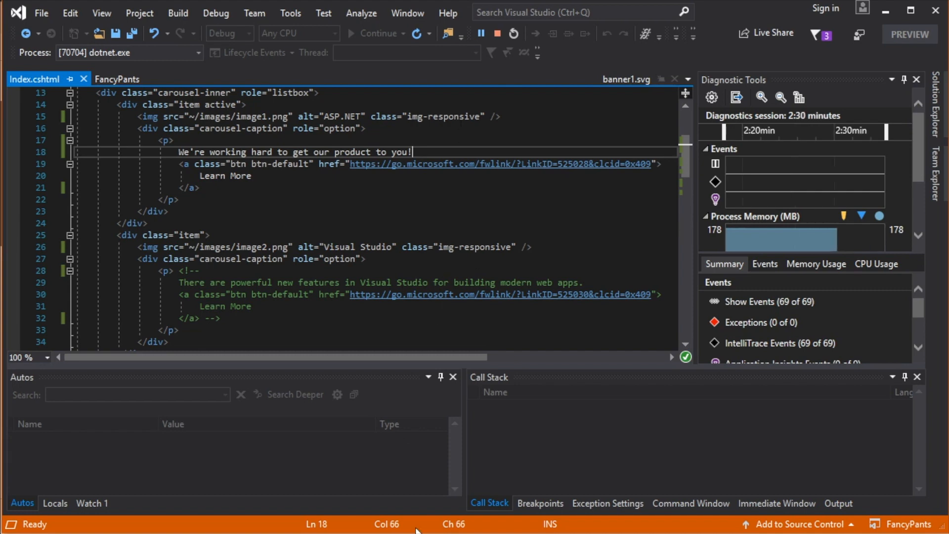
{"action": "scroll", "scroll_direction": "down", "scroll_amount": 3}
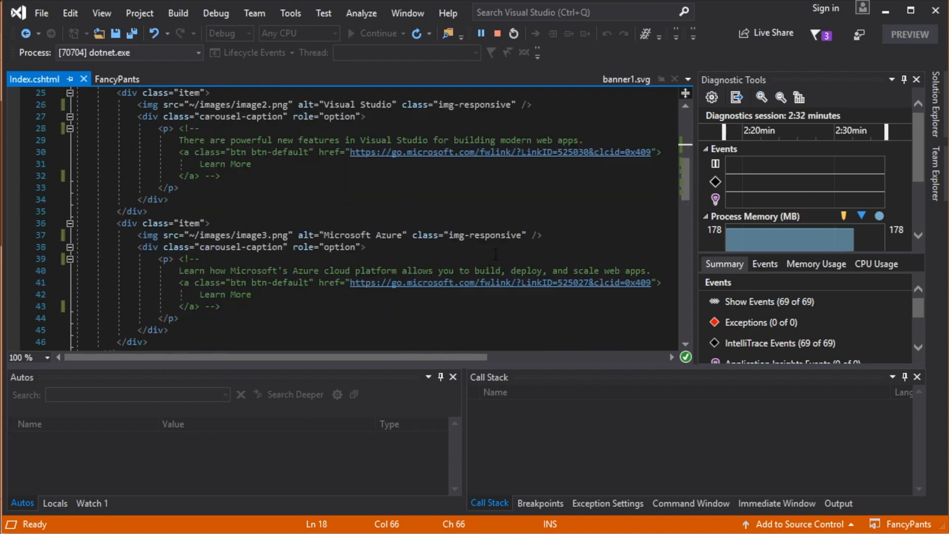
{"action": "scroll", "scroll_direction": "down", "scroll_amount": 3}
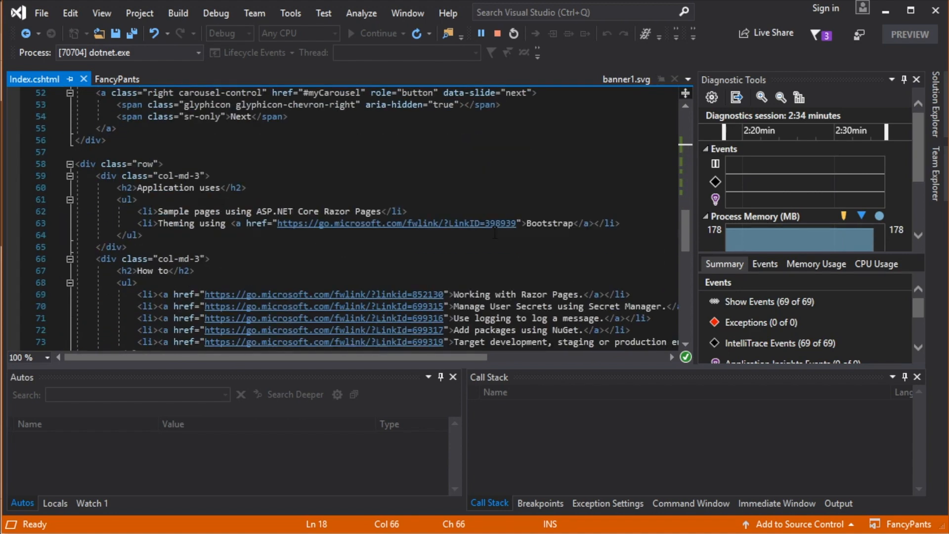
{"action": "scroll", "scroll_direction": "down", "scroll_amount": 3}
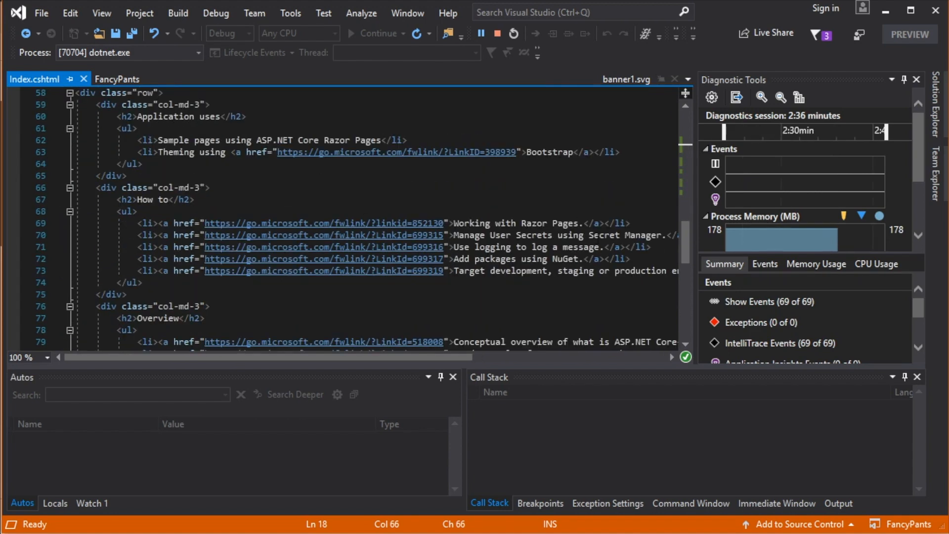
{"action": "scroll", "scroll_direction": "up", "scroll_amount": 3}
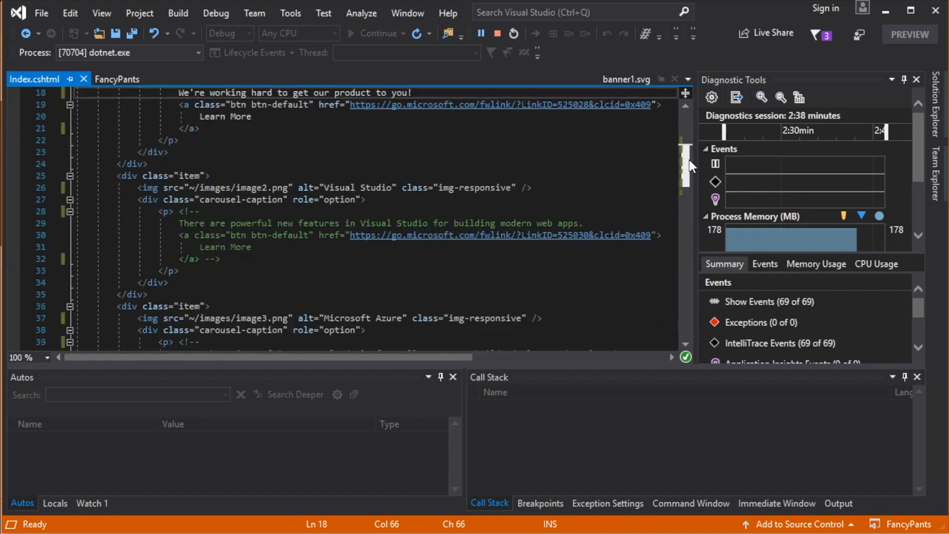
{"action": "scroll", "scroll_direction": "down", "scroll_amount": 3}
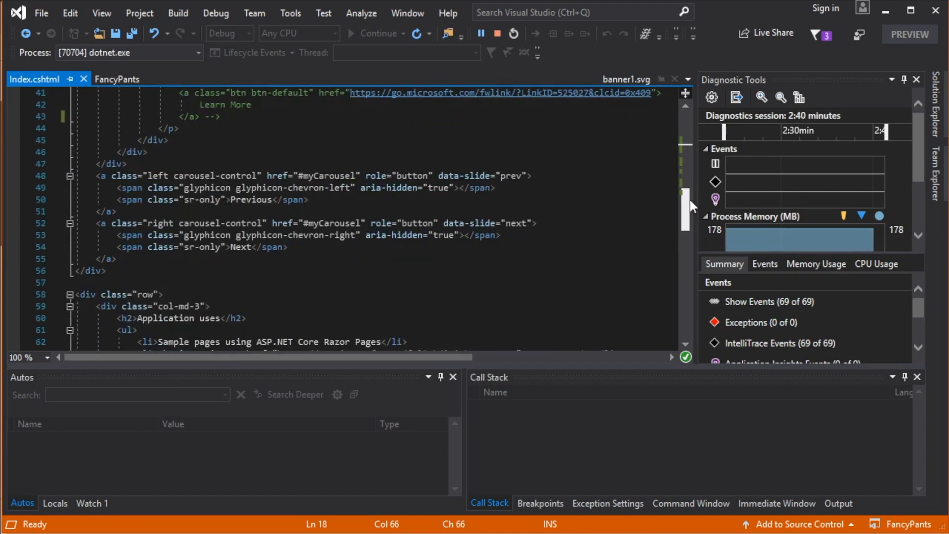
{"action": "scroll", "scroll_direction": "down", "scroll_amount": 3}
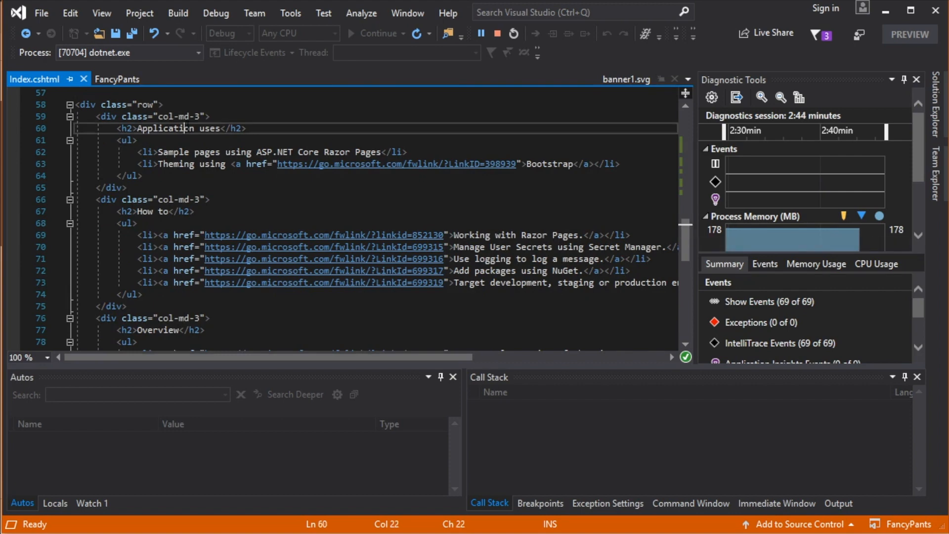
{"action": "left_click", "coordinate": [158, 211]}
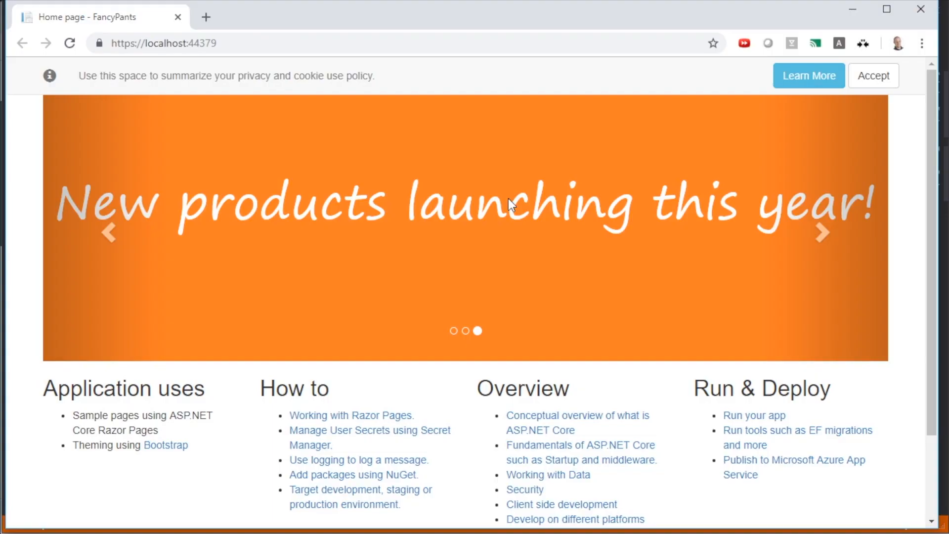
{"action": "mouse_move", "coordinate": [47, 383]}
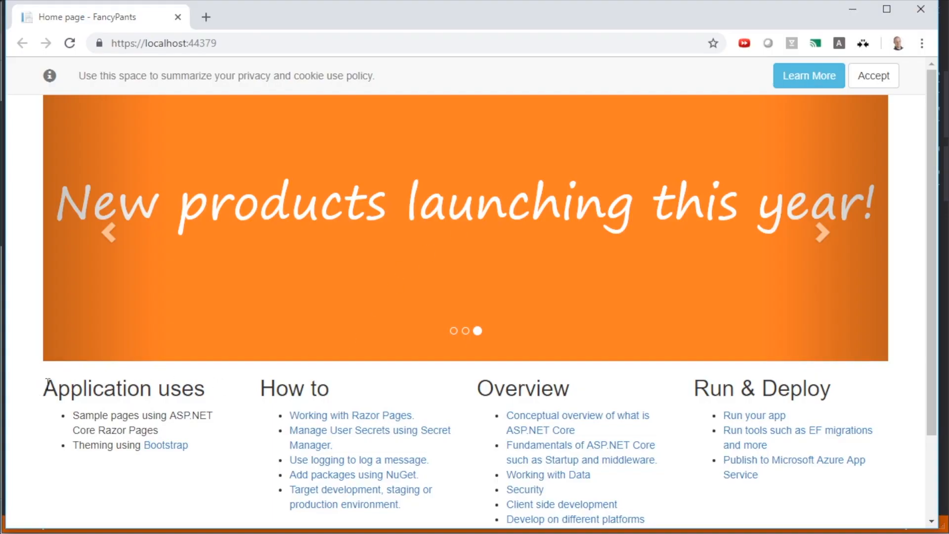
{"action": "double_click", "coordinate": [294, 388]}
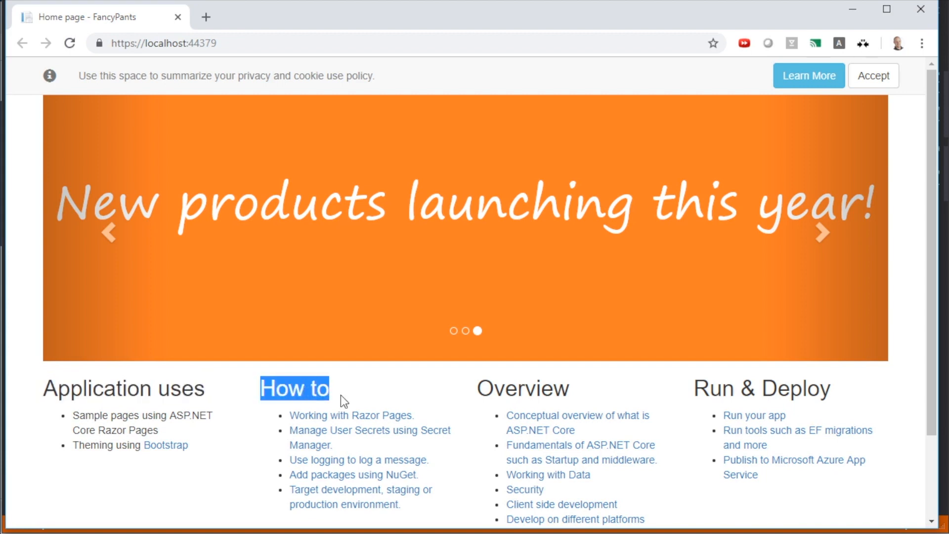